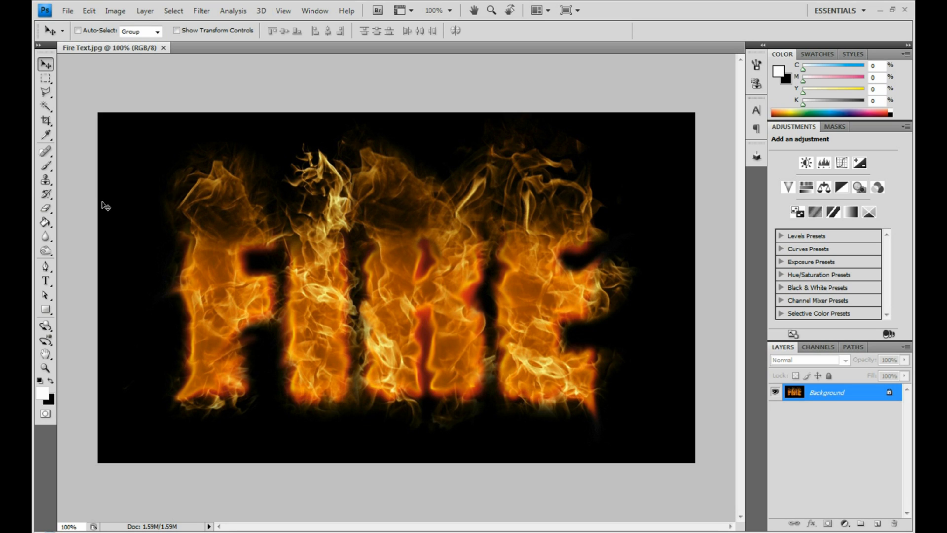
pyautogui.moveTo(308, 275)
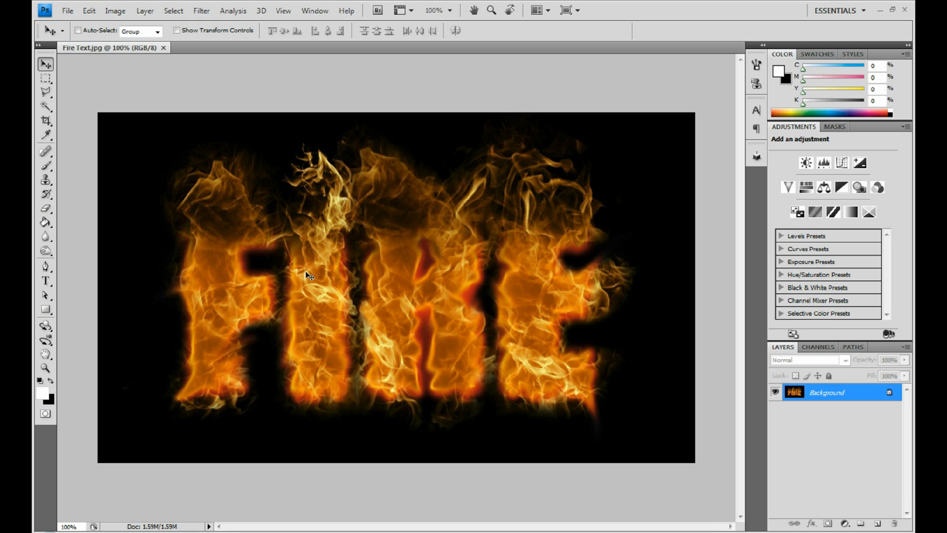
pyautogui.moveTo(71, 18)
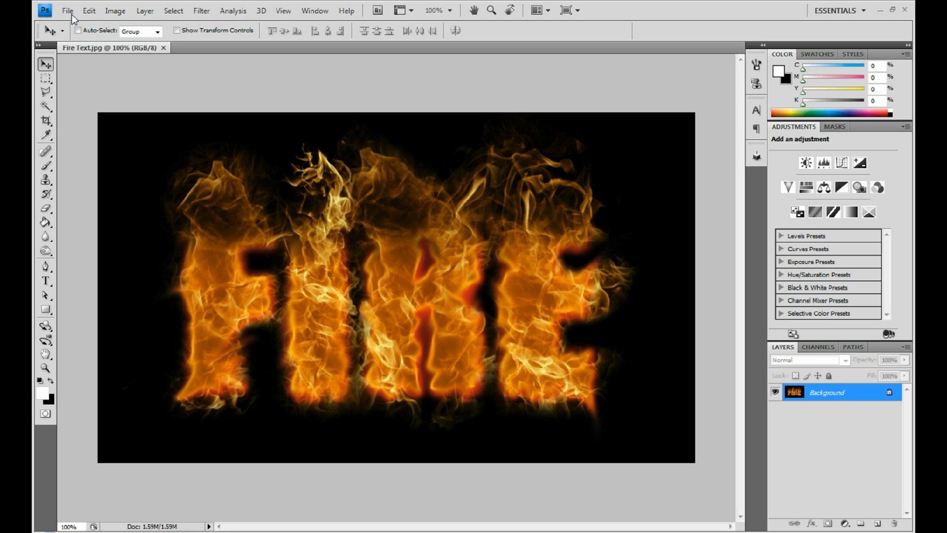
# Create a 1500 × 800 px document named 'Flame' with Background Color contents
pyautogui.click(67, 10)
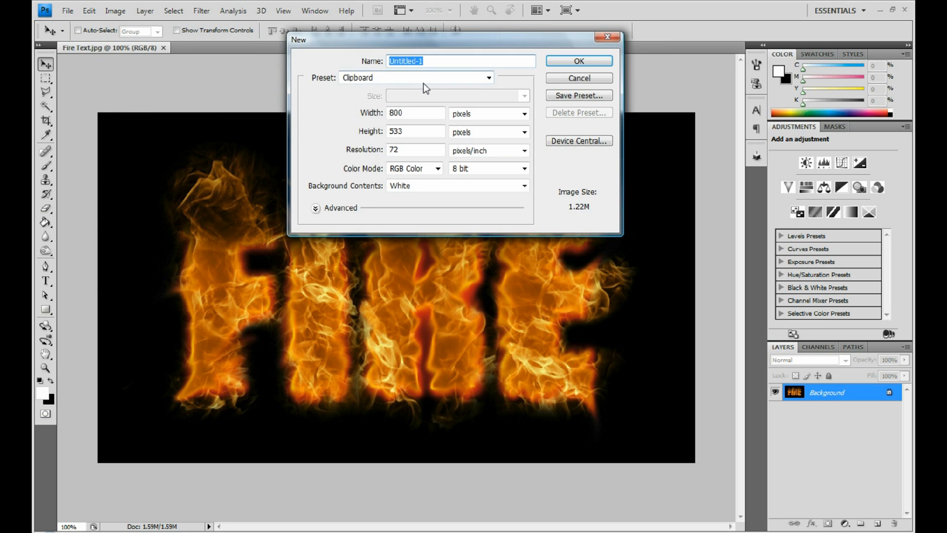
pyautogui.write('Flame')
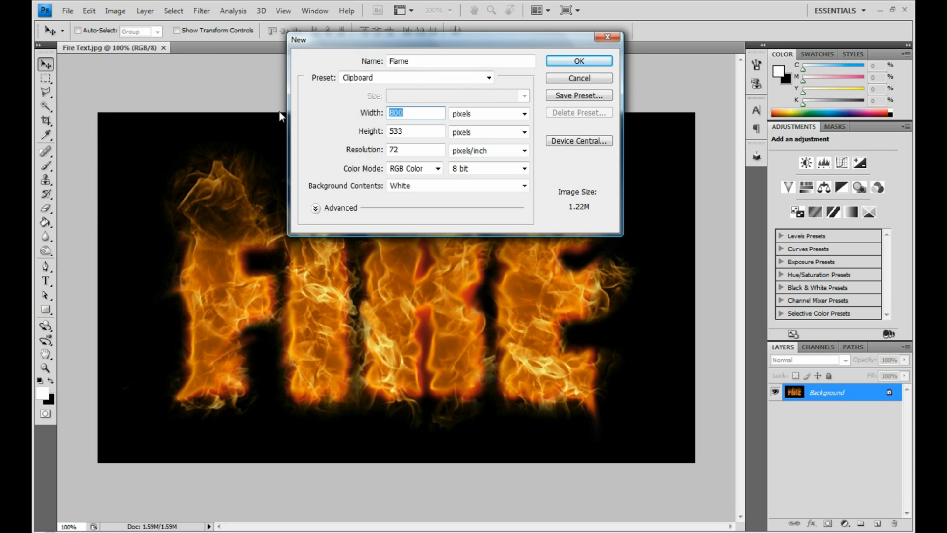
pyautogui.write('1500')
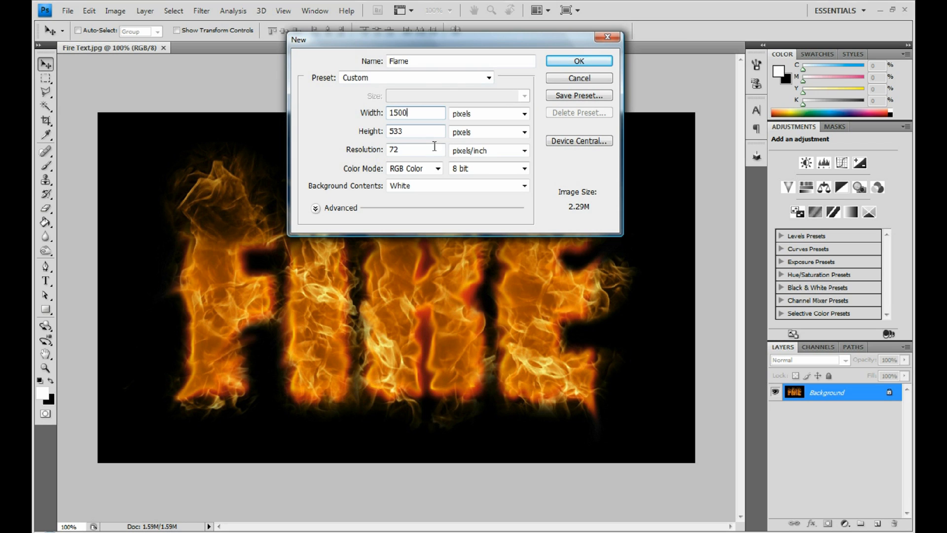
pyautogui.write('8')
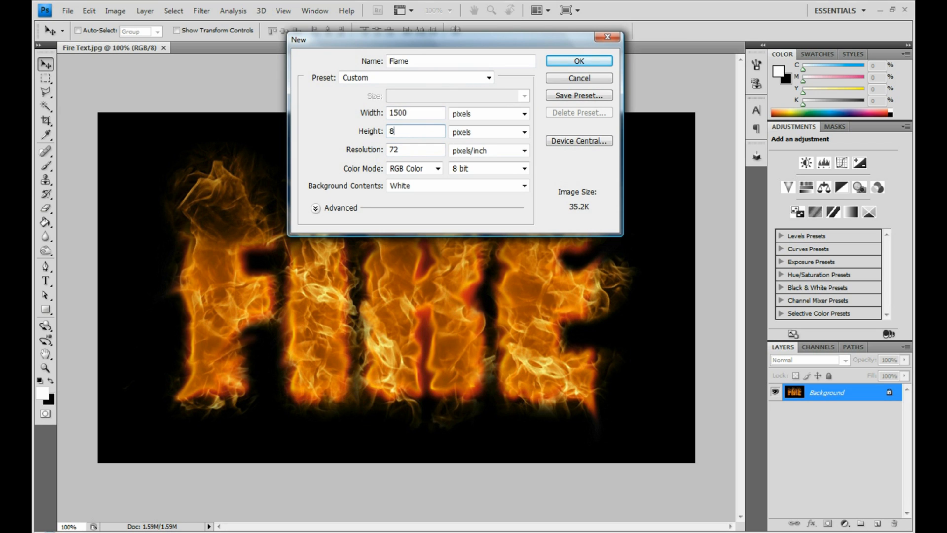
pyautogui.write('00')
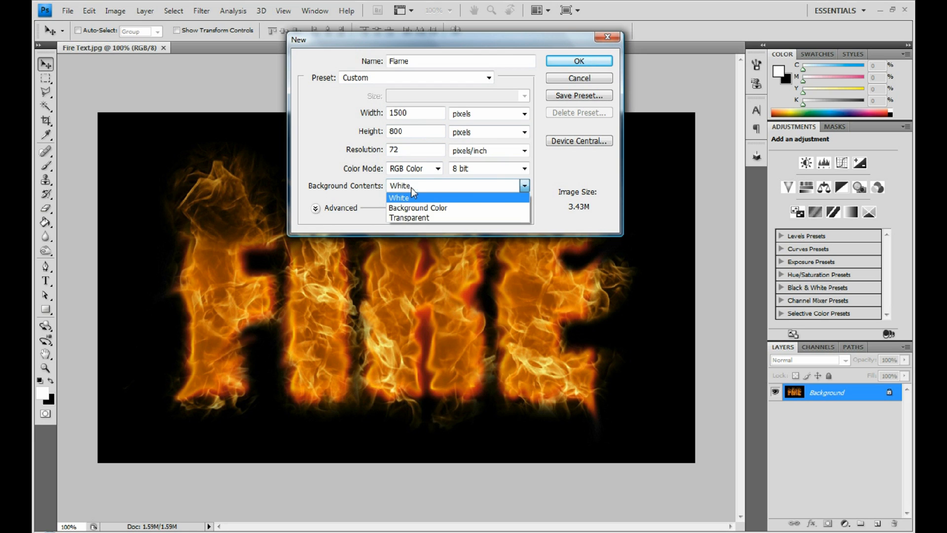
pyautogui.click(578, 77)
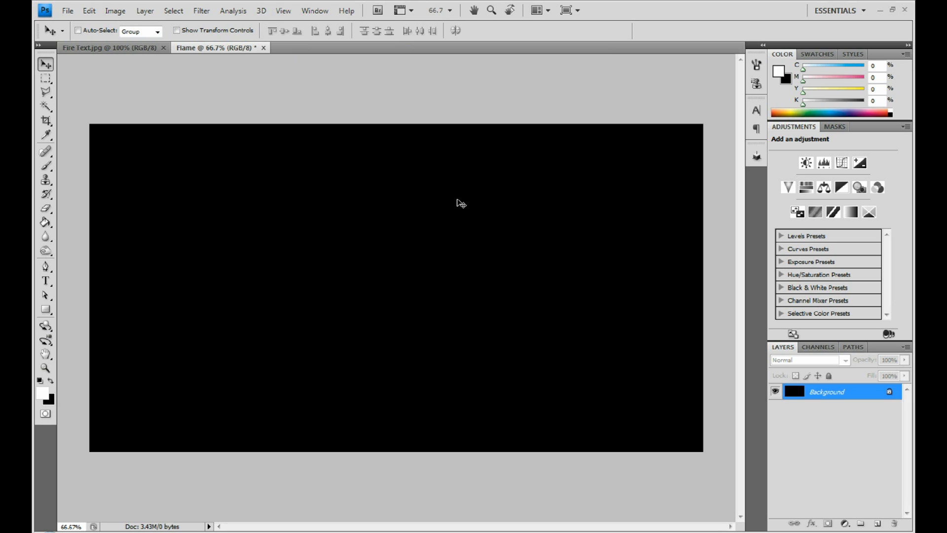
pyautogui.moveTo(198, 305)
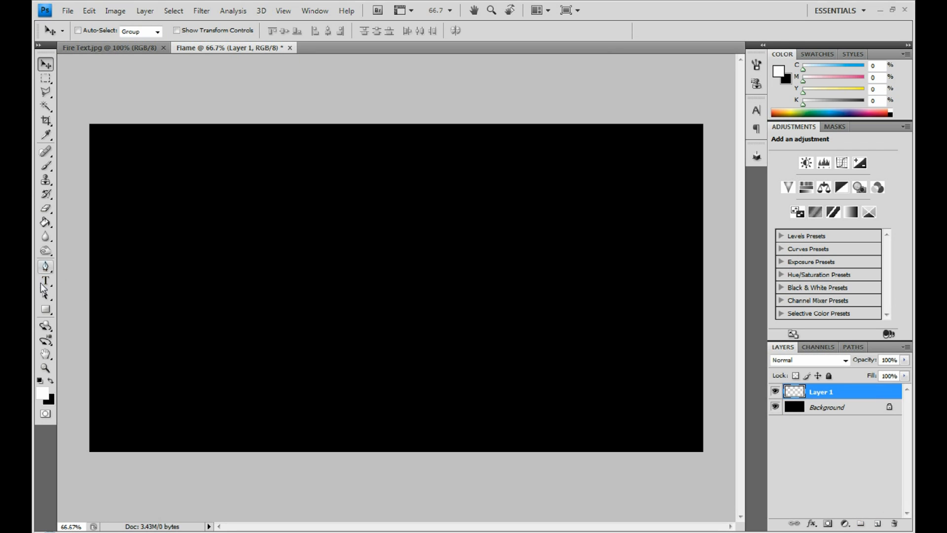
# Switch to the Horizontal Type Tool for white Impact Regular 410 pt text
pyautogui.click(46, 280)
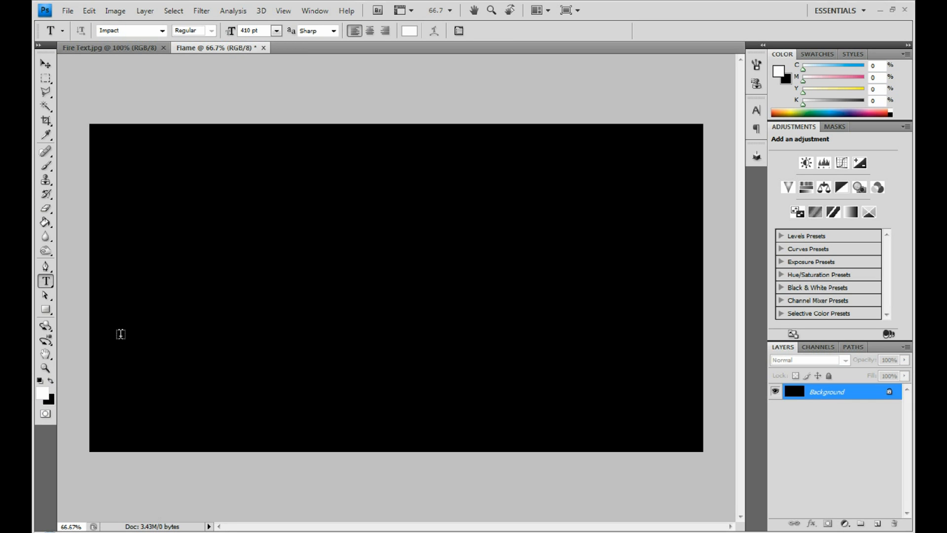
# Type 'FLAME' on the black canvas and commit the text
pyautogui.write('FL')
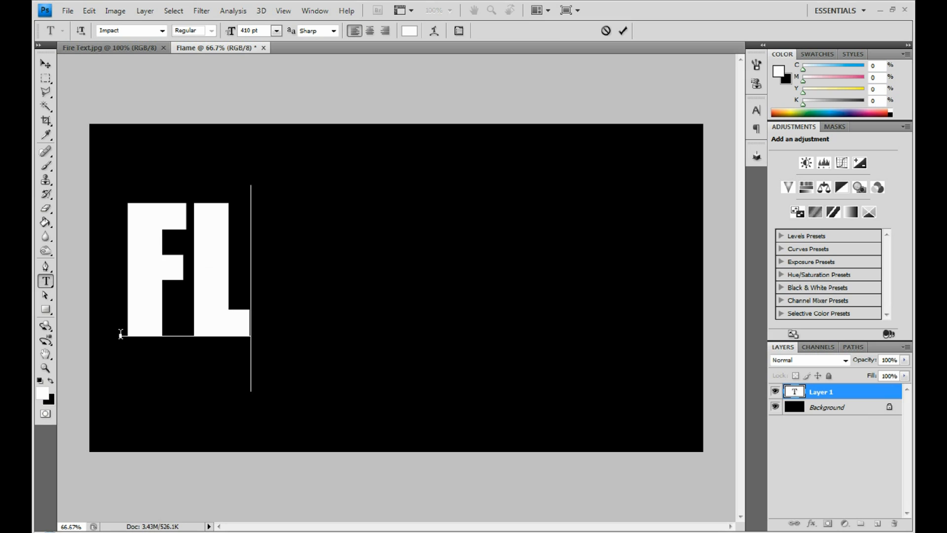
pyautogui.write('AME')
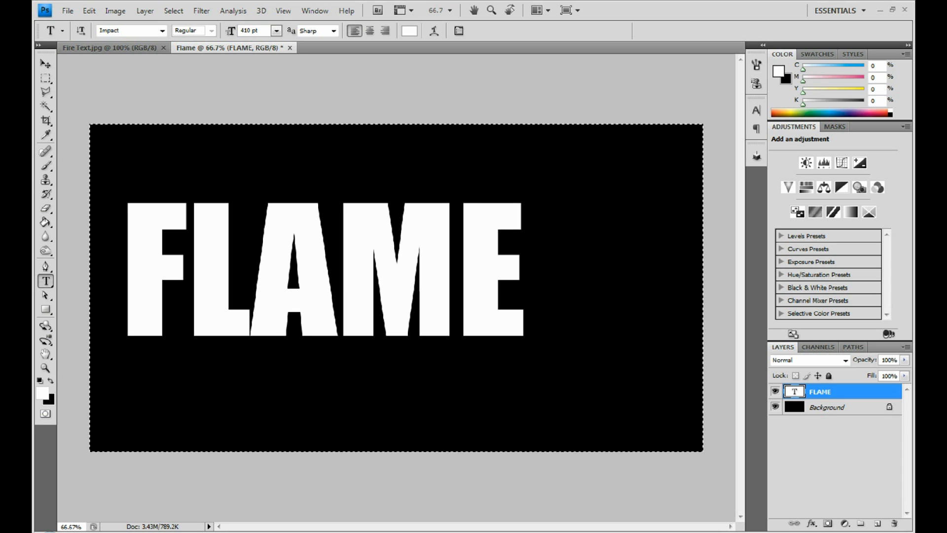
pyautogui.click(46, 65)
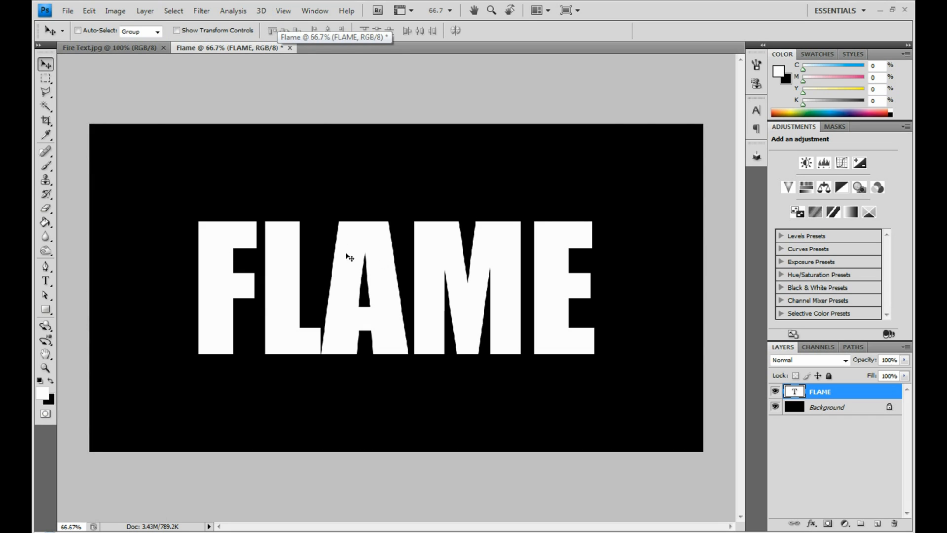
pyautogui.moveTo(312, 305)
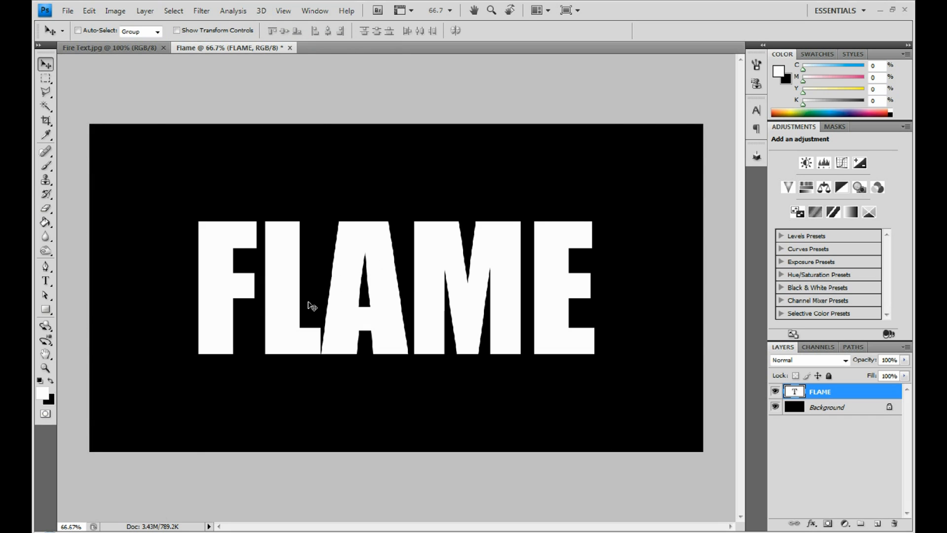
pyautogui.moveTo(589, 427)
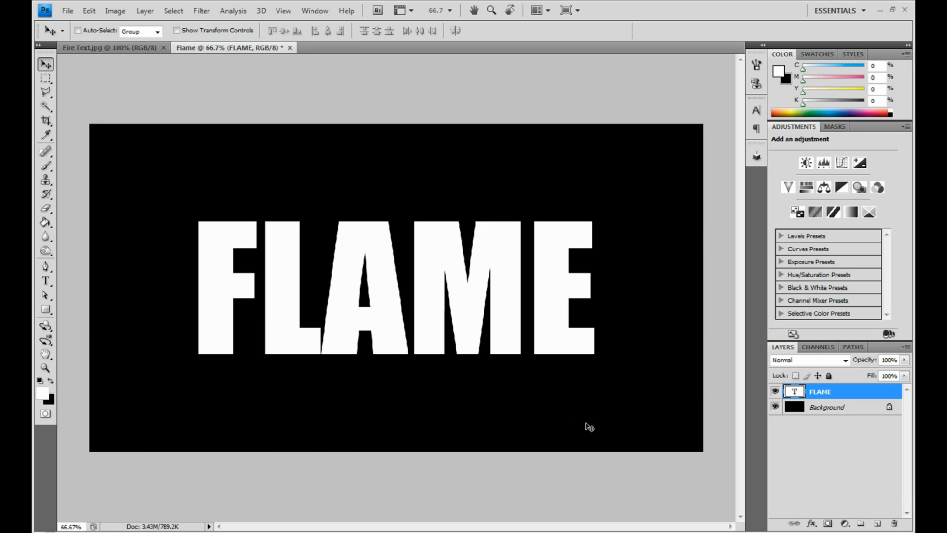
# Apply Rasterize Type to the FLAME layer from its context menu
pyautogui.rightClick(820, 391)
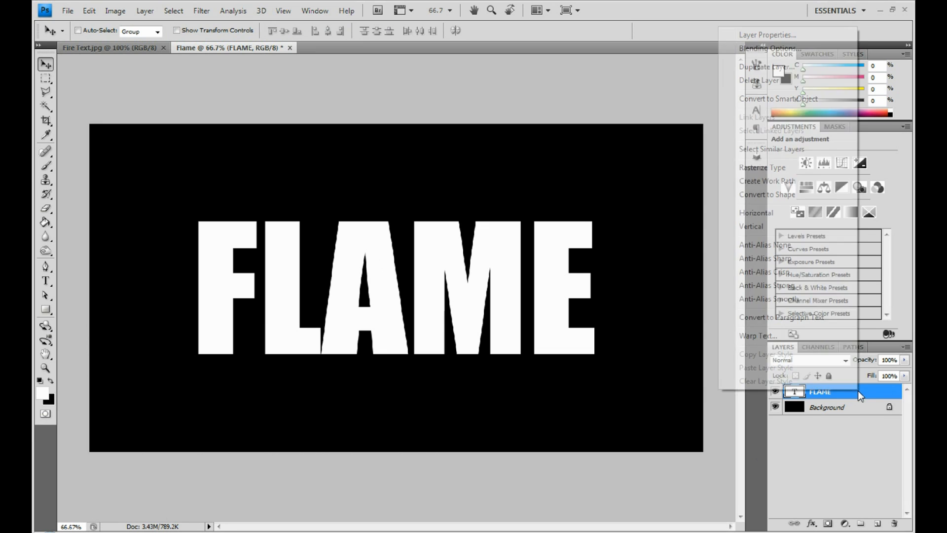
pyautogui.click(762, 167)
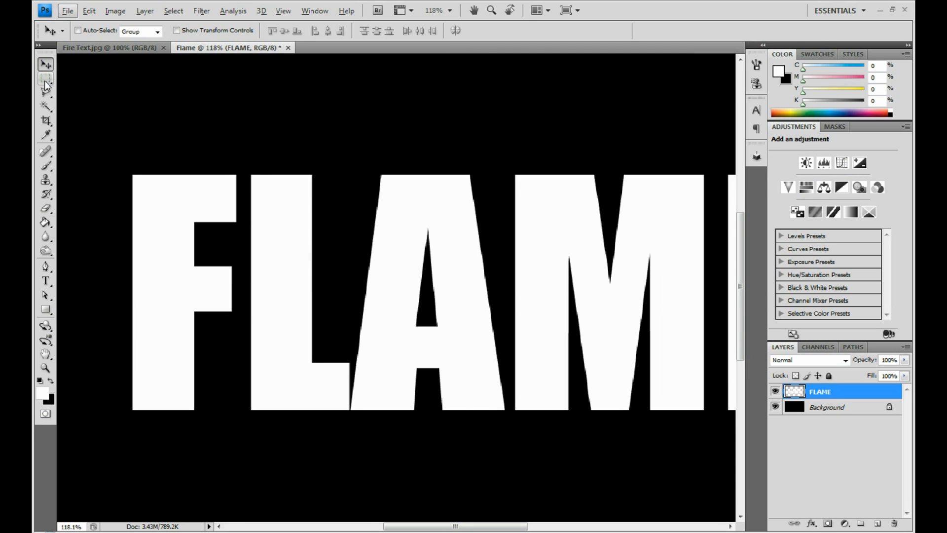
# Cut the F and L letters from the FLAME layer onto their own layers
pyautogui.click(45, 78)
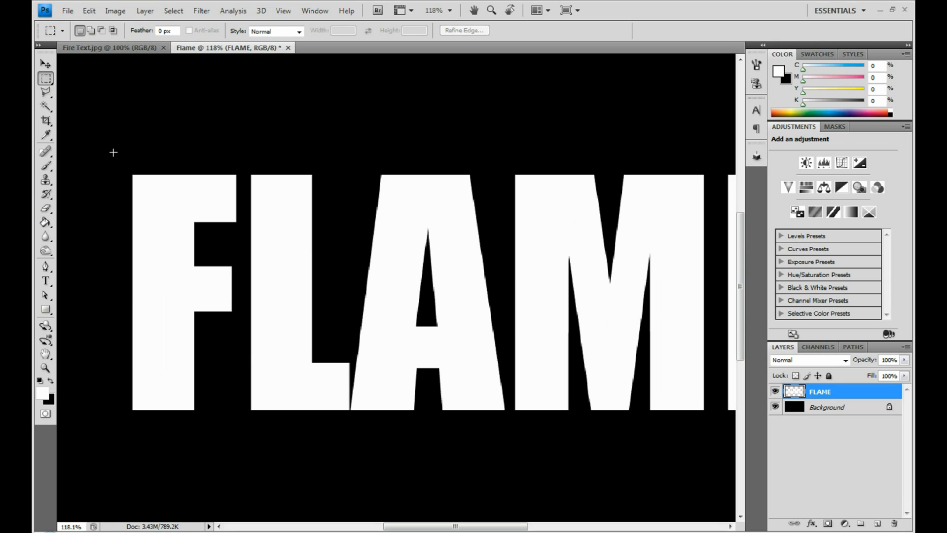
pyautogui.moveTo(113, 152); pyautogui.dragTo(249, 434)
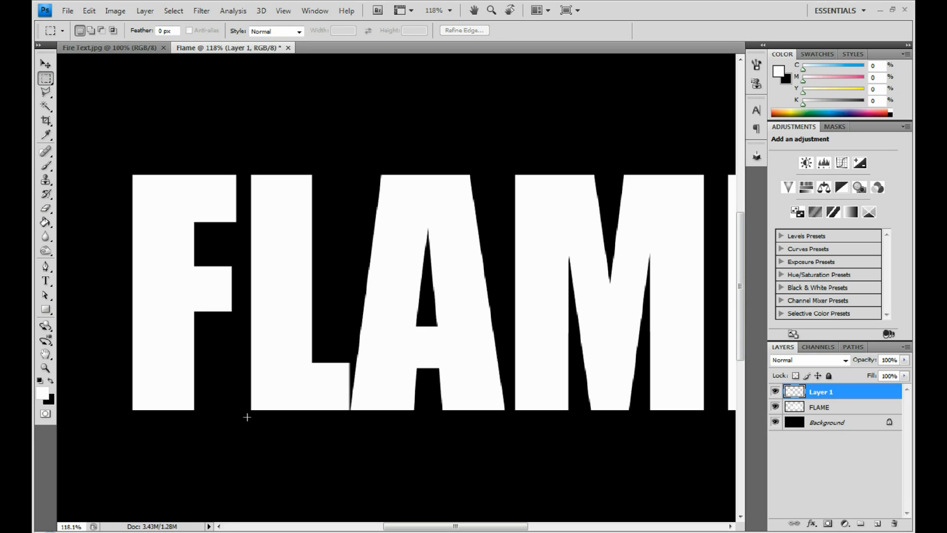
pyautogui.moveTo(640, 396)
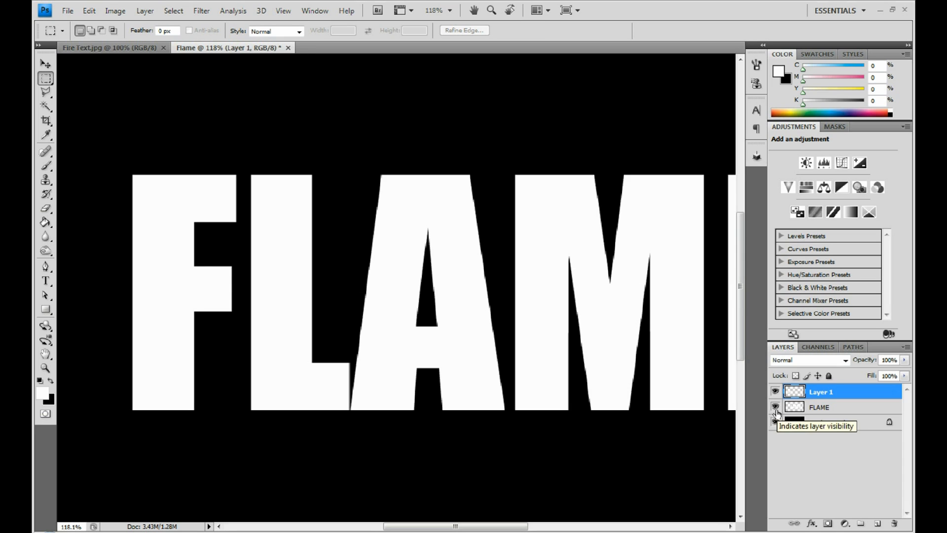
pyautogui.click(819, 407)
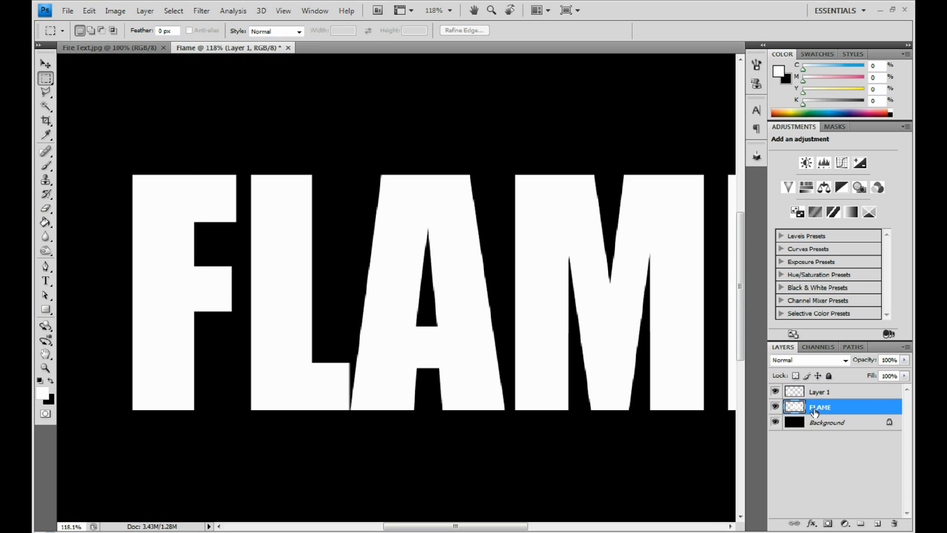
pyautogui.moveTo(239, 154); pyautogui.dragTo(278, 254)
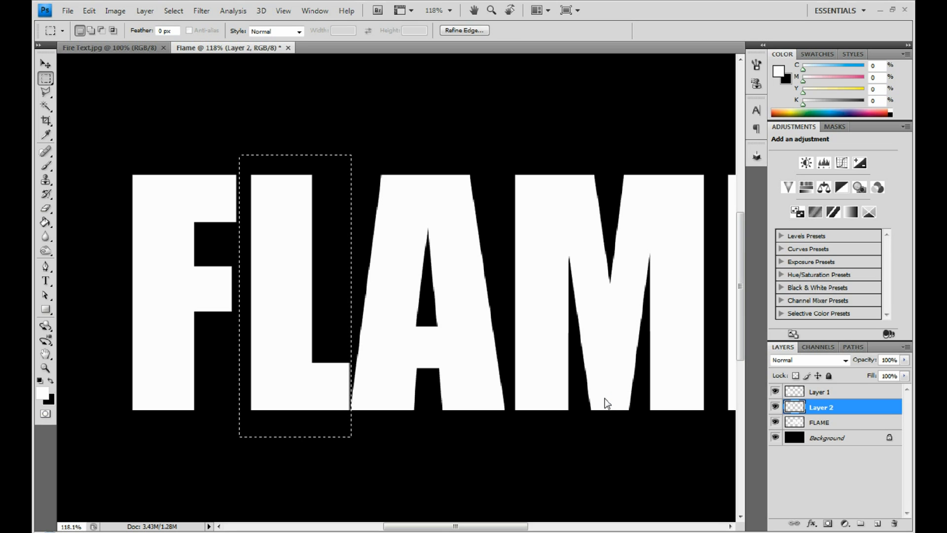
# Cut the A and M letters onto separate layers, toggling visibility to check
pyautogui.click(819, 422)
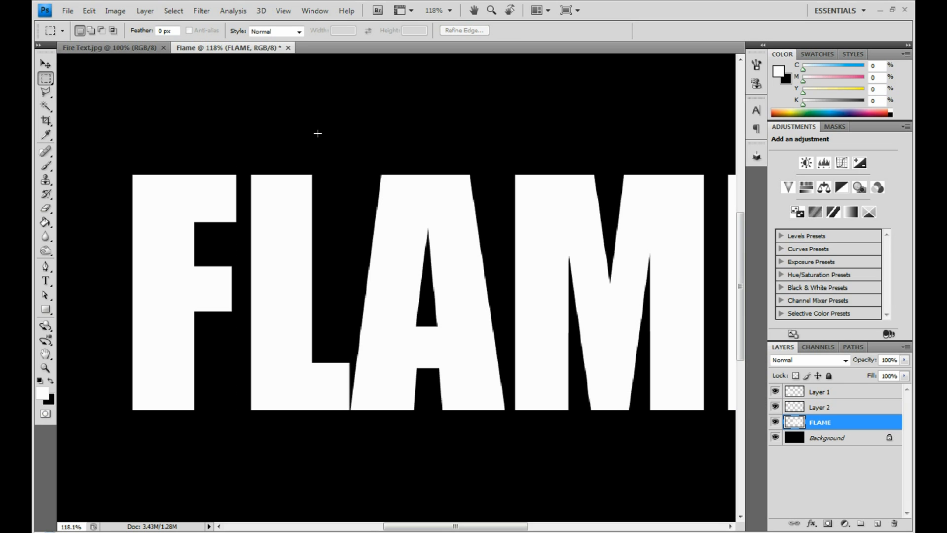
pyautogui.moveTo(317, 131); pyautogui.dragTo(510, 447)
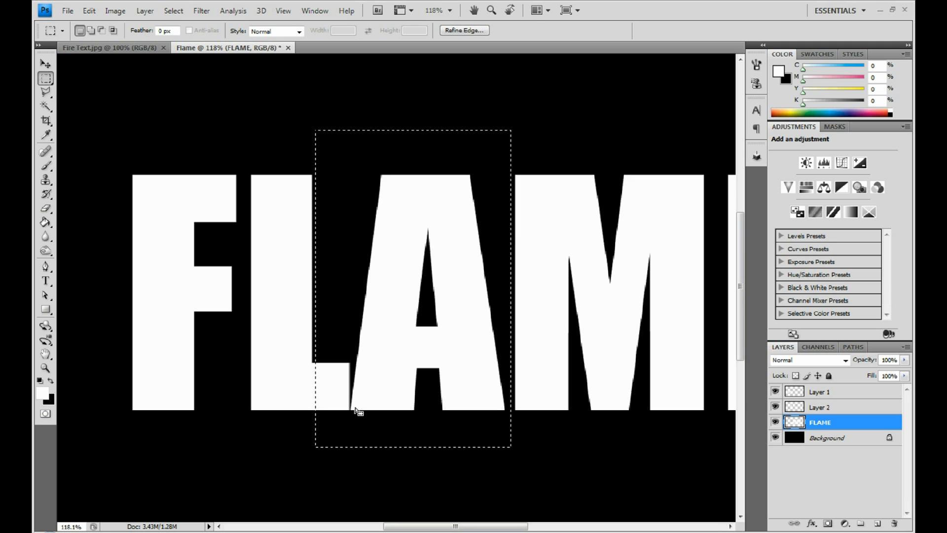
pyautogui.click(775, 407)
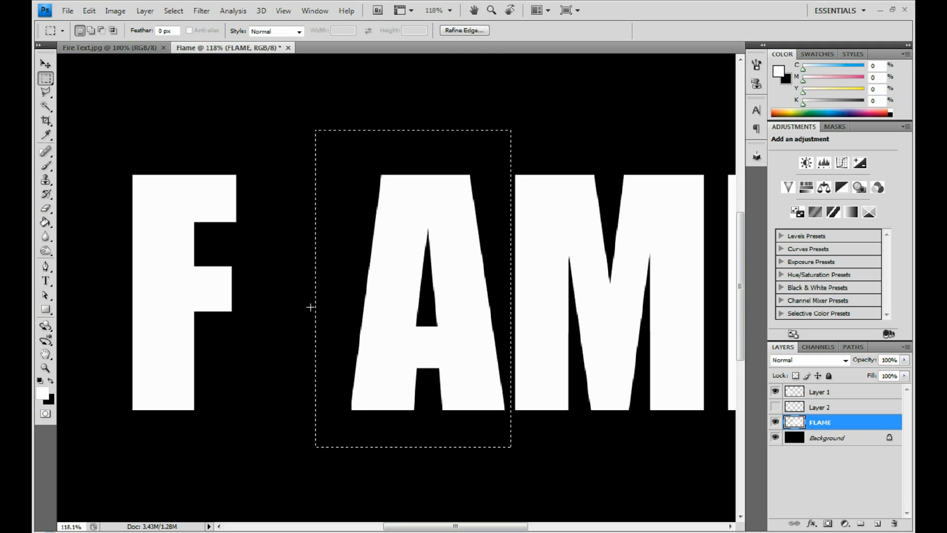
pyautogui.click(775, 407)
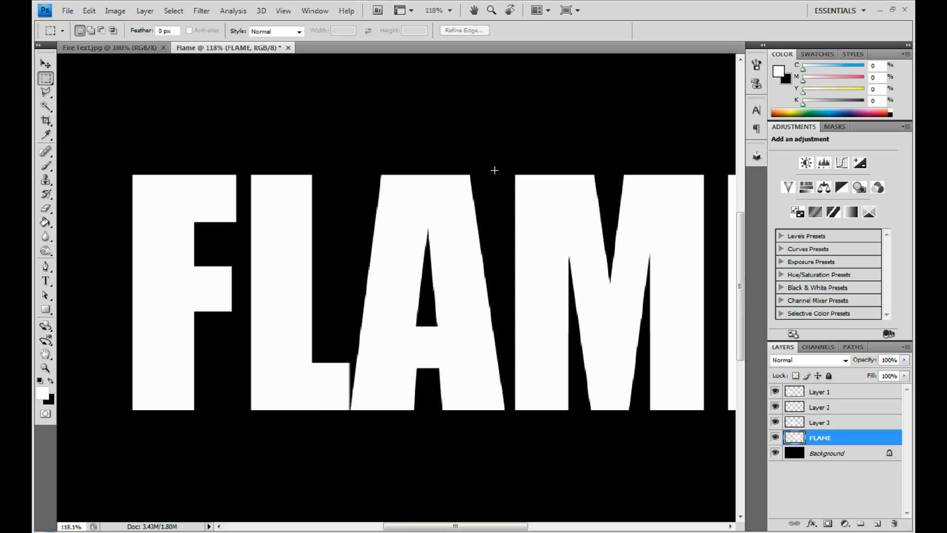
pyautogui.moveTo(495, 169); pyautogui.dragTo(712, 428)
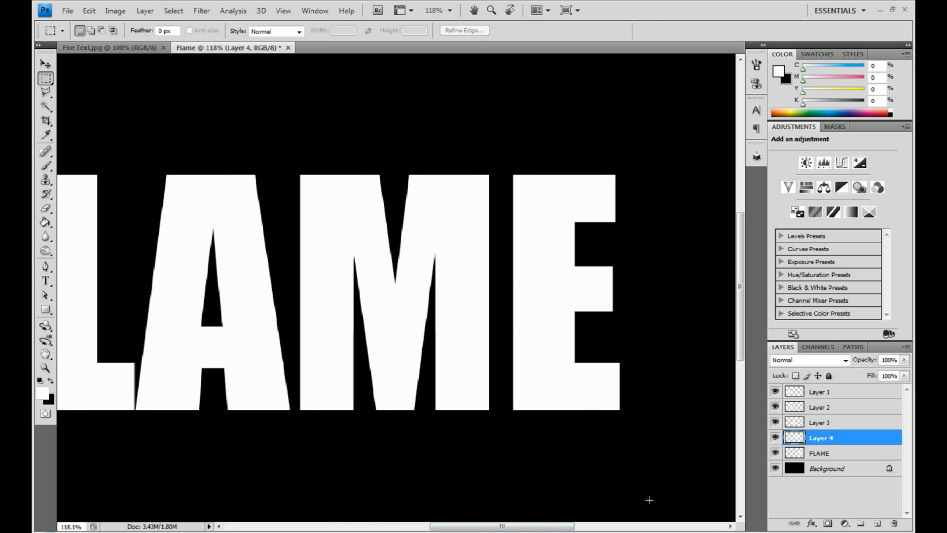
pyautogui.click(821, 453)
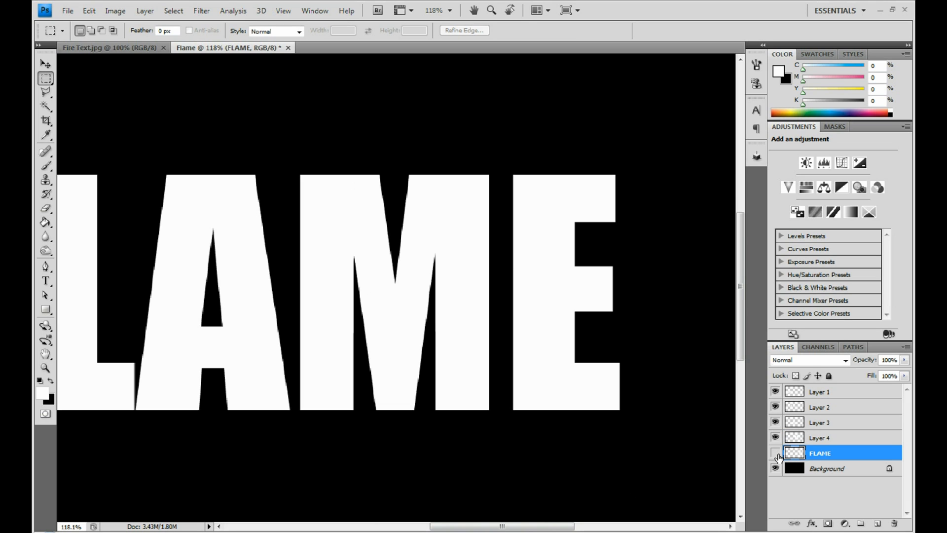
pyautogui.click(775, 453)
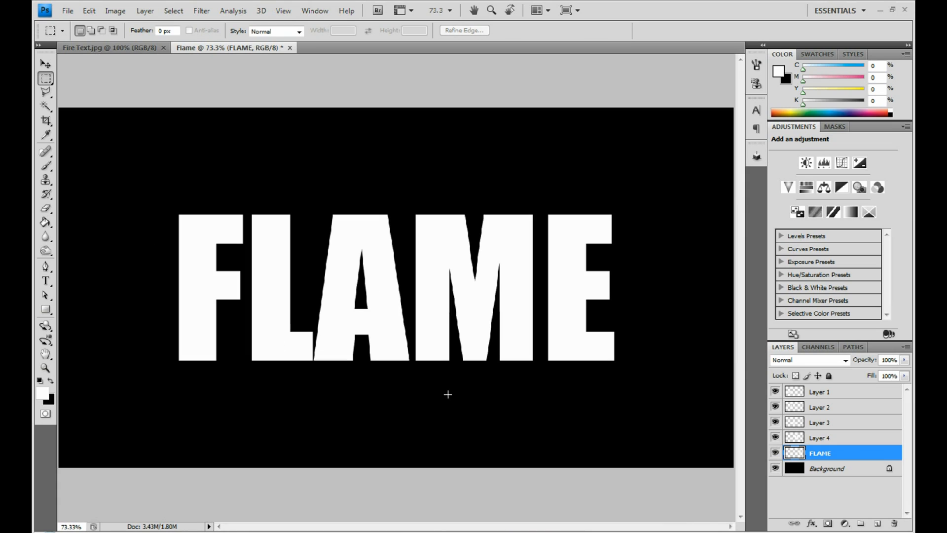
# Rename the M and E layers, isolate E, then show all letter layers
pyautogui.doubleClick(820, 391)
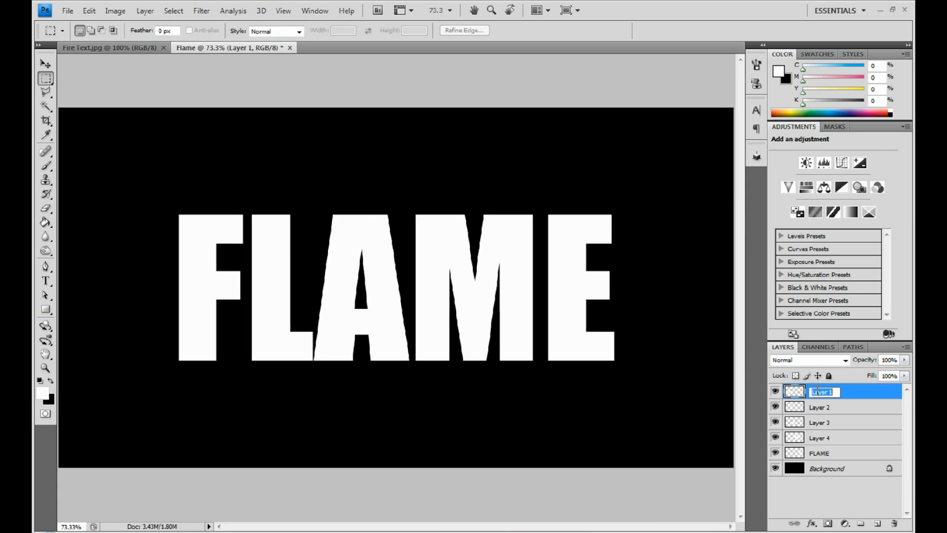
pyautogui.write('Fl')
pyautogui.click(855, 422)
pyautogui.write('A')
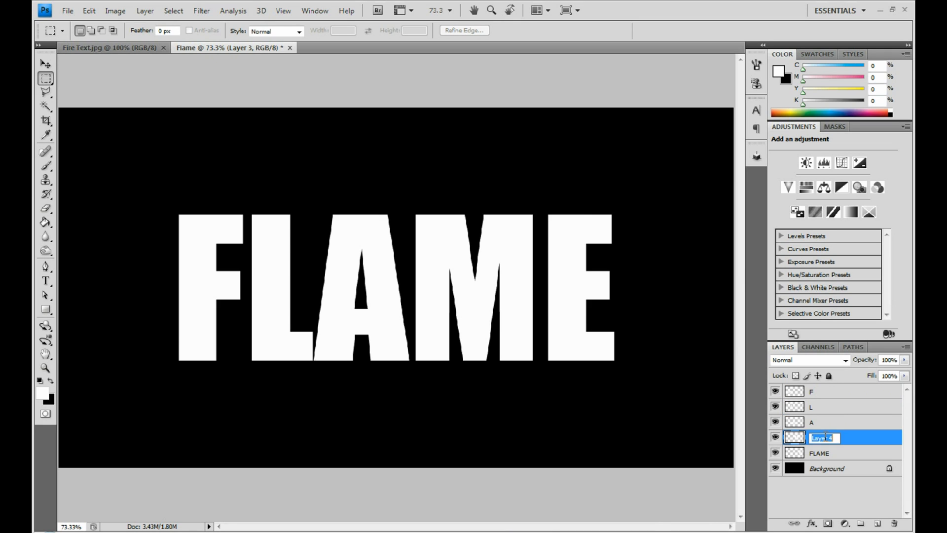
pyautogui.write('M')
pyautogui.click(854, 453)
pyautogui.write('E')
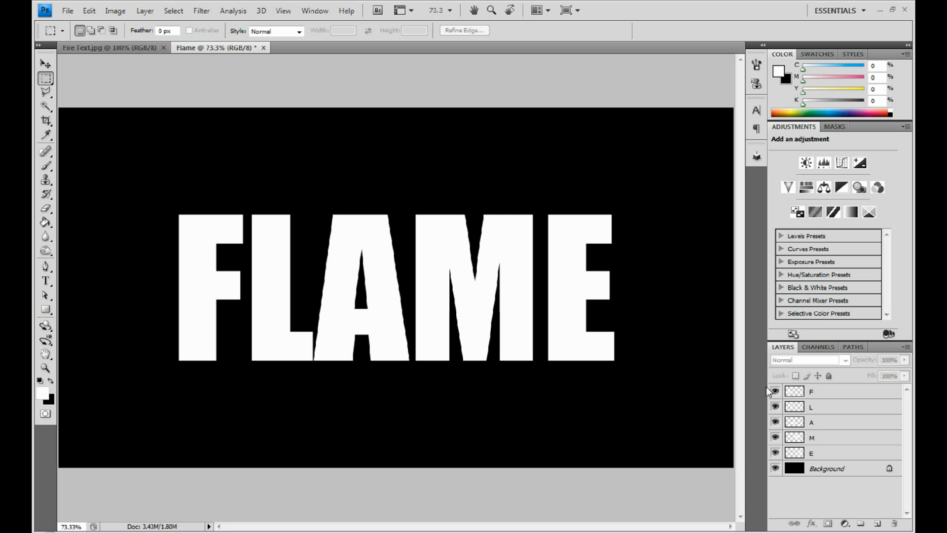
pyautogui.click(775, 391)
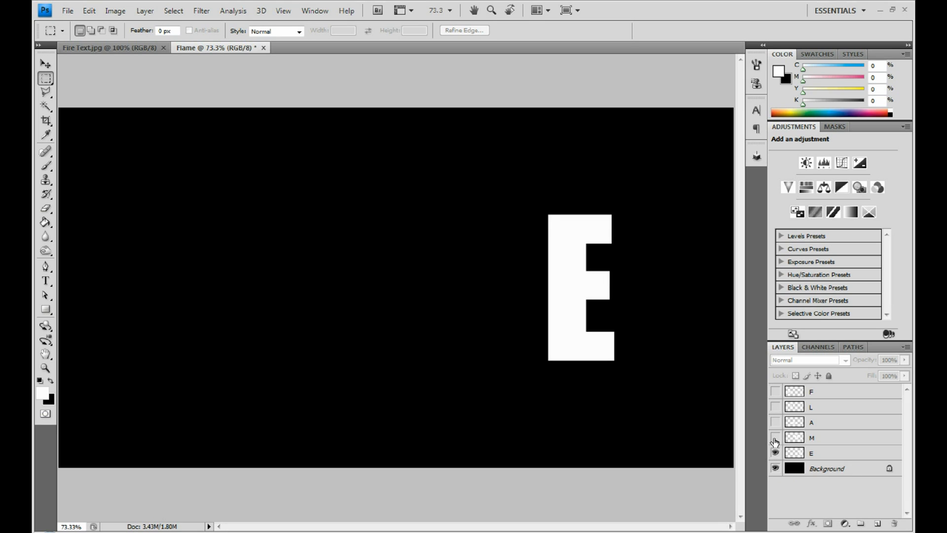
pyautogui.click(775, 391)
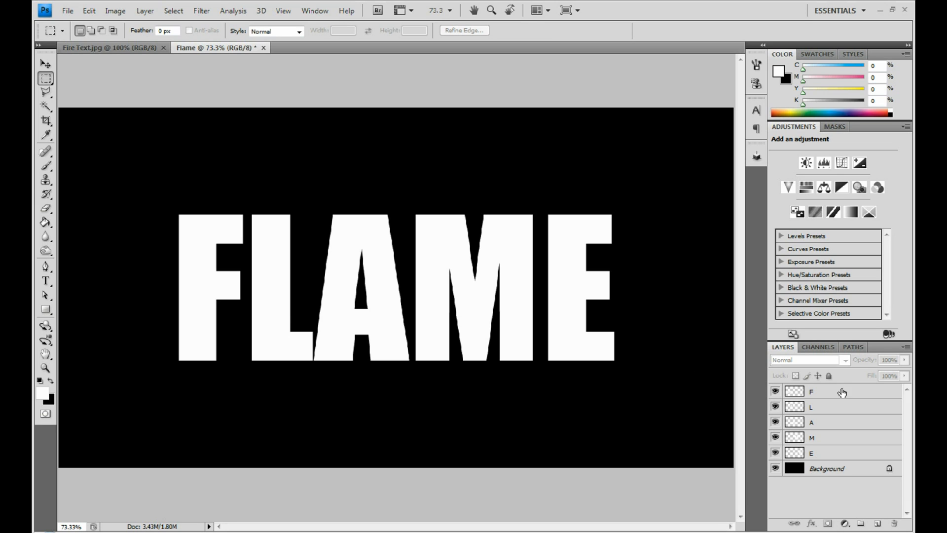
# Add a Normal ff1818 drop shadow to F: 81% opacity, 35% spread, 20 px size
pyautogui.doubleClick(811, 391)
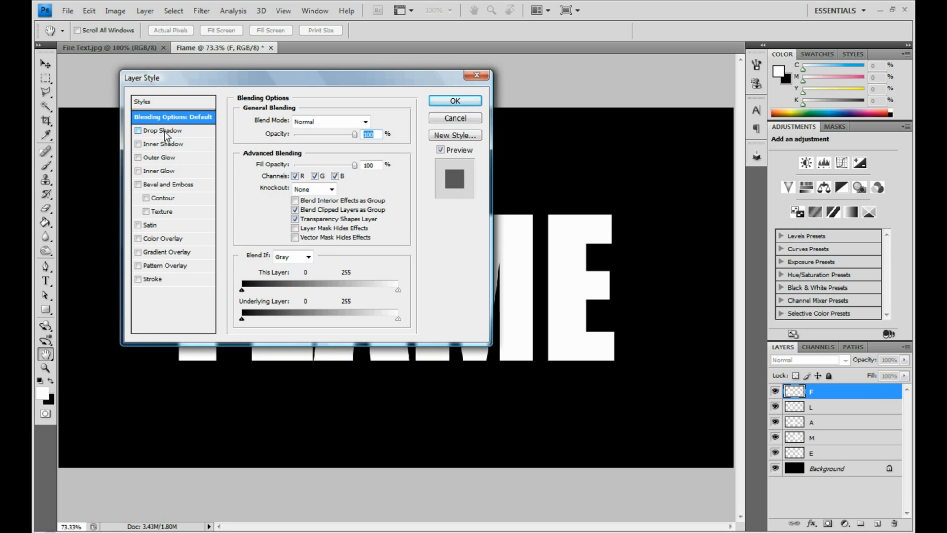
pyautogui.click(138, 130)
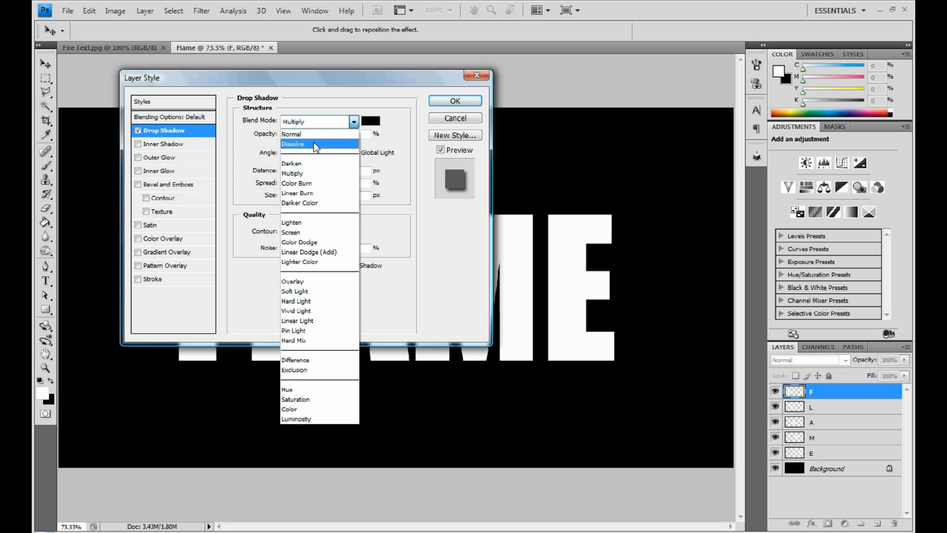
pyautogui.click(291, 134)
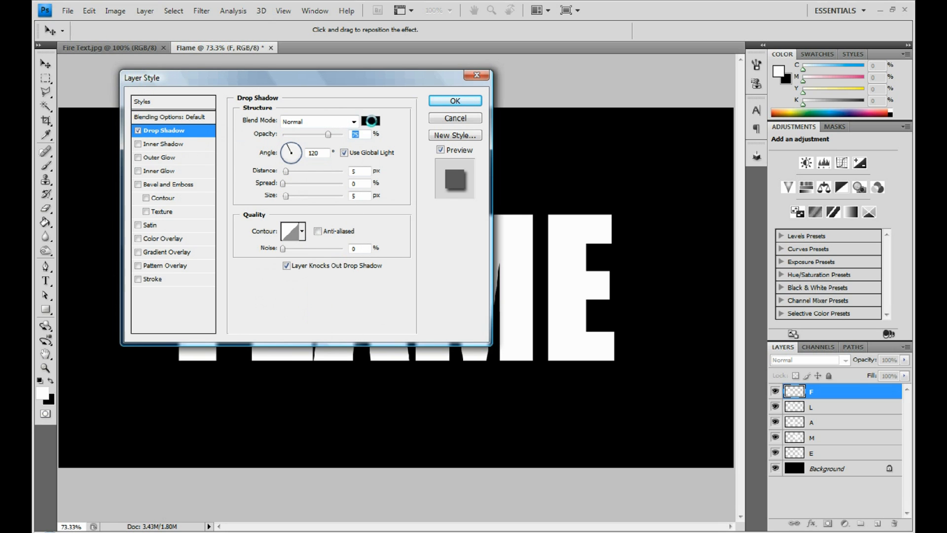
pyautogui.click(371, 121)
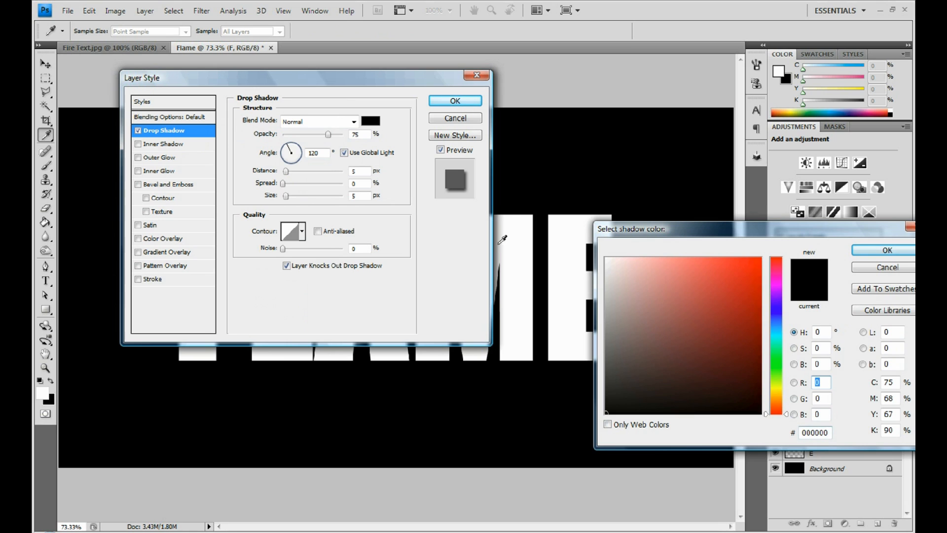
pyautogui.click(723, 261)
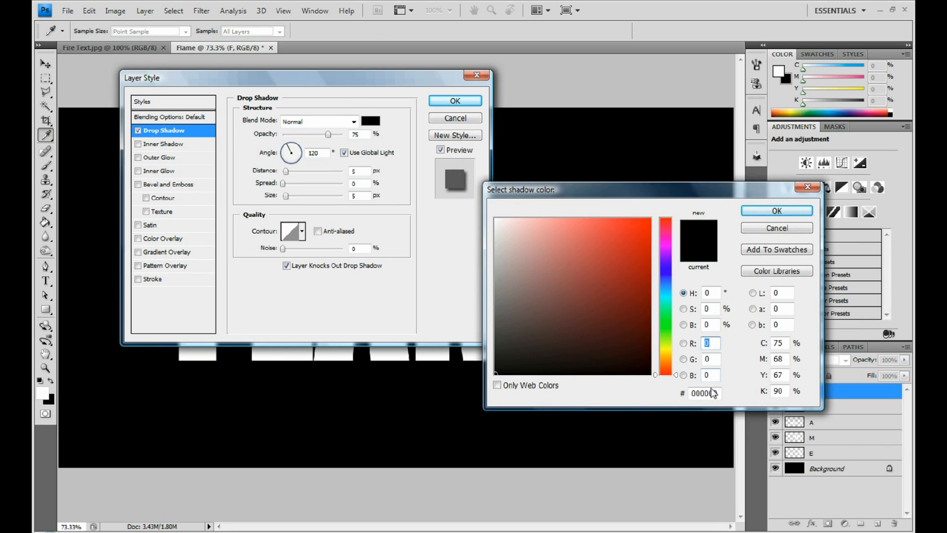
pyautogui.click(705, 394)
pyautogui.write('ff1818')
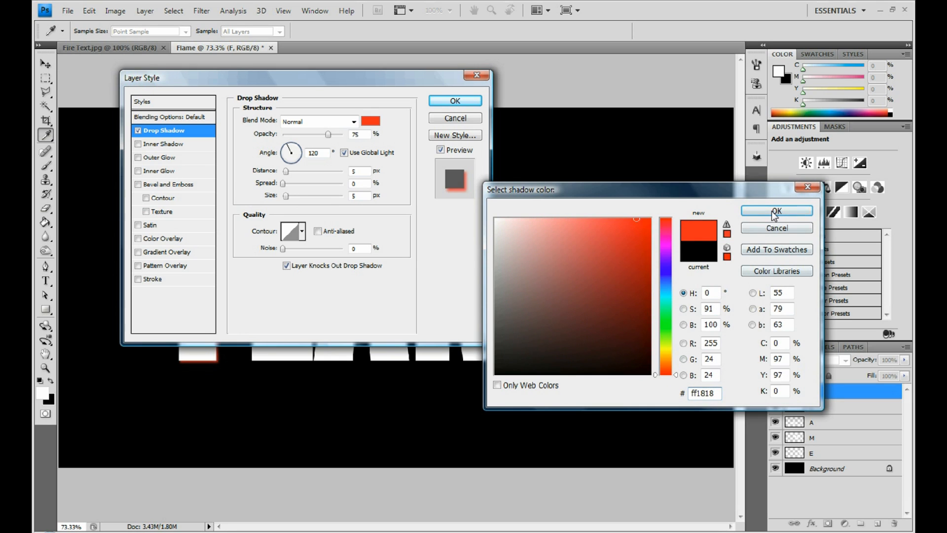
pyautogui.click(777, 211)
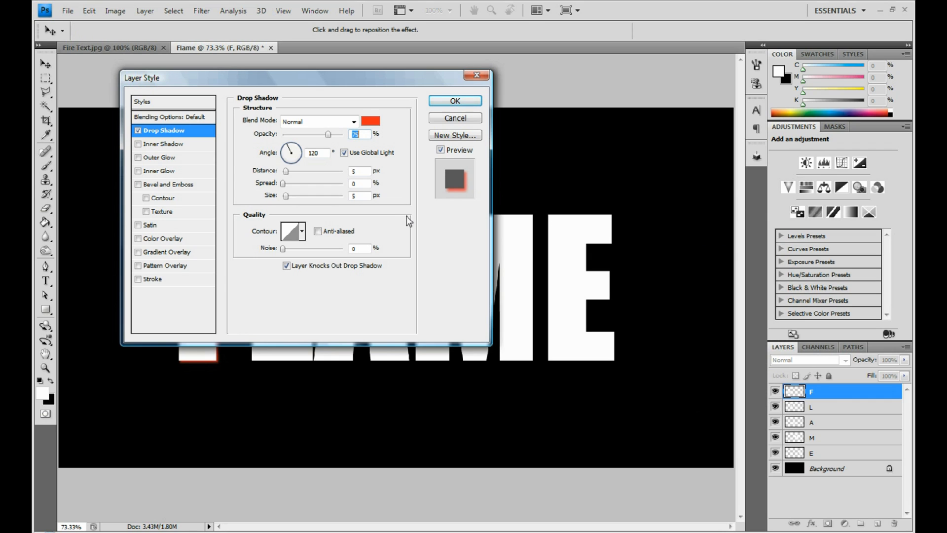
pyautogui.write('81')
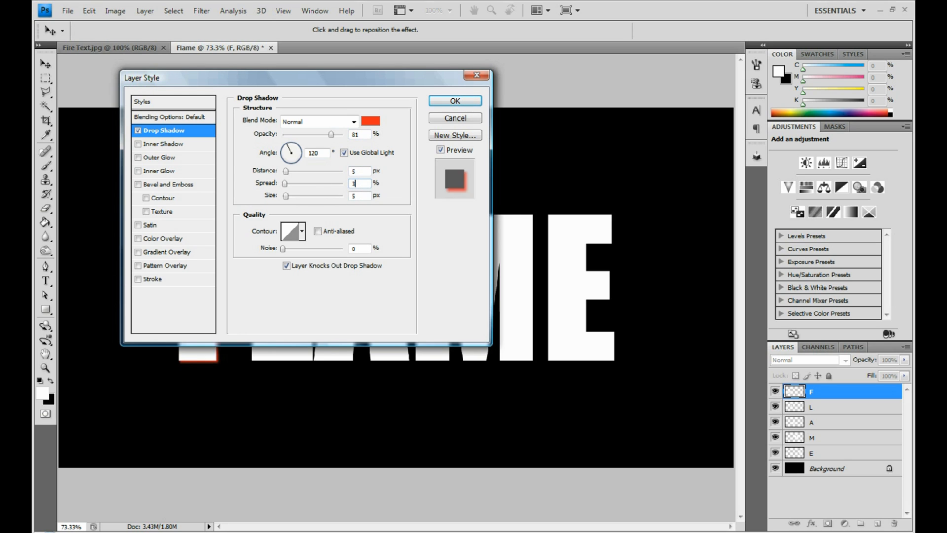
pyautogui.write('35')
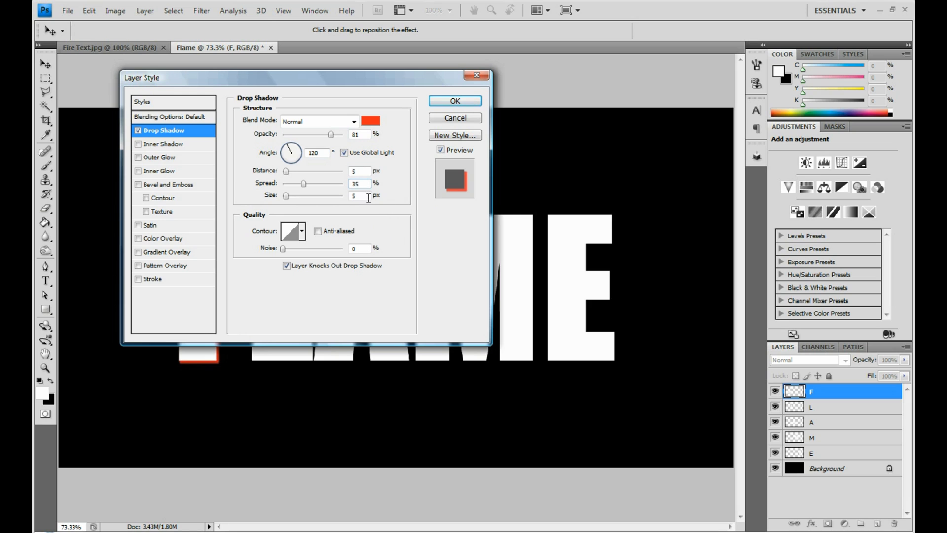
pyautogui.write('20')
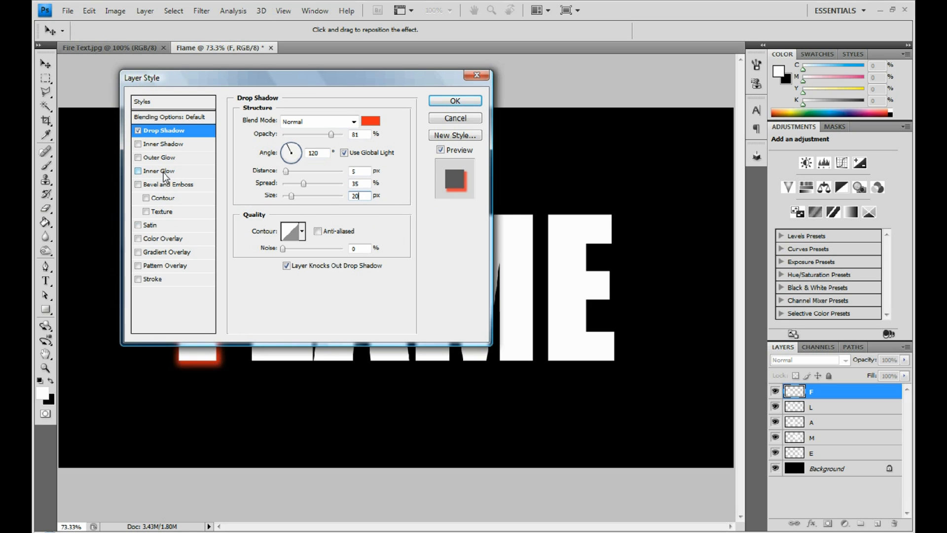
# Enable a Color Dodge ffb900 Inner Glow on F with 22% choke and 8 px size
pyautogui.click(160, 170)
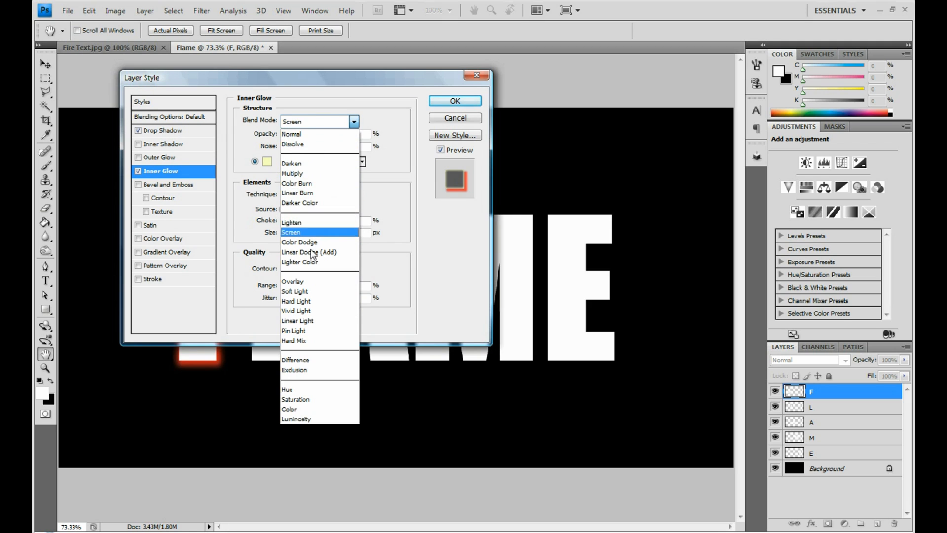
pyautogui.moveTo(299, 242)
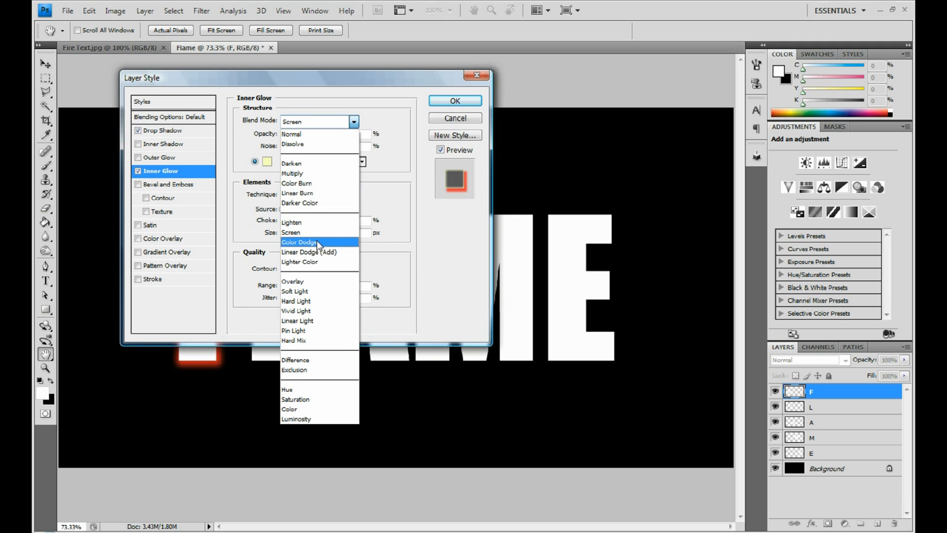
pyautogui.click(299, 241)
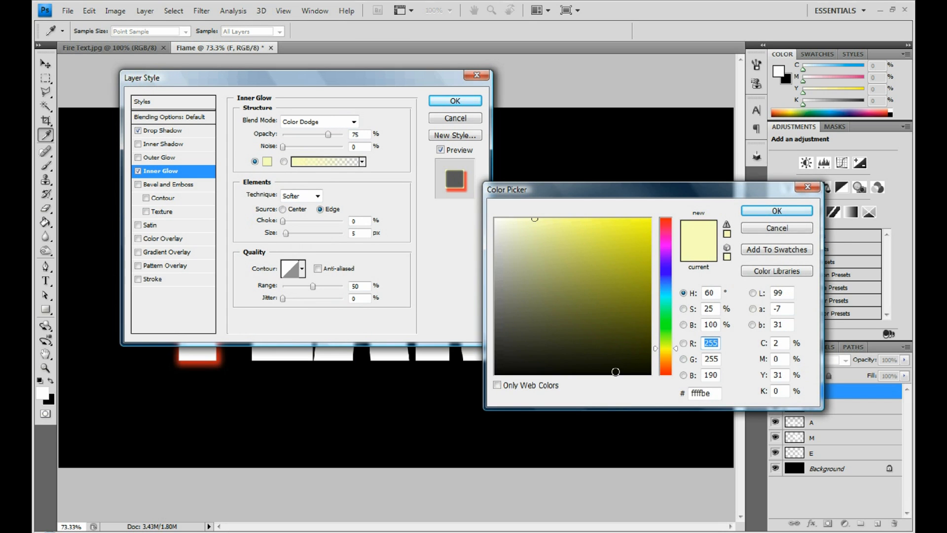
pyautogui.click(704, 393)
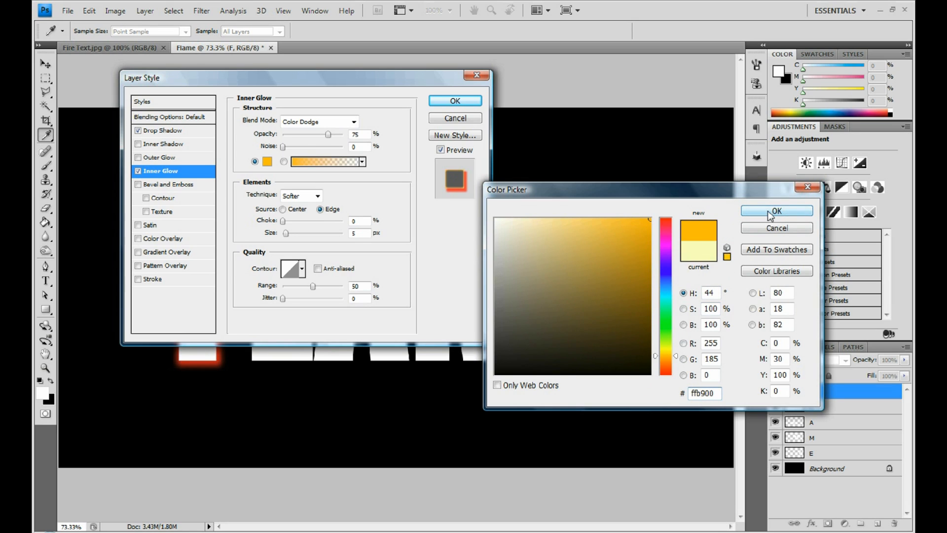
pyautogui.click(777, 210)
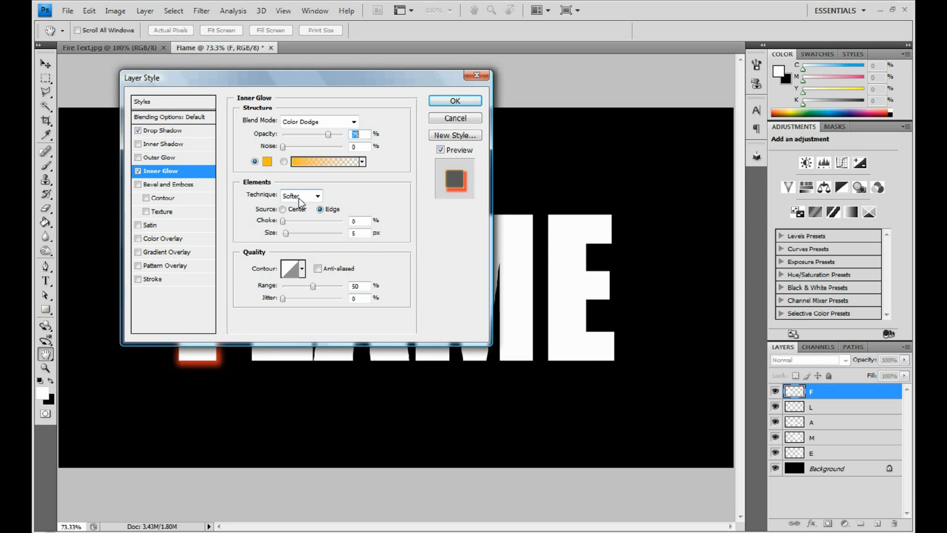
pyautogui.click(359, 220)
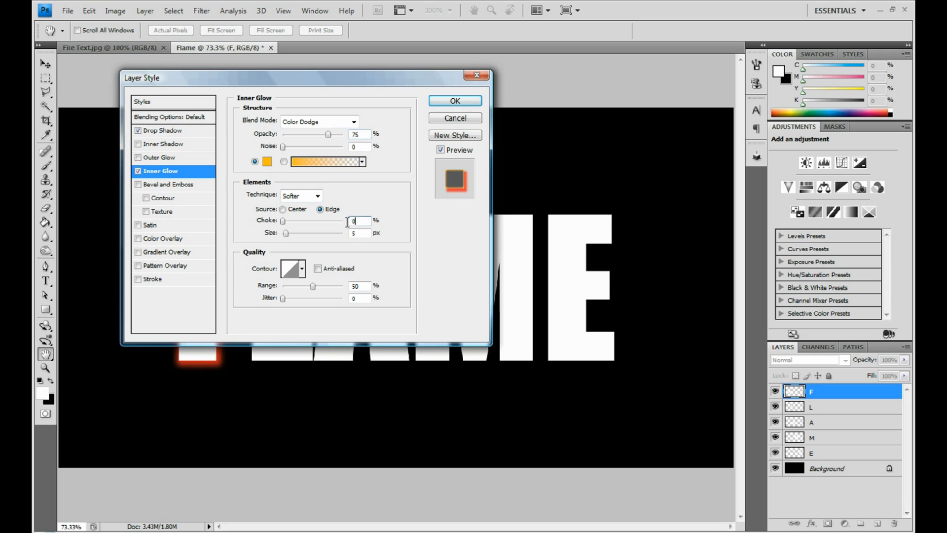
pyautogui.write('22')
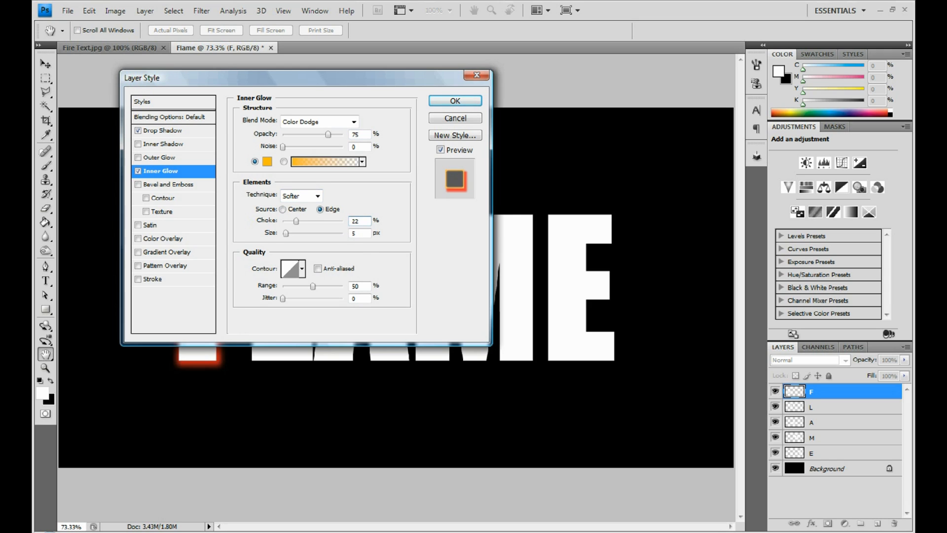
pyautogui.click(360, 233)
pyautogui.write('8')
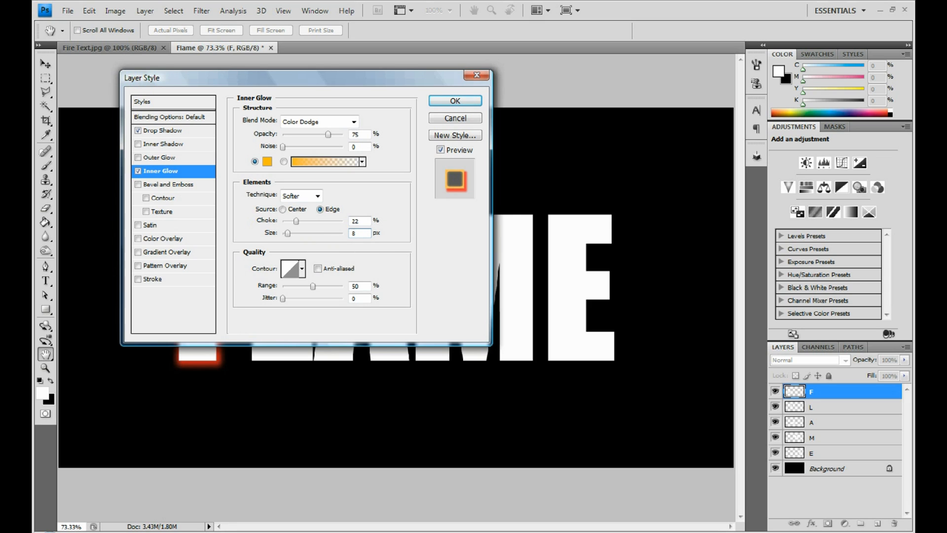
pyautogui.moveTo(314, 248)
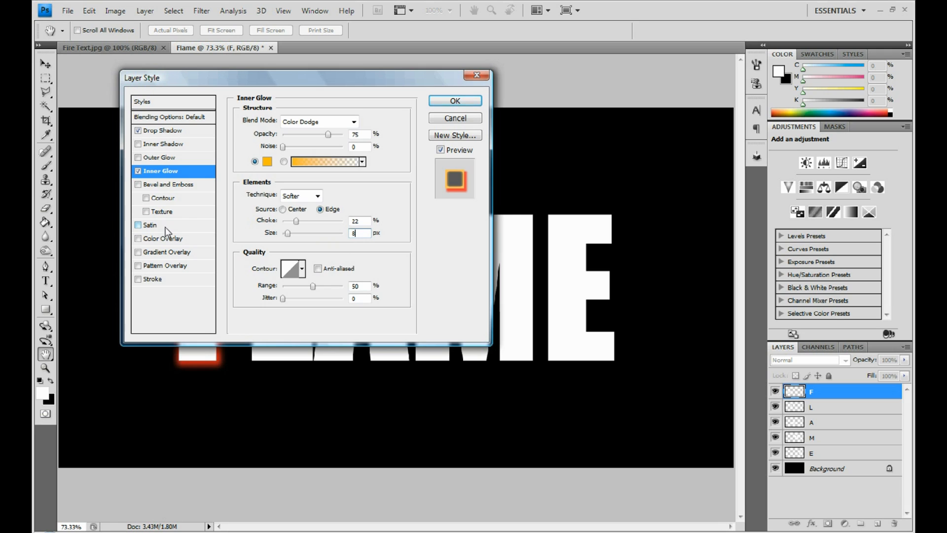
# Enable Satin on F with colour 582900, 17 px distance and 73 px size
pyautogui.click(150, 225)
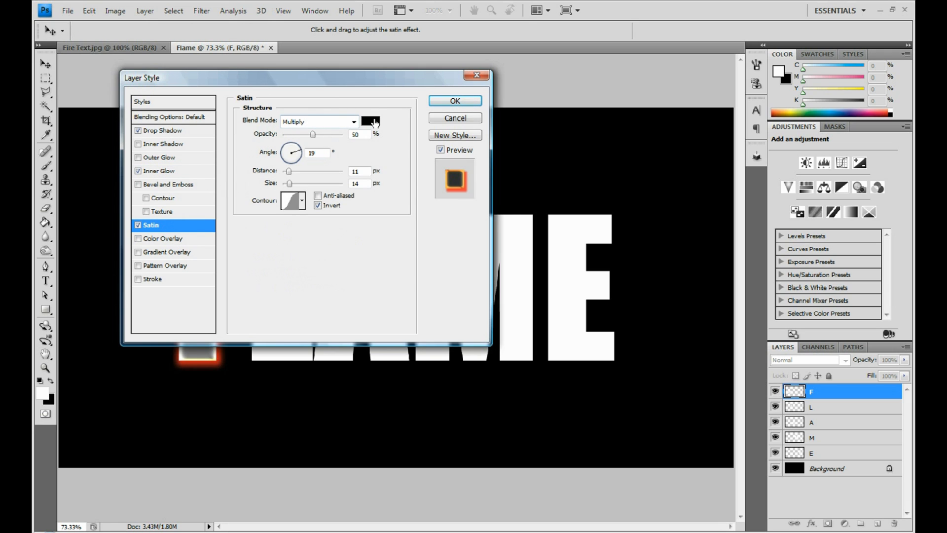
pyautogui.click(371, 121)
pyautogui.write('582900')
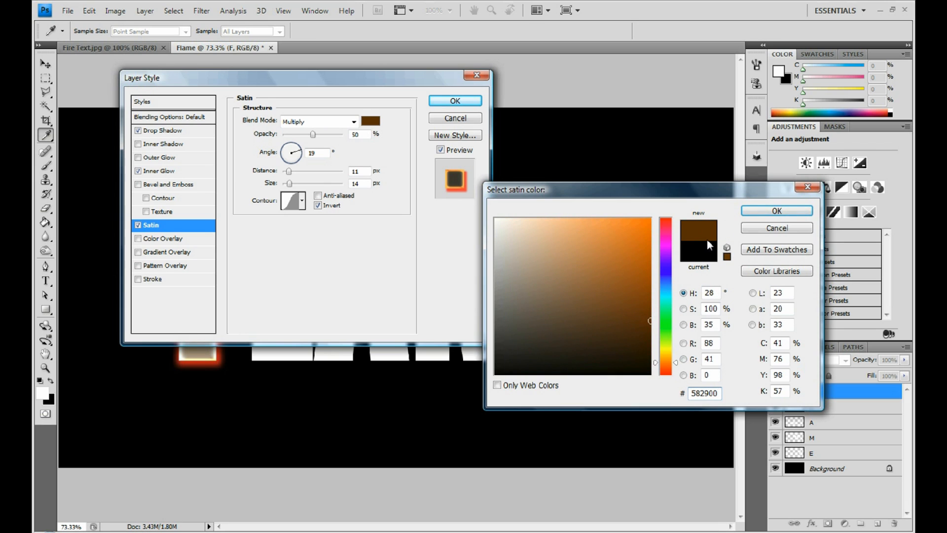
pyautogui.click(776, 210)
pyautogui.write('73')
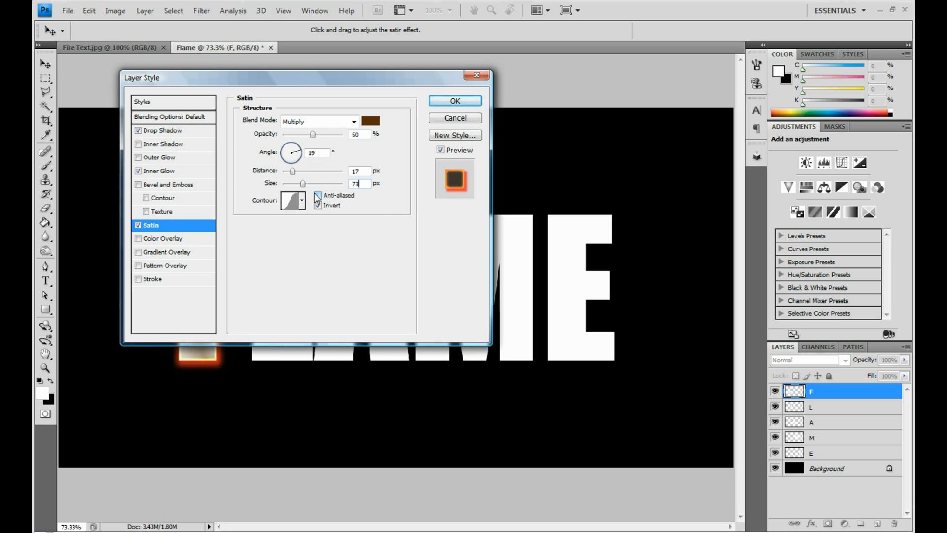
pyautogui.click(318, 206)
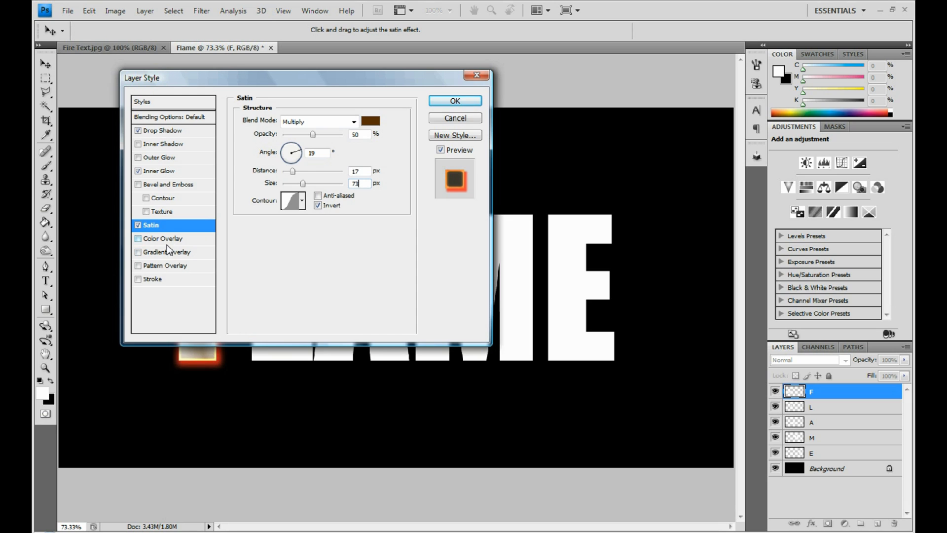
# Enable a cc6600 Color Overlay on F and close Layer Style
pyautogui.click(164, 238)
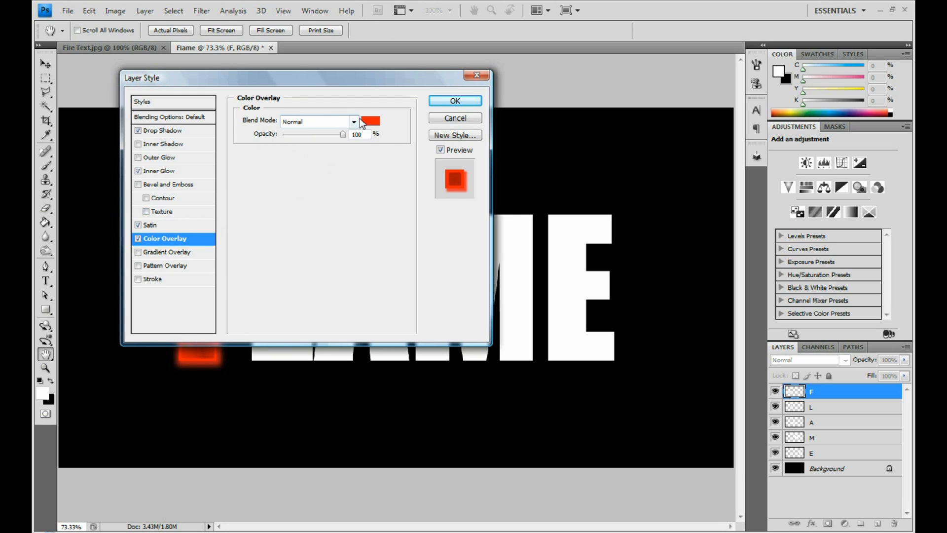
pyautogui.click(371, 121)
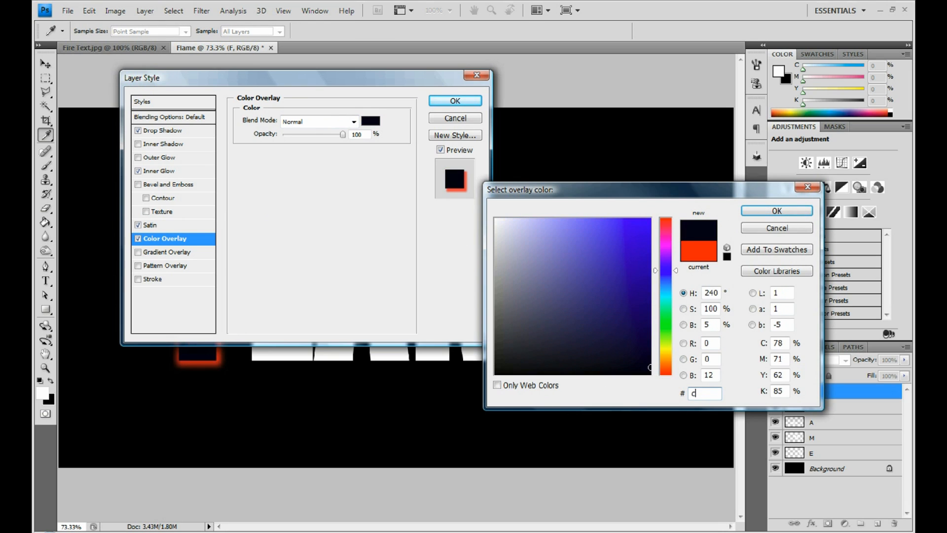
pyautogui.write('cc6600')
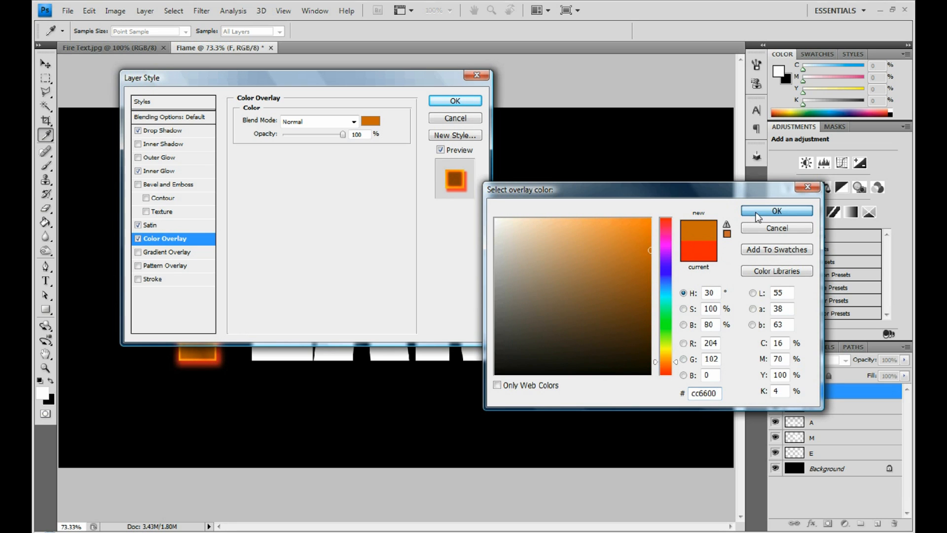
pyautogui.click(776, 211)
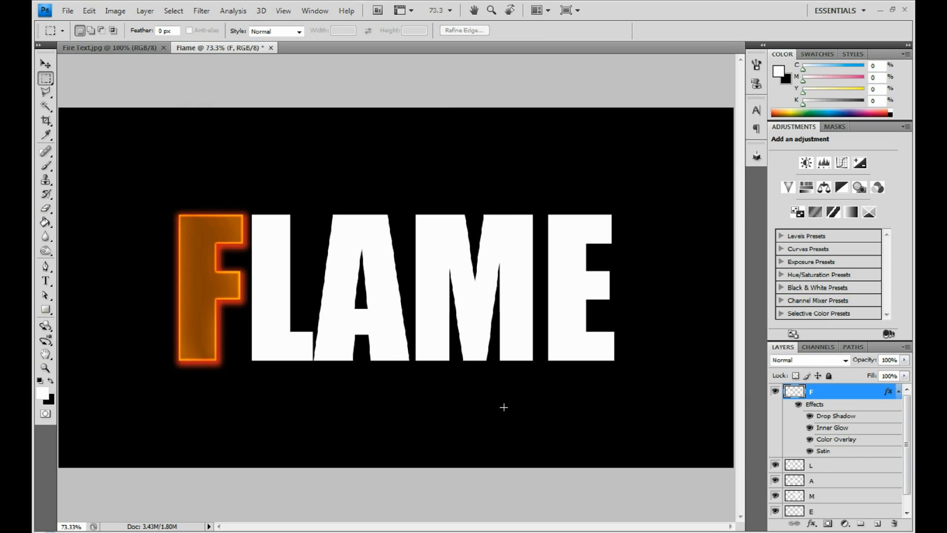
pyautogui.moveTo(515, 369)
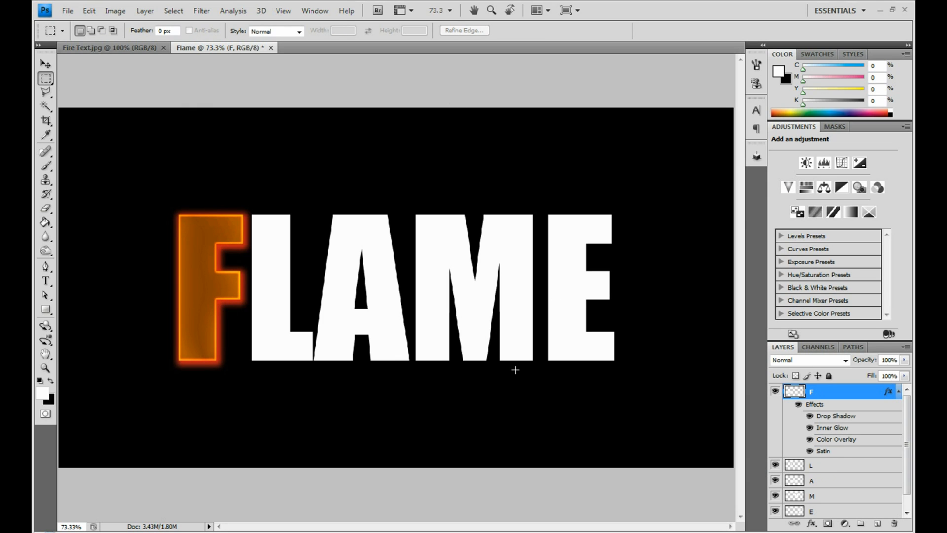
# Collapse the F's effect list and select the L through E letter layers to receive its style
pyautogui.click(889, 391)
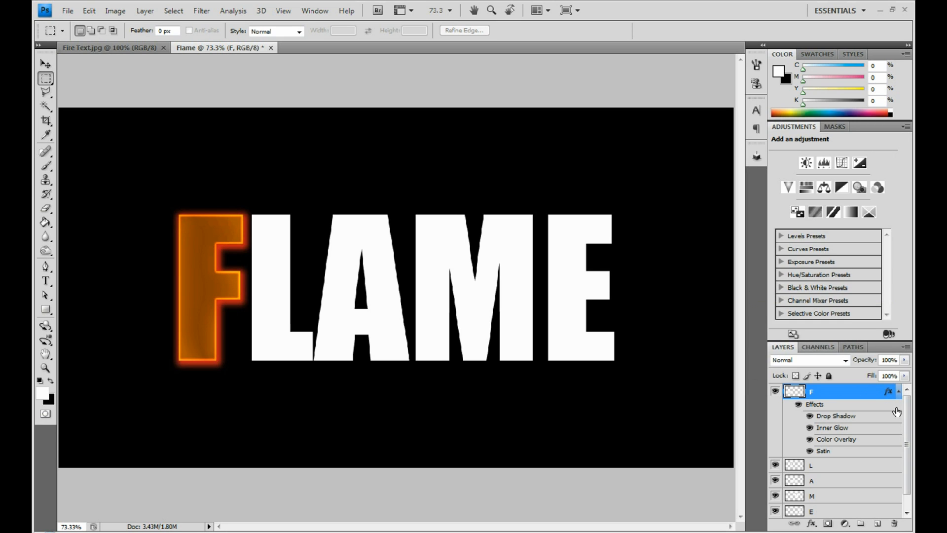
pyautogui.click(898, 392)
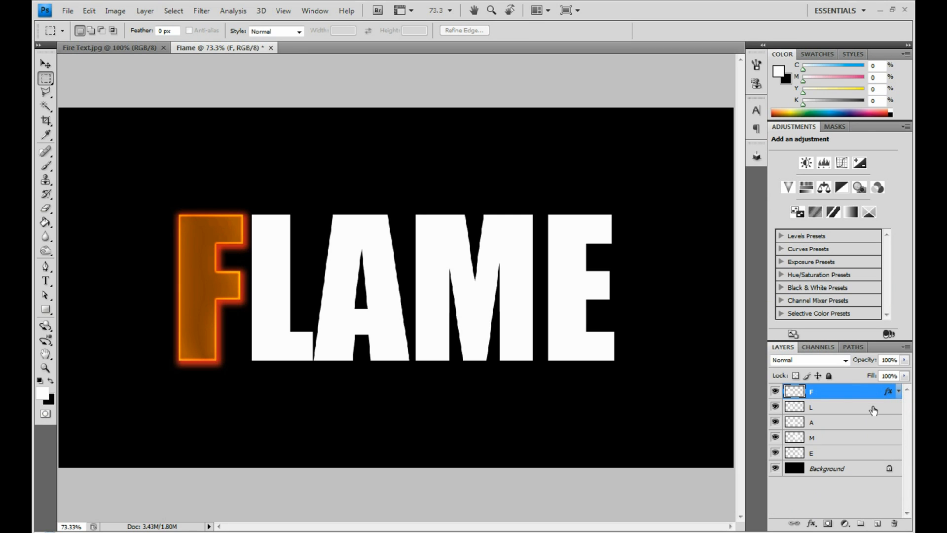
pyautogui.click(840, 406)
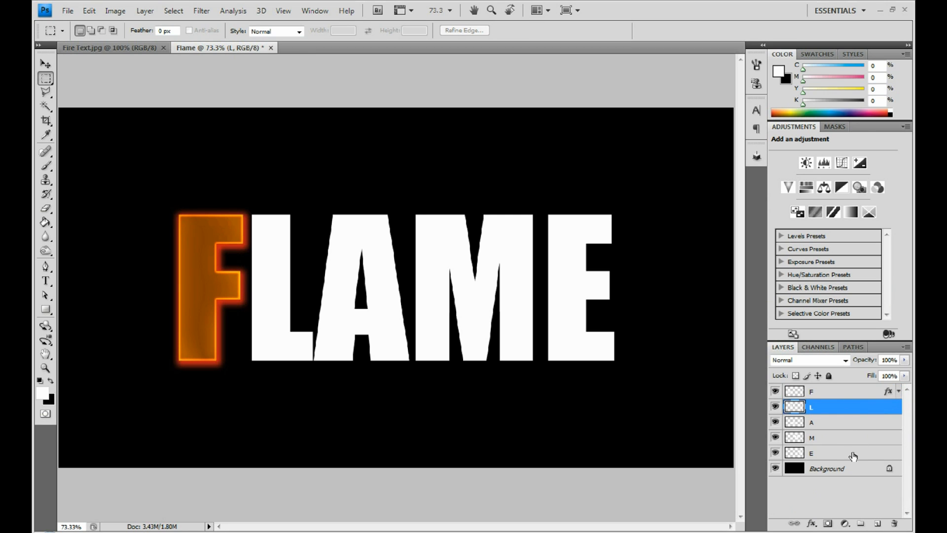
pyautogui.click(811, 453)
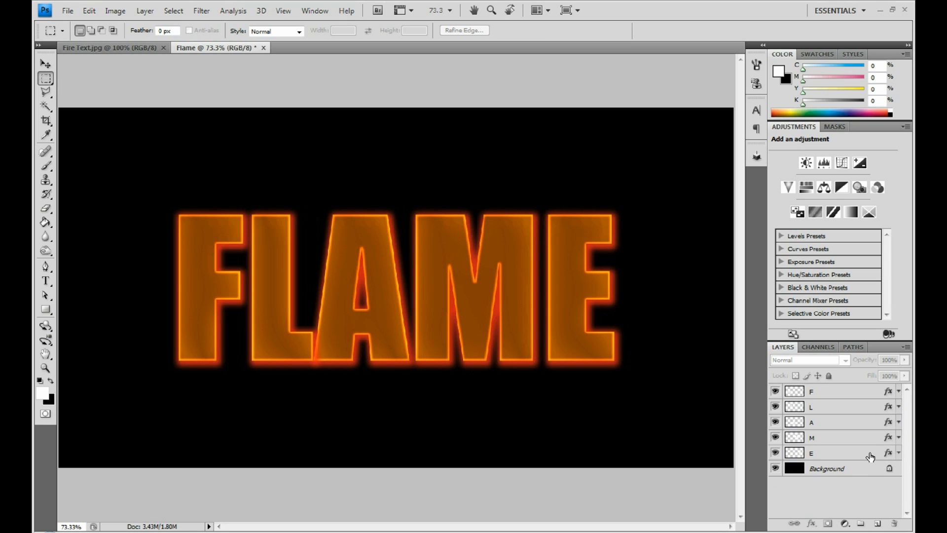
pyautogui.moveTo(867, 476)
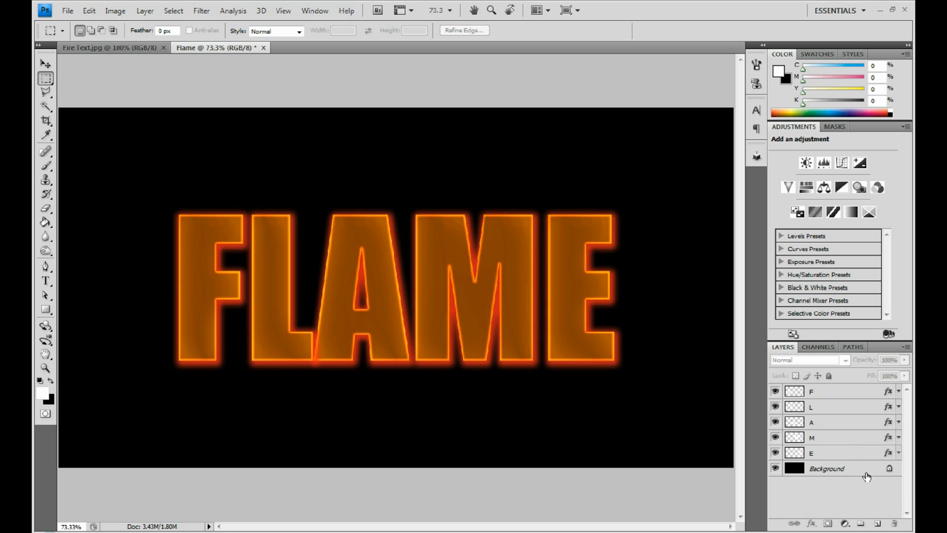
# Group the F, L, A, M and E layers into a group named 'Original'
pyautogui.click(811, 392)
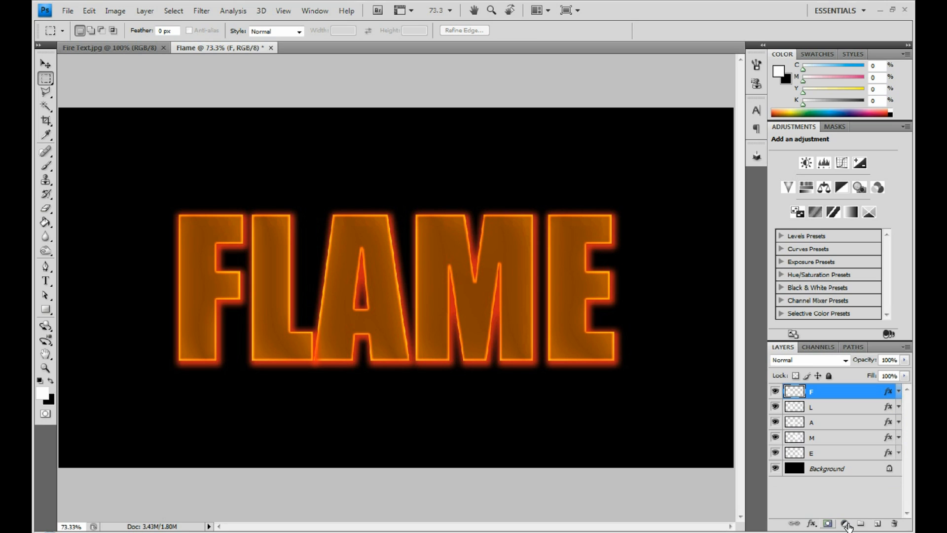
pyautogui.click(848, 523)
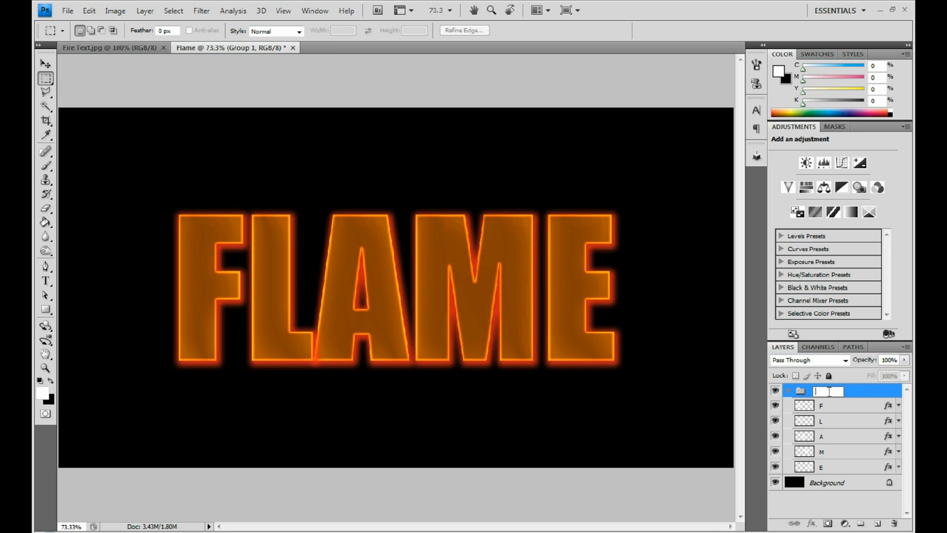
pyautogui.write('Original')
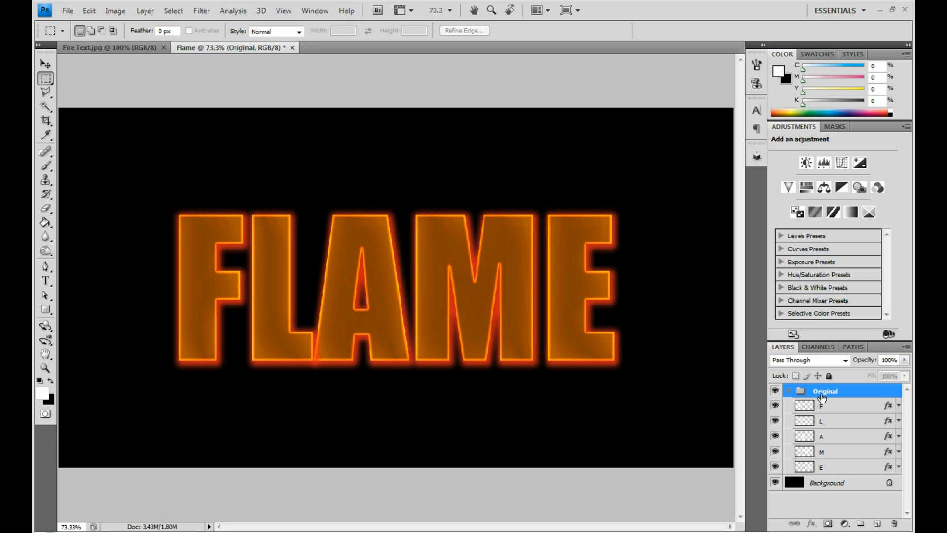
# Duplicate the Original group as 'FLAME', then collapse and hide the Original group
pyautogui.rightClick(826, 391)
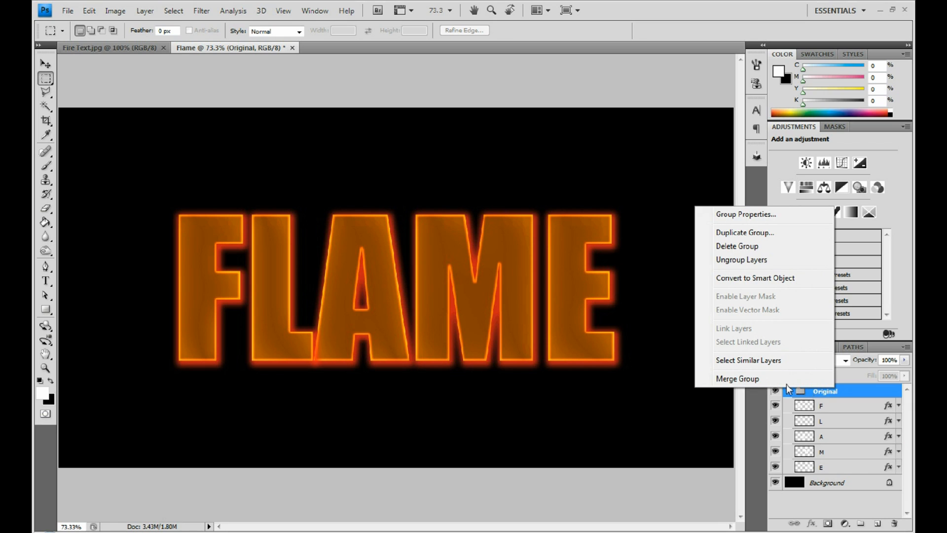
pyautogui.moveTo(745, 233)
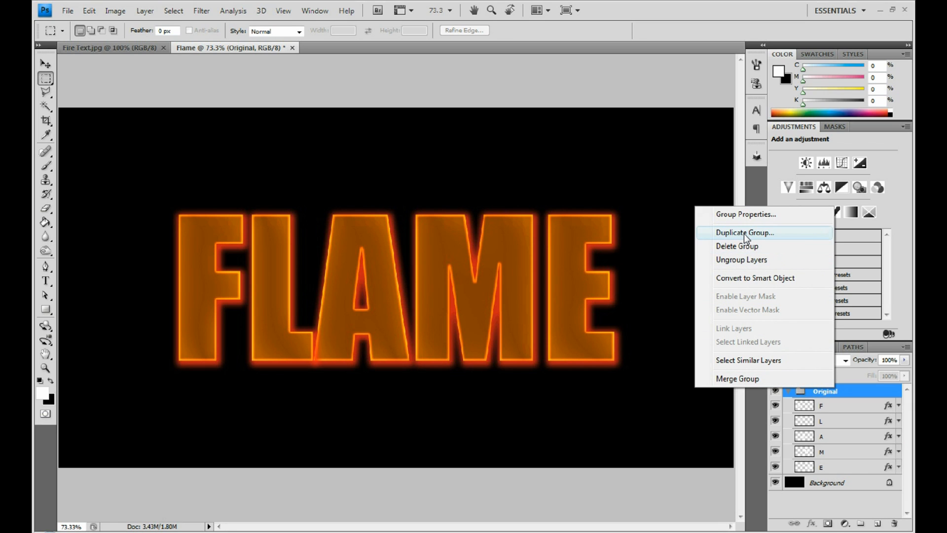
pyautogui.click(745, 232)
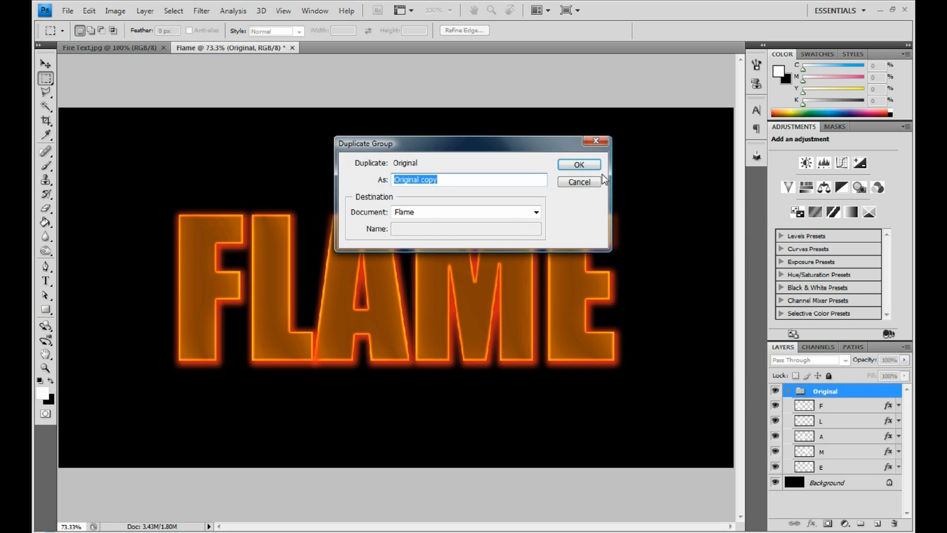
pyautogui.write('F')
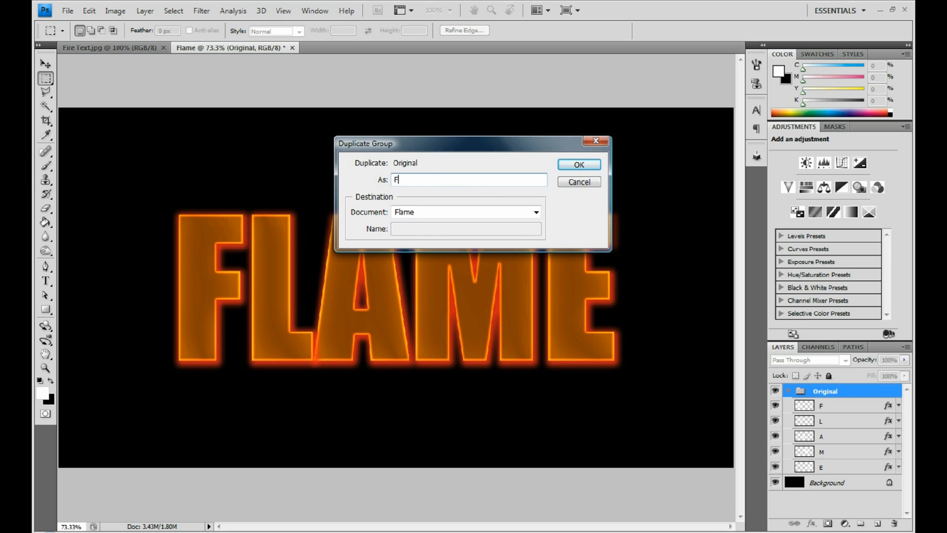
pyautogui.write('LAME')
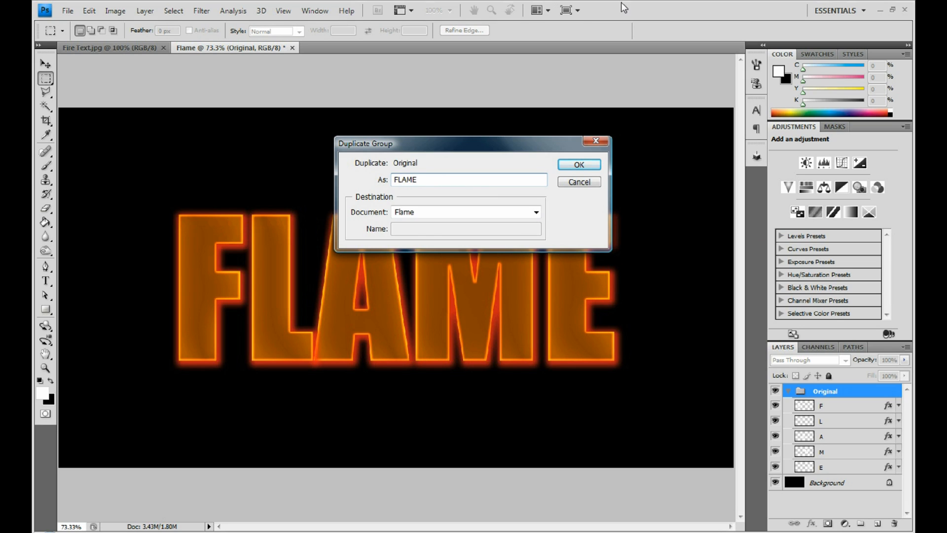
pyautogui.click(578, 164)
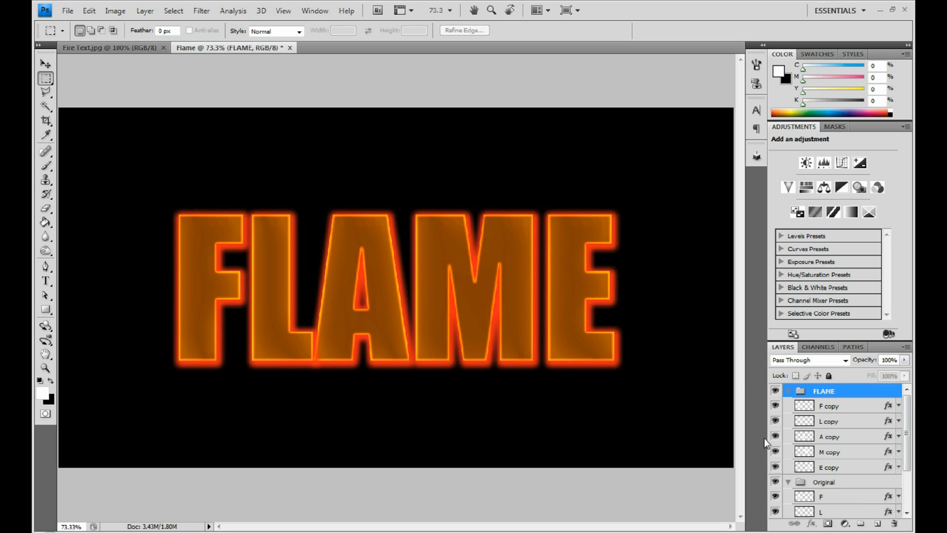
pyautogui.click(789, 482)
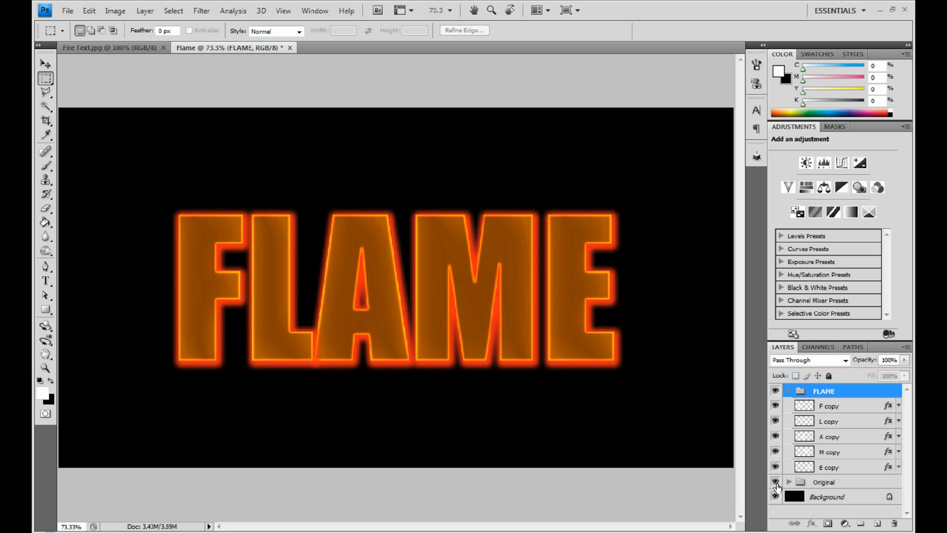
pyautogui.click(829, 405)
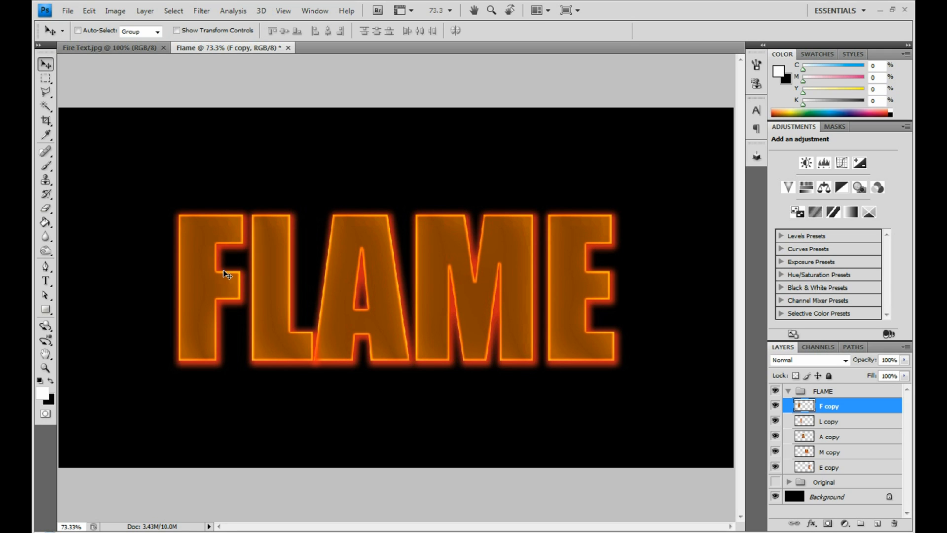
pyautogui.moveTo(199, 337)
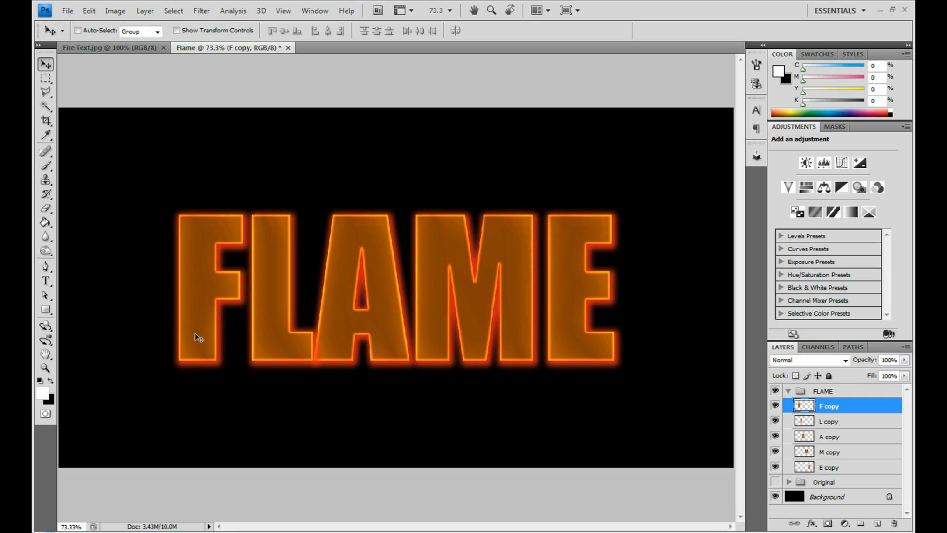
# Liquify the F, warping its top edge, top-right corner and arms into jagged points
pyautogui.click(201, 10)
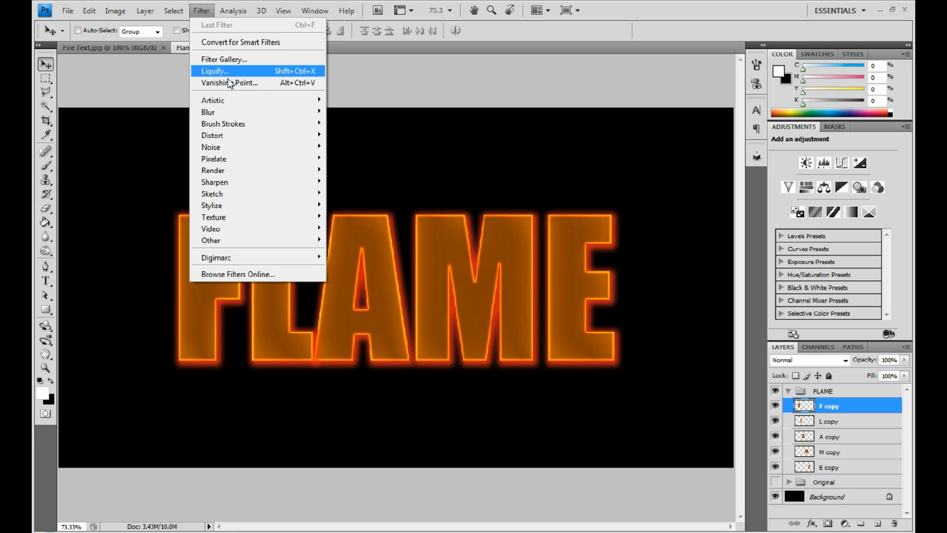
pyautogui.moveTo(229, 83)
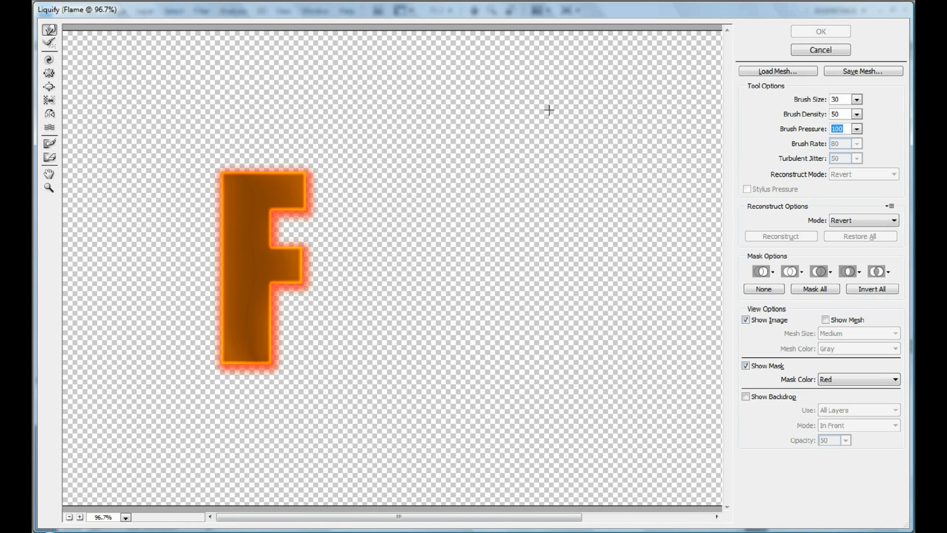
pyautogui.moveTo(49, 30)
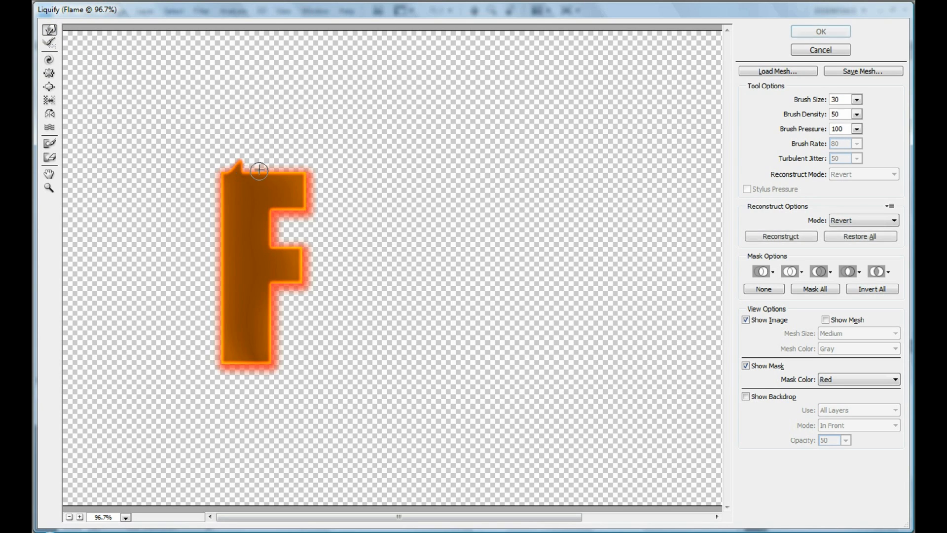
pyautogui.moveTo(259, 170); pyautogui.dragTo(296, 176)
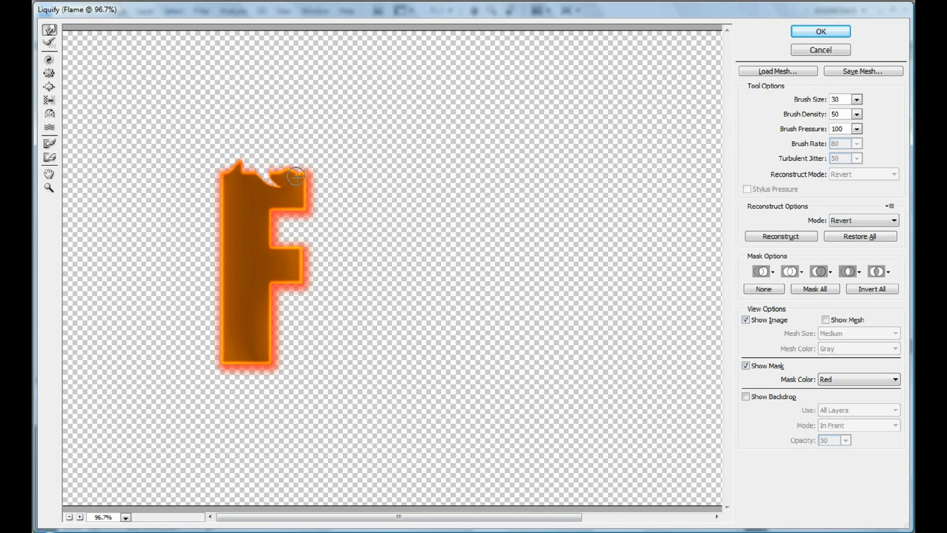
pyautogui.moveTo(296, 176); pyautogui.dragTo(291, 215)
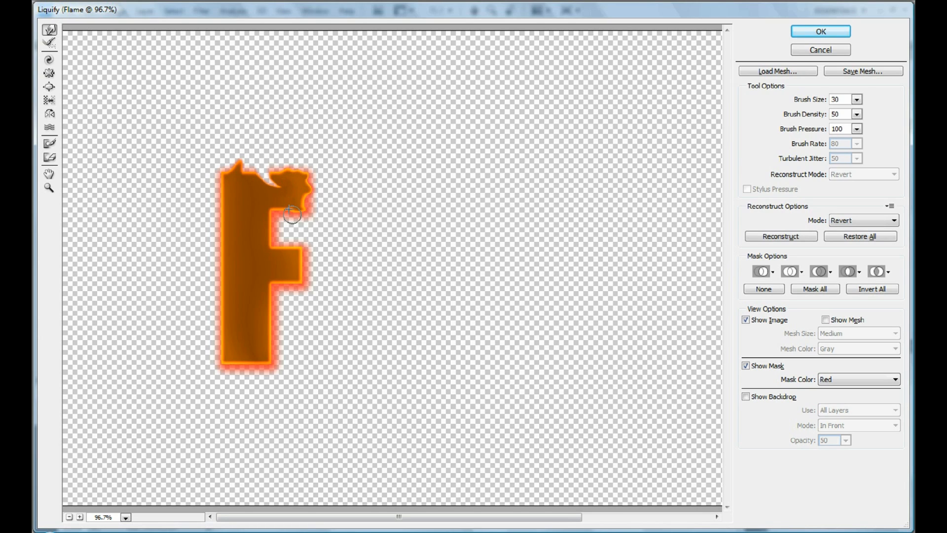
pyautogui.moveTo(292, 215); pyautogui.dragTo(271, 240)
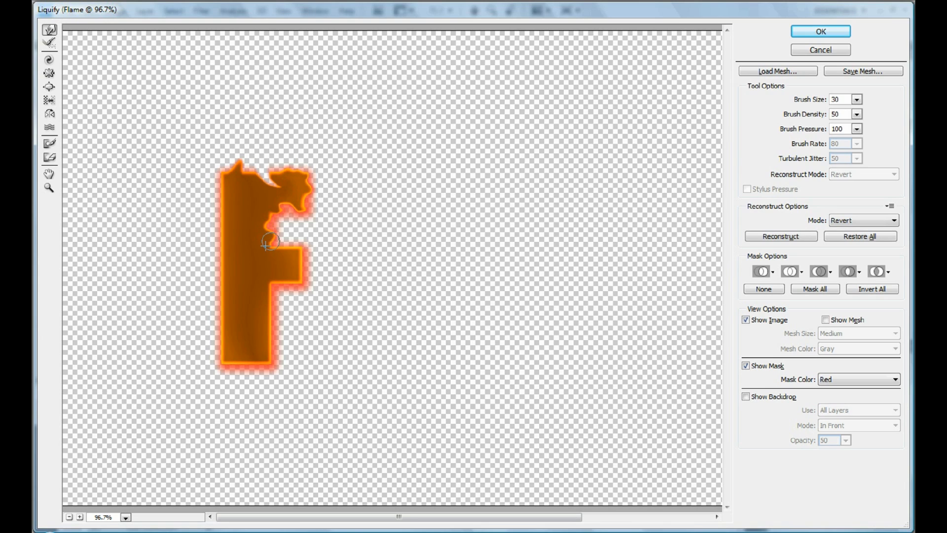
pyautogui.moveTo(271, 240); pyautogui.dragTo(301, 273)
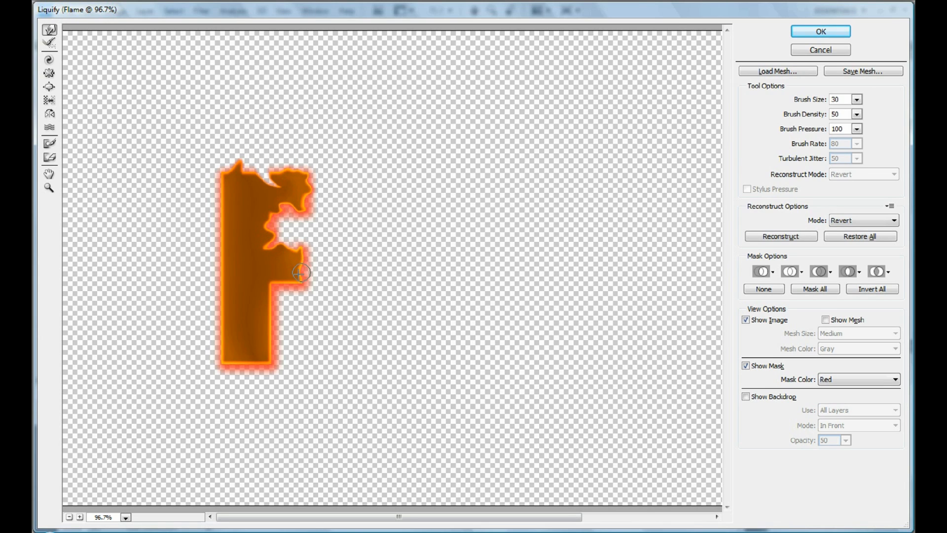
# Roughen the F's stem, sides and bottom into flame tongues and apply the Liquify
pyautogui.moveTo(299, 272); pyautogui.dragTo(271, 301)
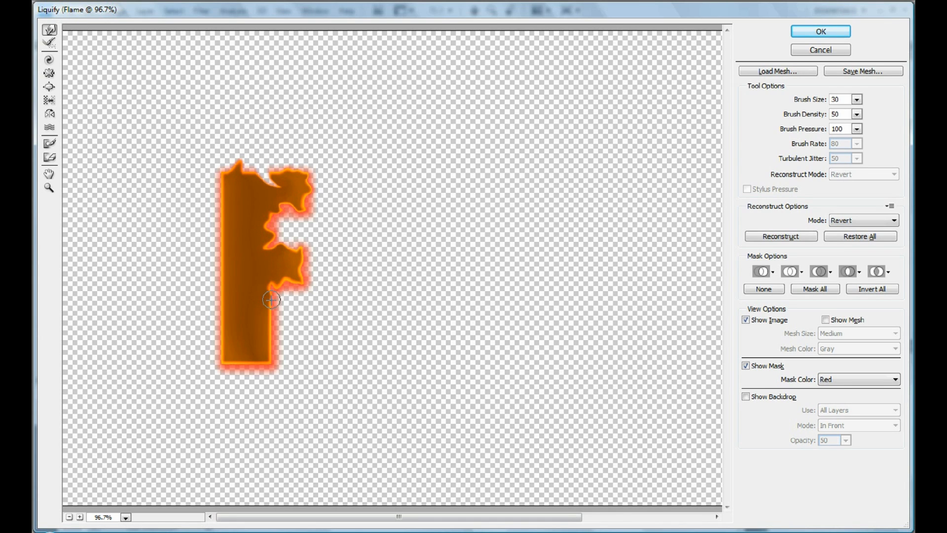
pyautogui.moveTo(271, 300); pyautogui.dragTo(273, 318)
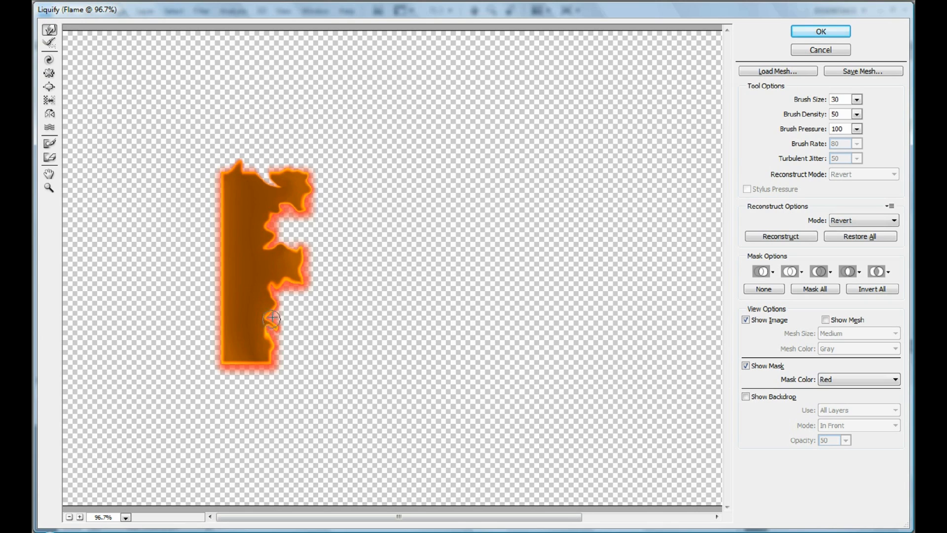
pyautogui.moveTo(272, 318); pyautogui.dragTo(242, 360)
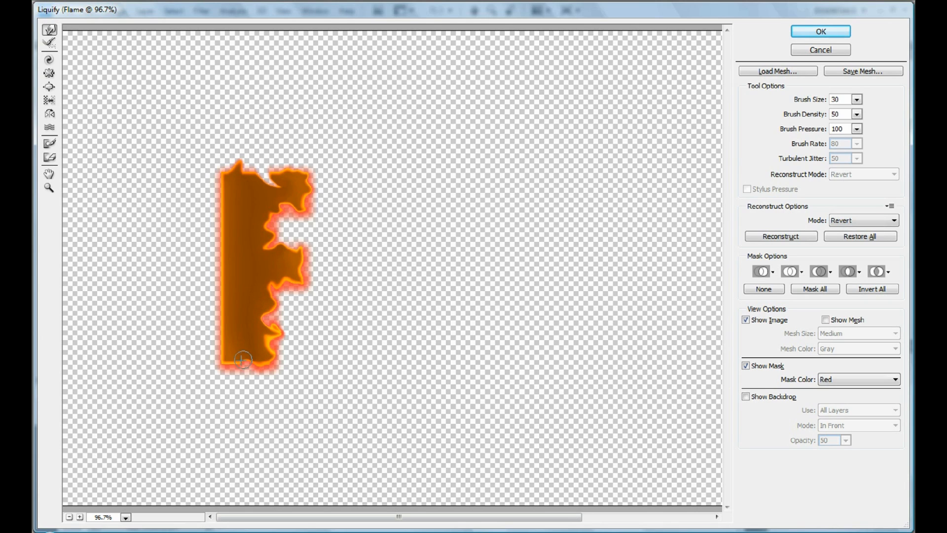
pyautogui.moveTo(242, 360); pyautogui.dragTo(216, 316)
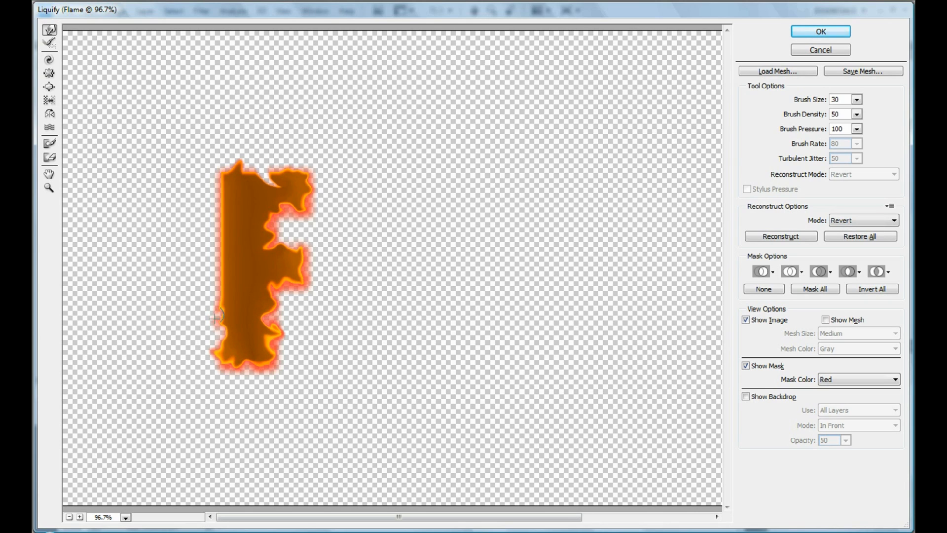
pyautogui.moveTo(216, 315); pyautogui.dragTo(211, 288)
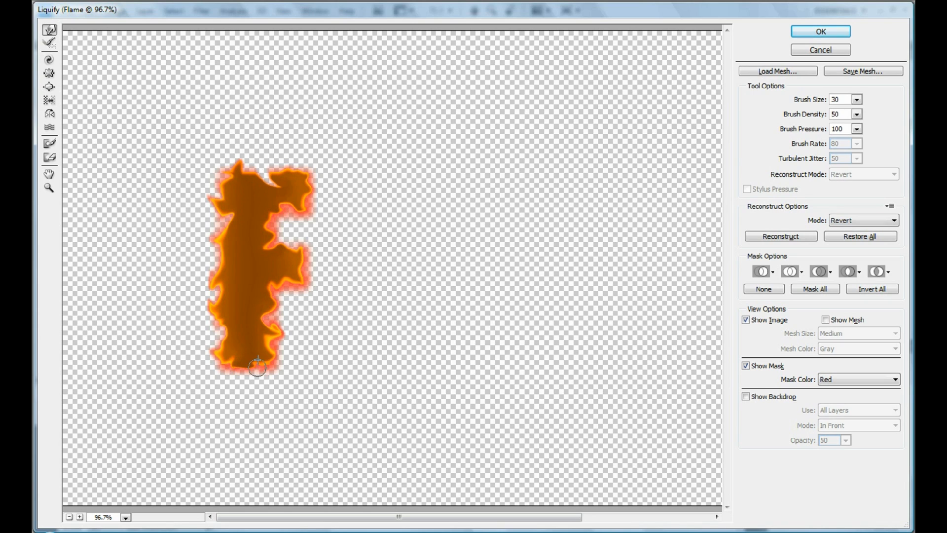
pyautogui.moveTo(256, 368); pyautogui.dragTo(234, 293)
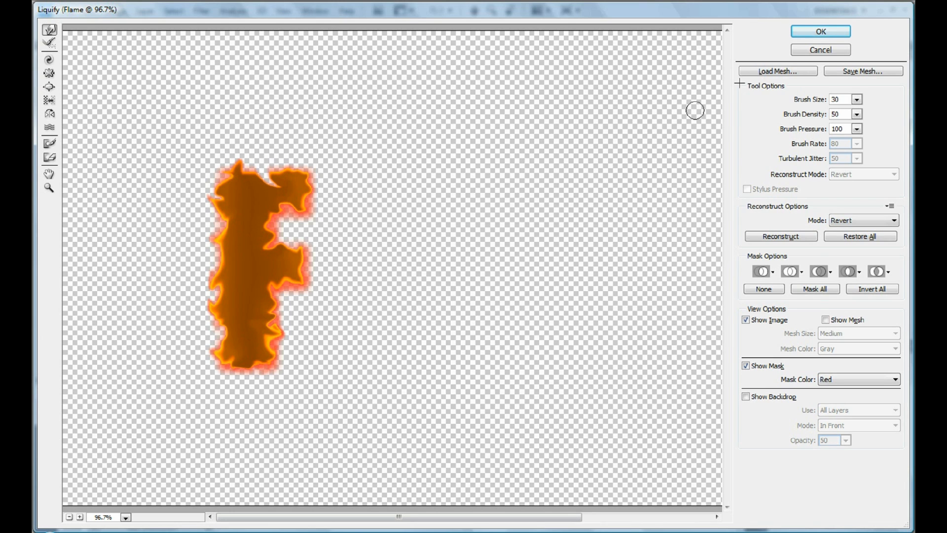
pyautogui.click(820, 30)
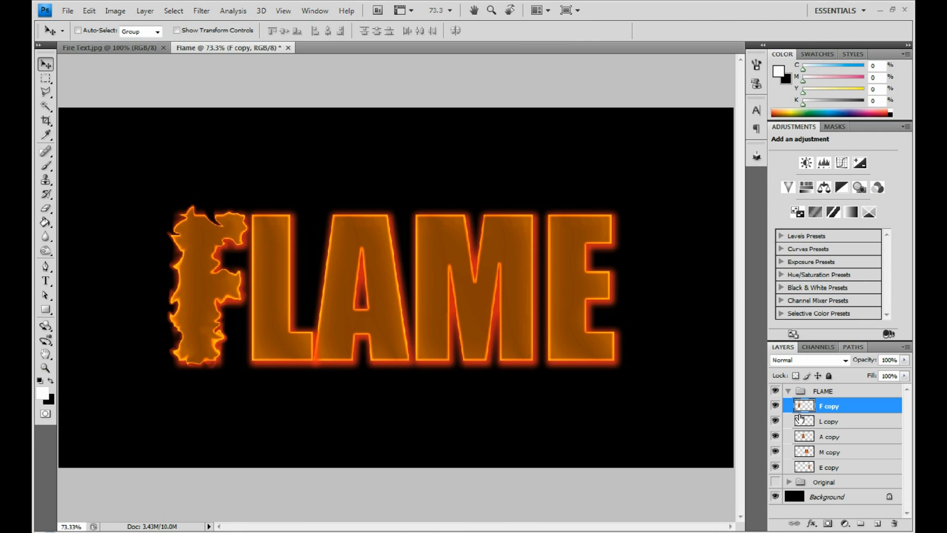
# Liquify the L and A letters, pushing flame tongues out of their edges
pyautogui.click(144, 11)
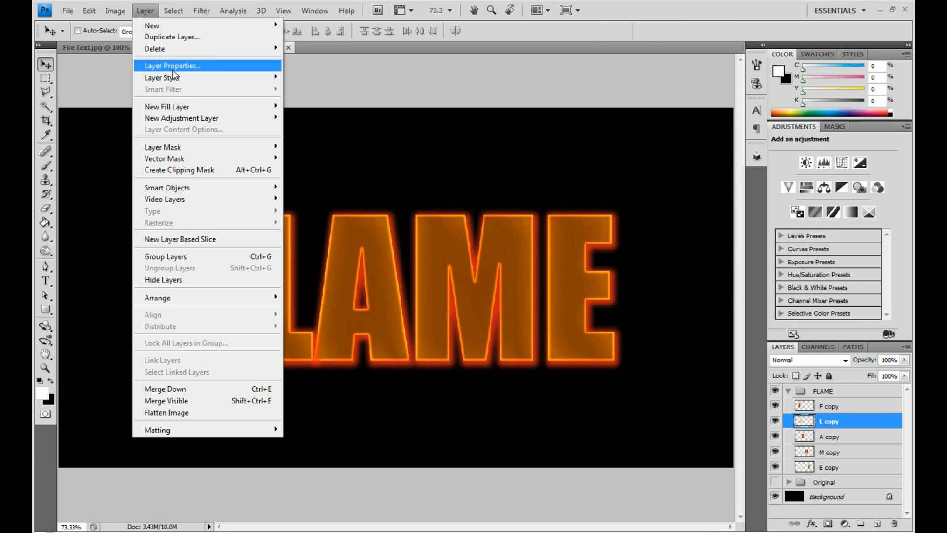
pyautogui.click(202, 11)
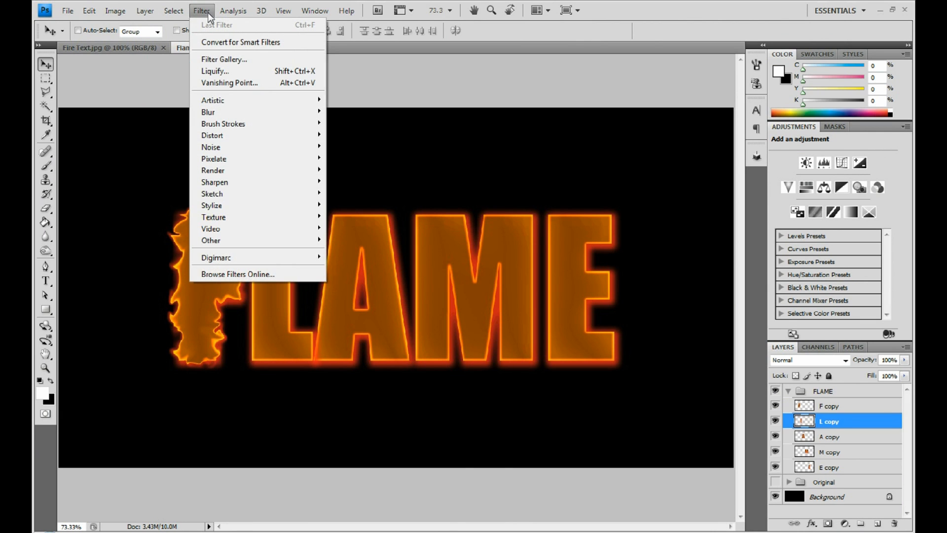
pyautogui.click(216, 71)
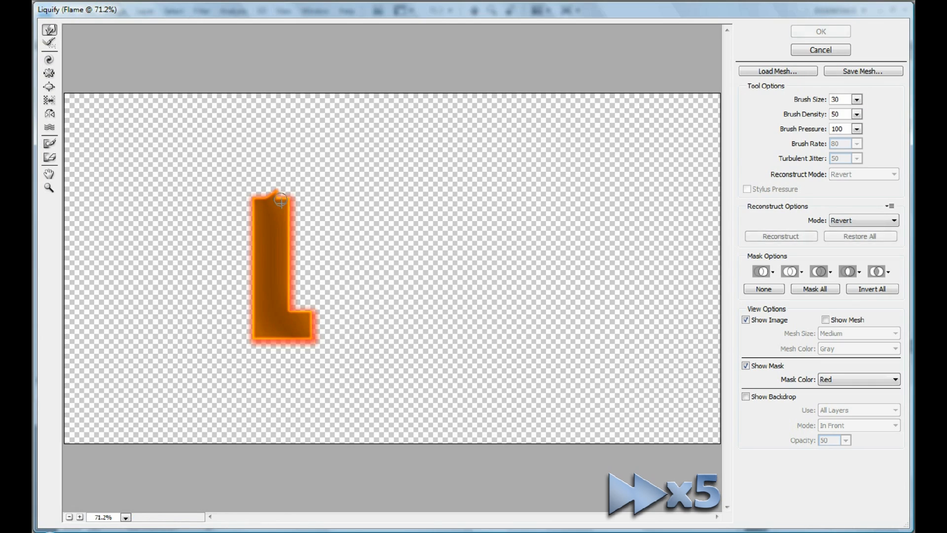
pyautogui.moveTo(280, 201); pyautogui.dragTo(249, 323)
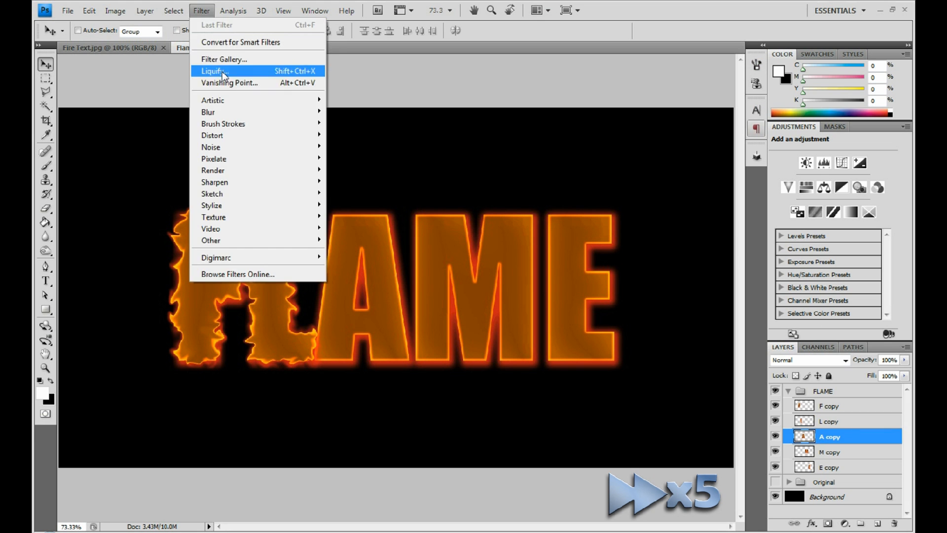
pyautogui.click(213, 70)
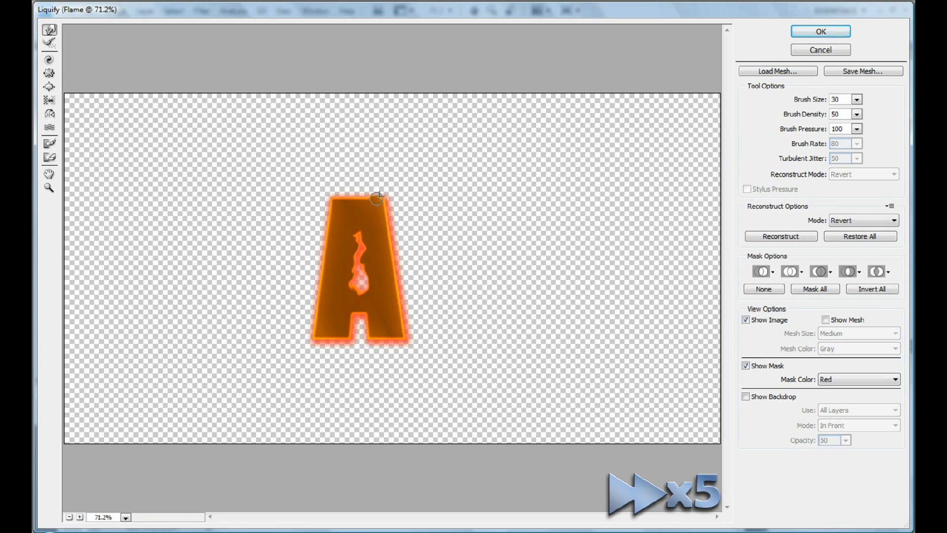
pyautogui.moveTo(375, 196); pyautogui.dragTo(368, 336)
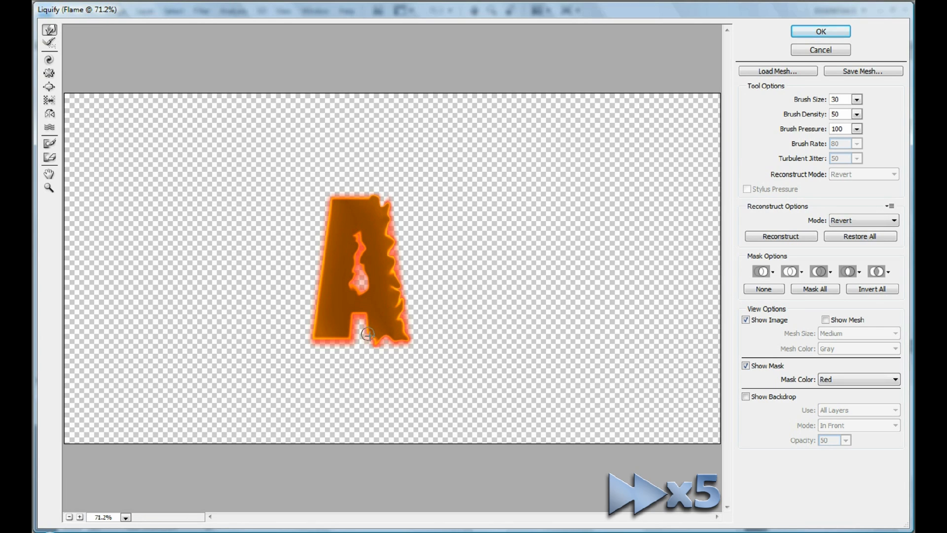
pyautogui.moveTo(367, 333); pyautogui.dragTo(329, 235)
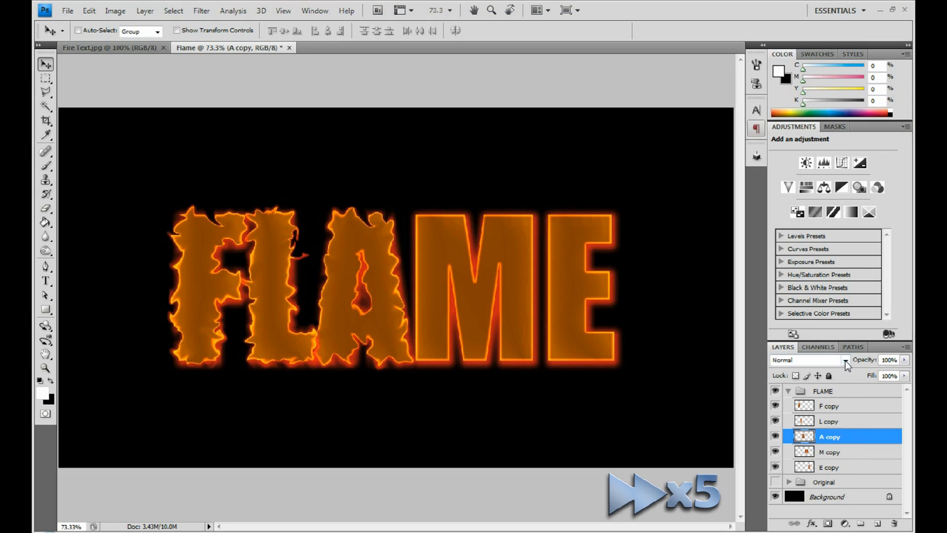
# Liquify the M and E letters into ragged flame edges and apply each warp
pyautogui.click(202, 10)
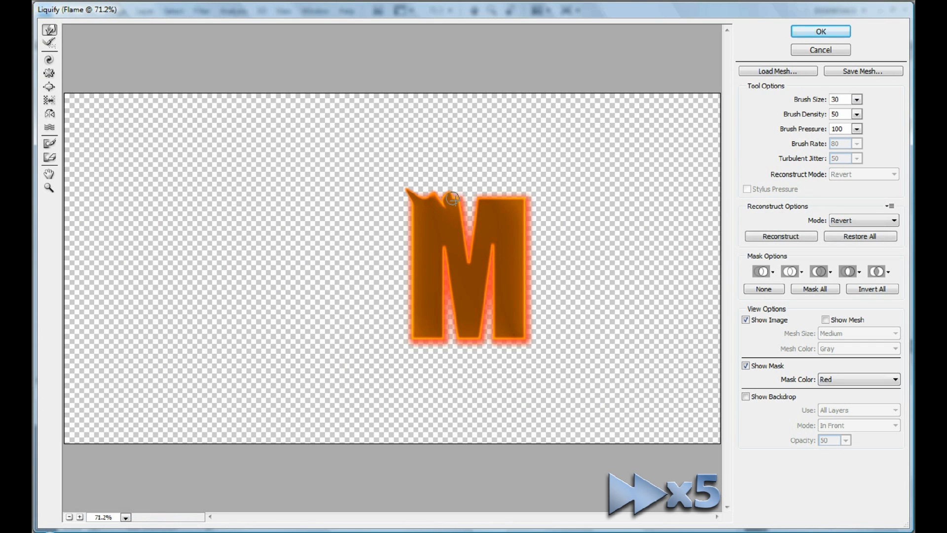
pyautogui.moveTo(452, 198); pyautogui.dragTo(519, 226)
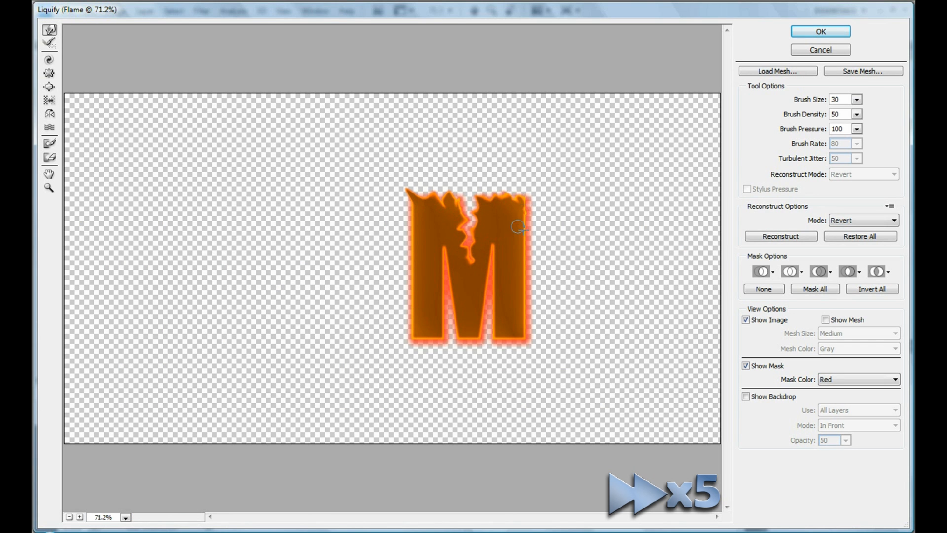
pyautogui.moveTo(517, 227); pyautogui.dragTo(520, 320)
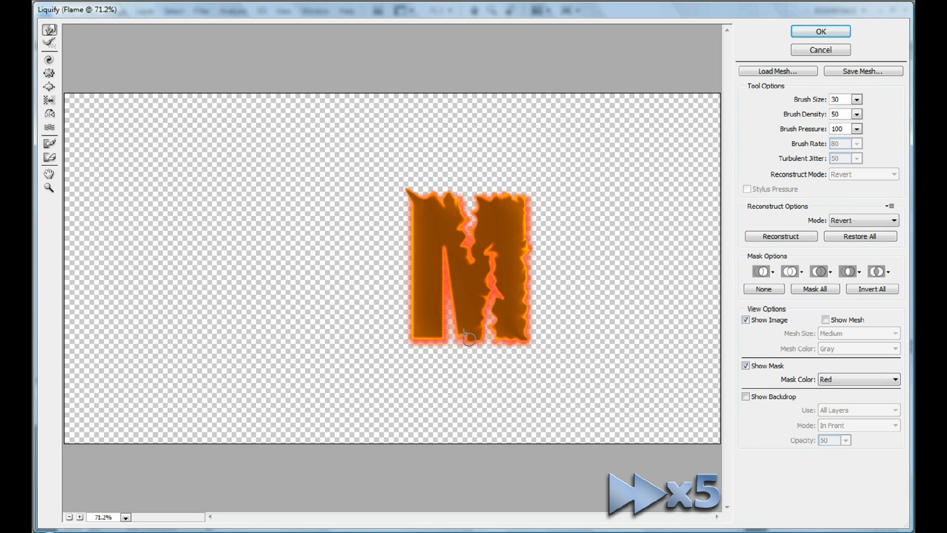
pyautogui.moveTo(468, 337); pyautogui.dragTo(411, 334)
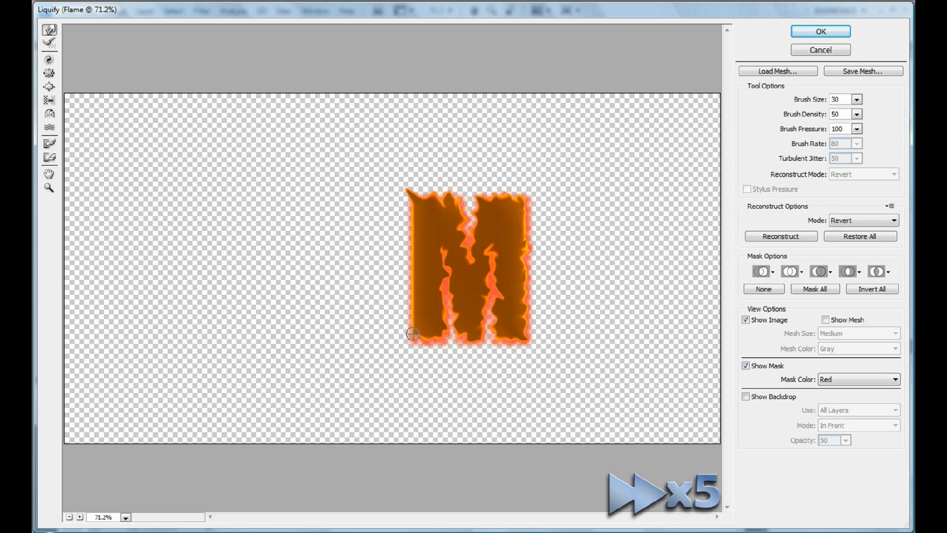
pyautogui.click(820, 31)
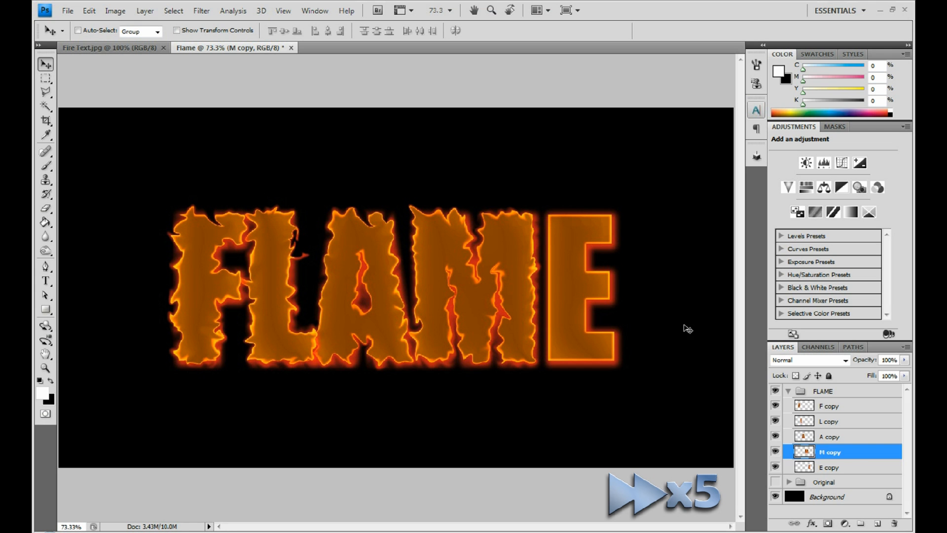
pyautogui.click(201, 10)
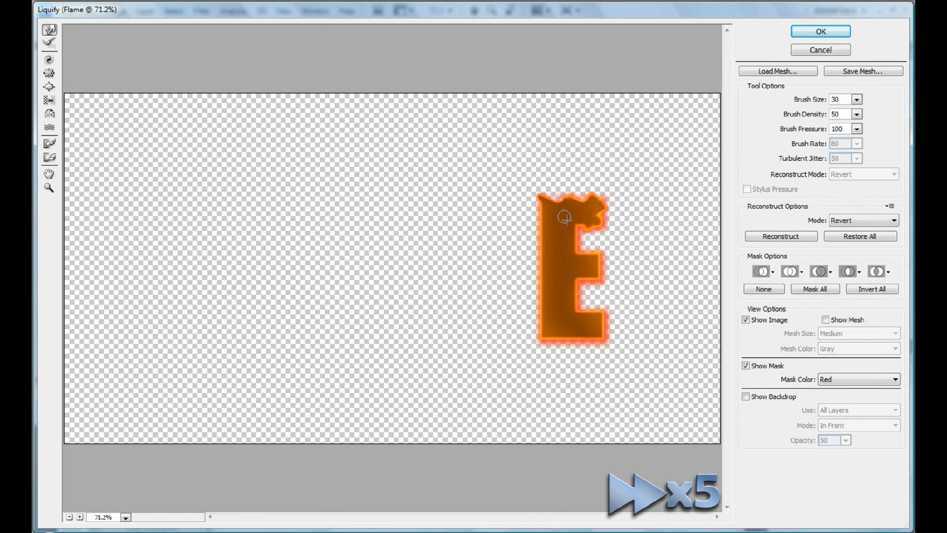
pyautogui.moveTo(565, 216); pyautogui.dragTo(586, 336)
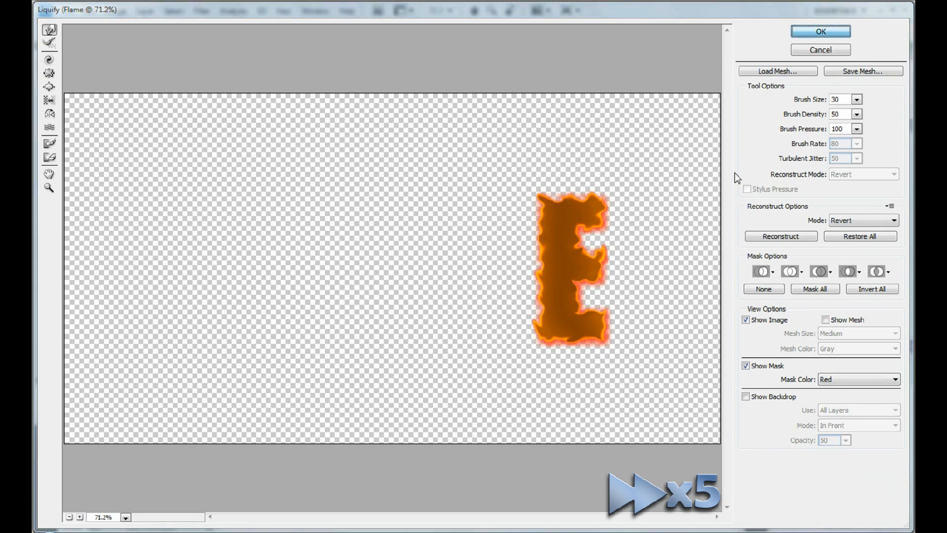
pyautogui.click(820, 31)
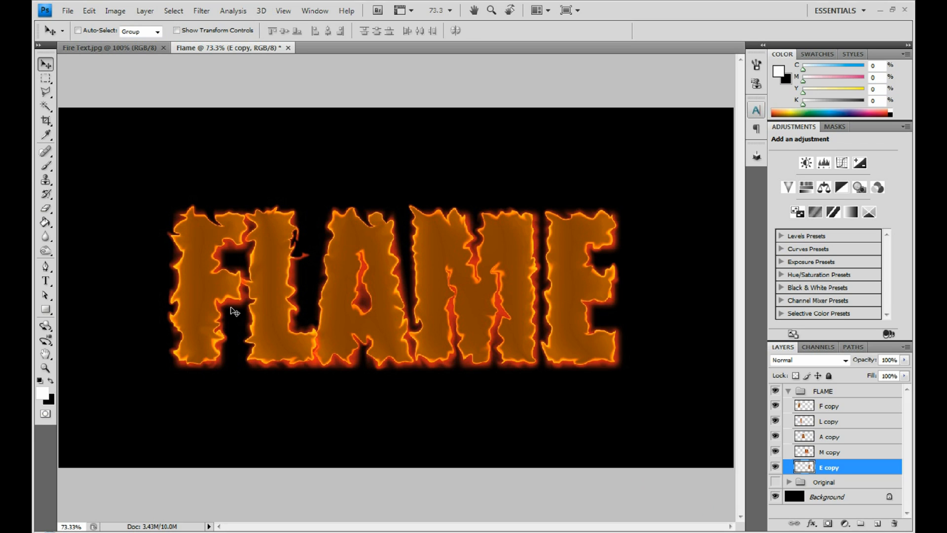
pyautogui.moveTo(225, 296)
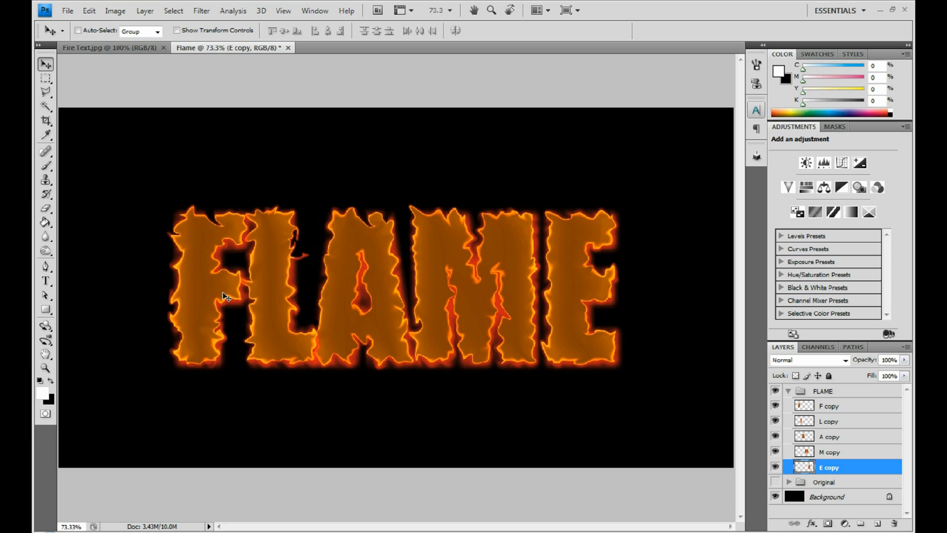
pyautogui.moveTo(208, 334)
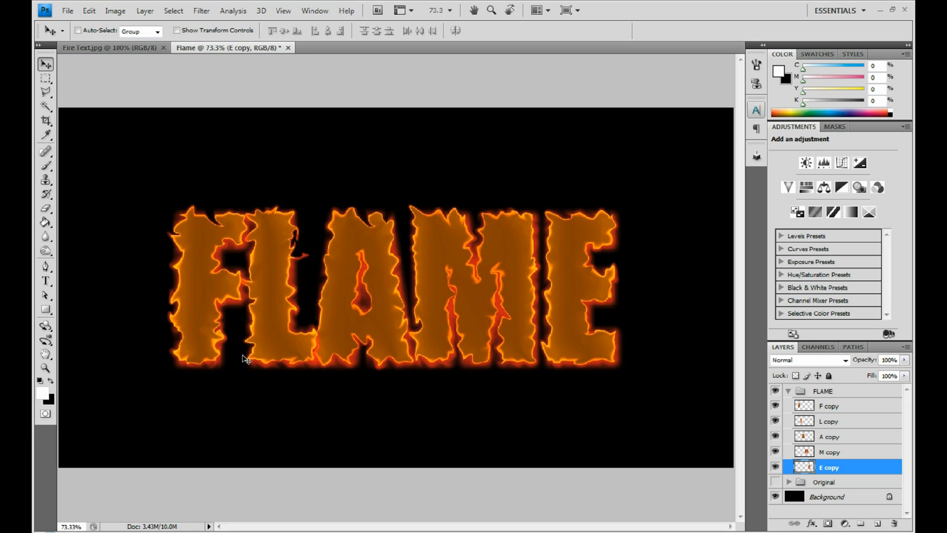
pyautogui.moveTo(545, 436)
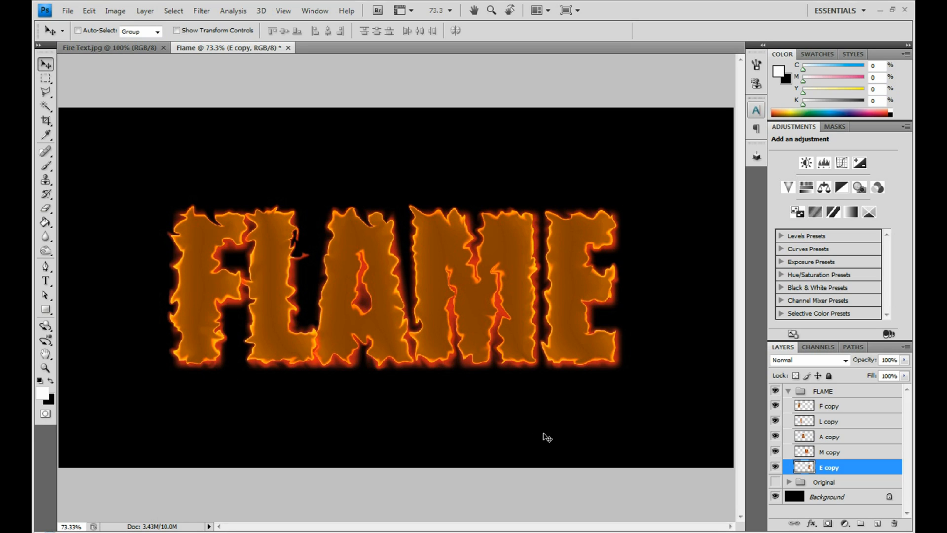
pyautogui.moveTo(267, 197)
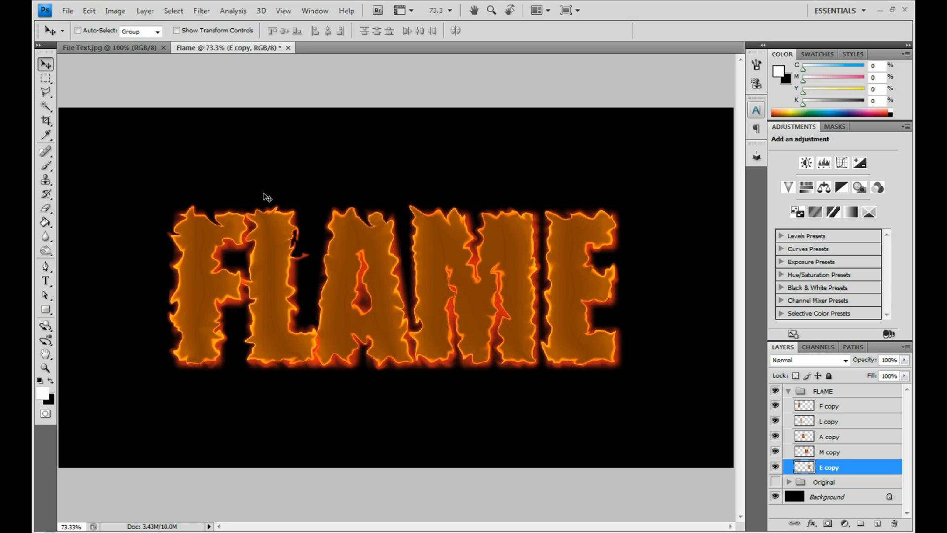
pyautogui.moveTo(179, 212)
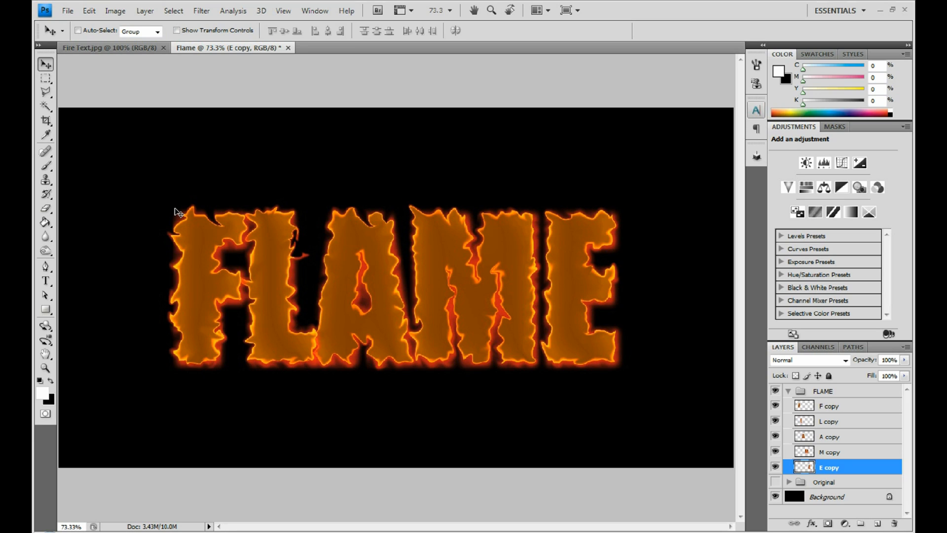
pyautogui.moveTo(522, 278)
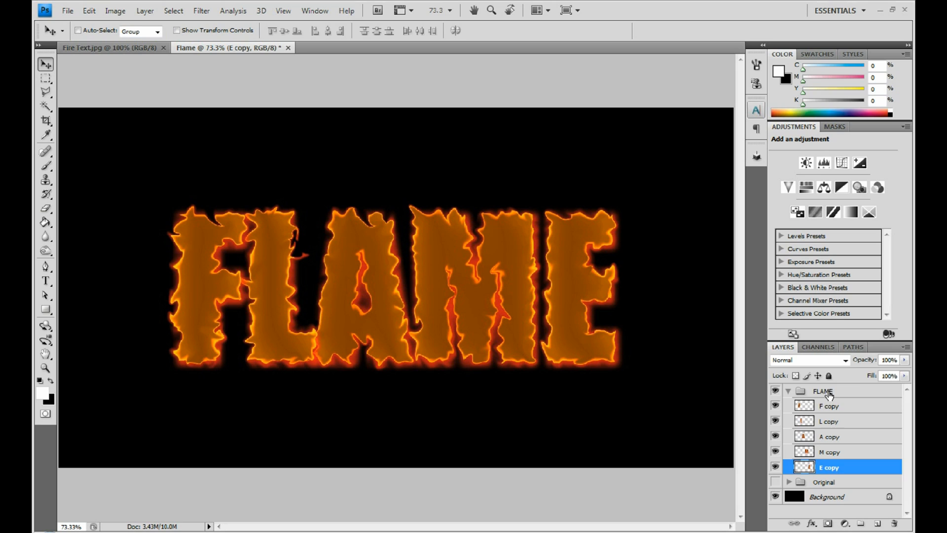
# Collapse the FLAME group's letter layers and add a layer mask to the group
pyautogui.click(788, 390)
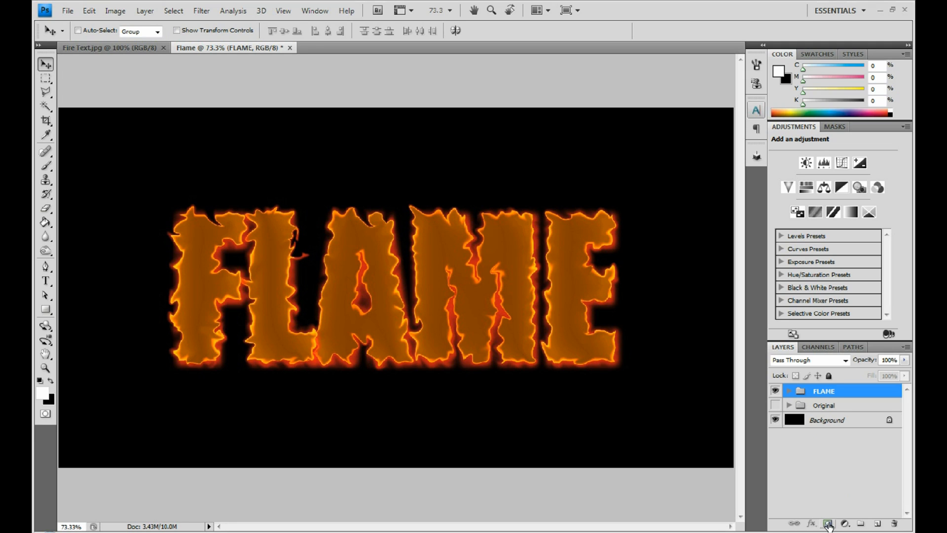
pyautogui.click(827, 523)
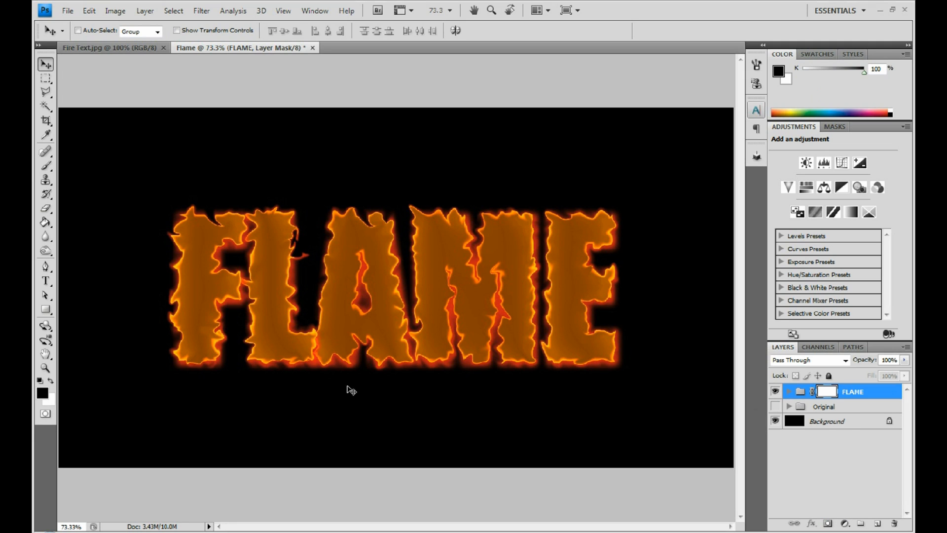
pyautogui.moveTo(243, 199)
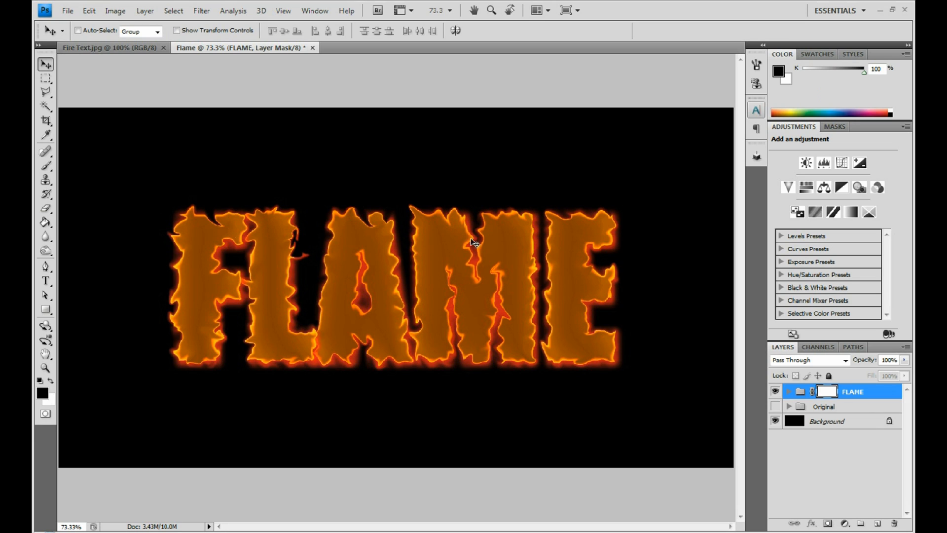
pyautogui.moveTo(65, 393)
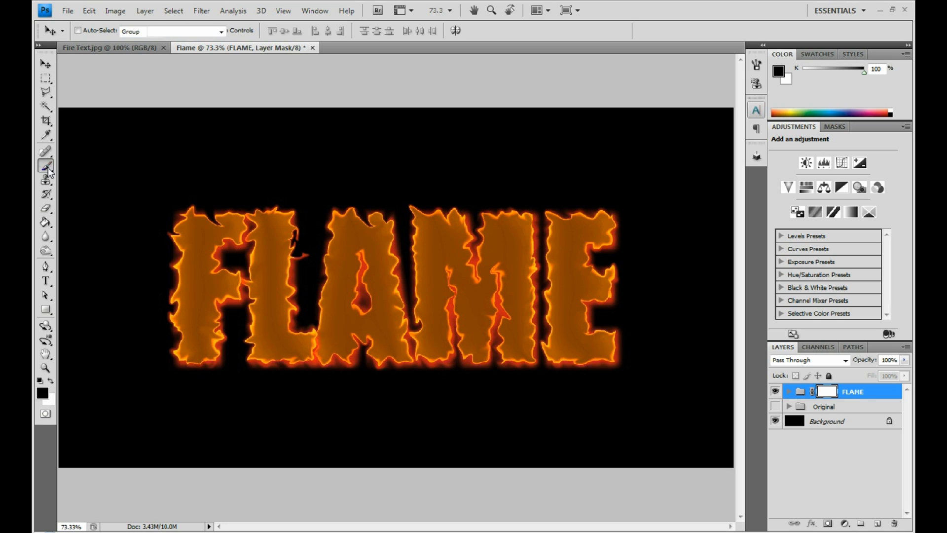
# Choose the Brush tool and lower its hardness to about 26%
pyautogui.click(46, 164)
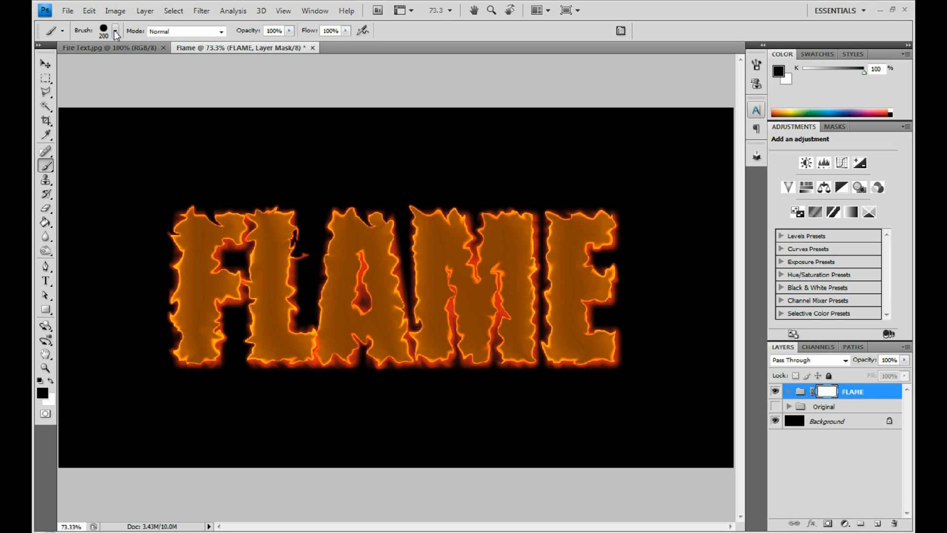
pyautogui.click(115, 31)
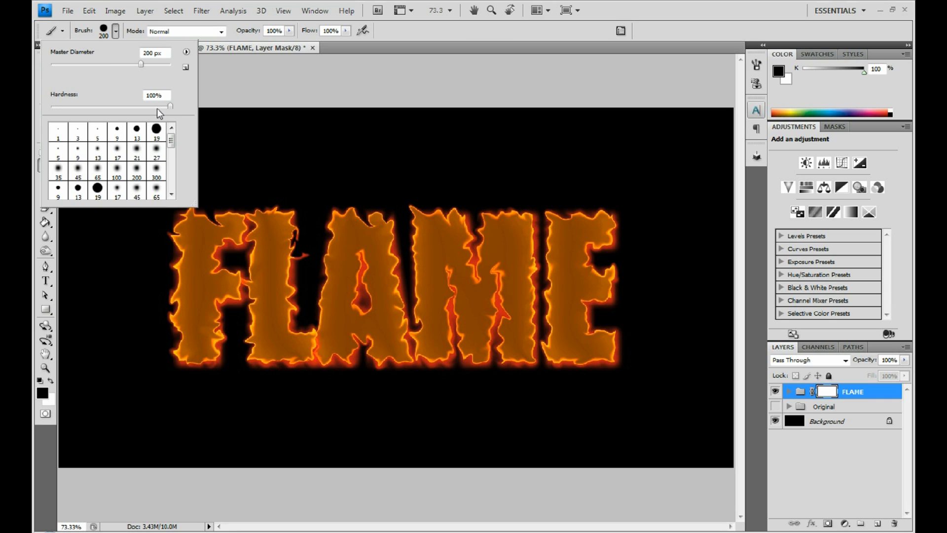
pyautogui.moveTo(169, 107); pyautogui.dragTo(91, 107)
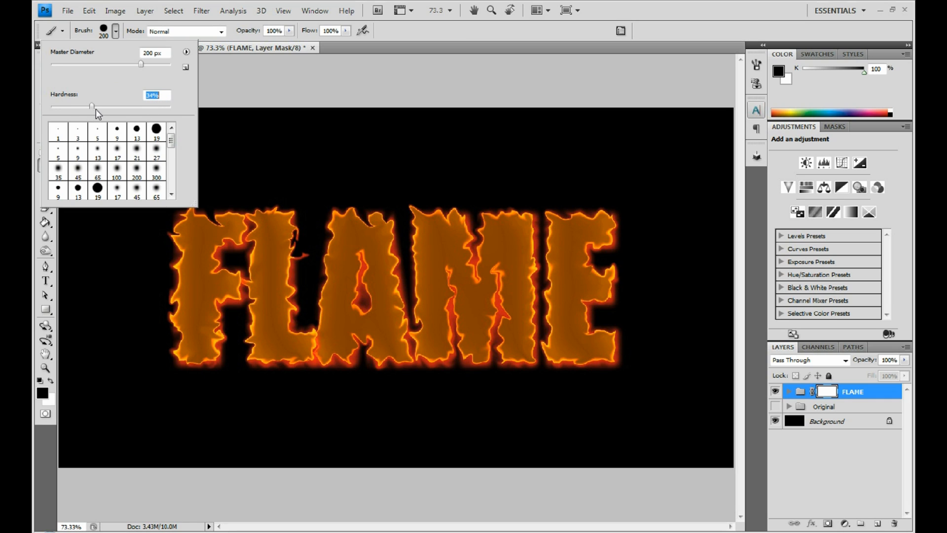
pyautogui.moveTo(91, 107); pyautogui.dragTo(82, 107)
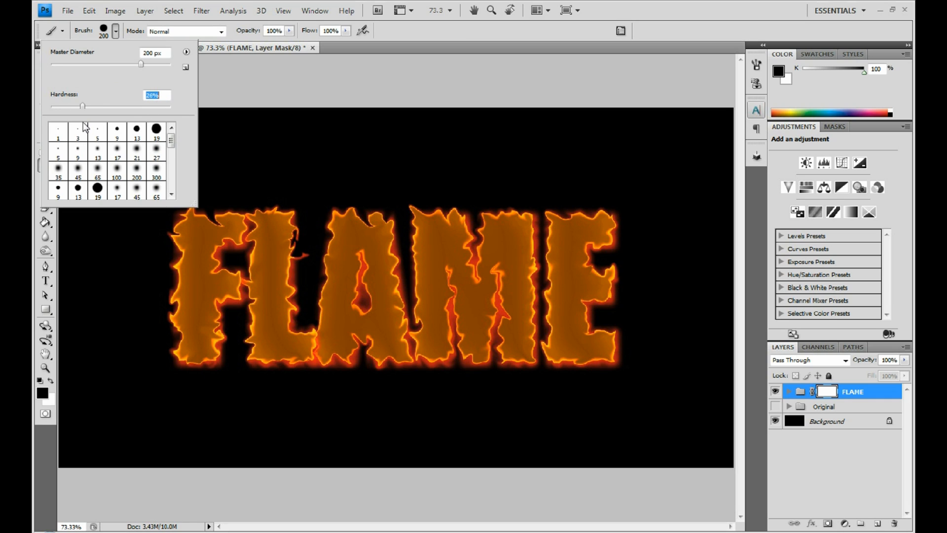
pyautogui.moveTo(275, 108)
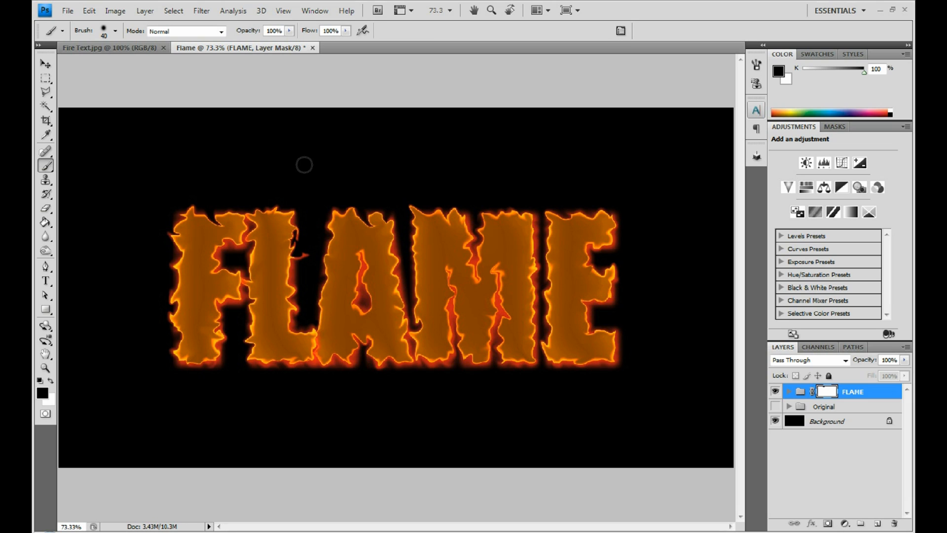
pyautogui.moveTo(162, 171)
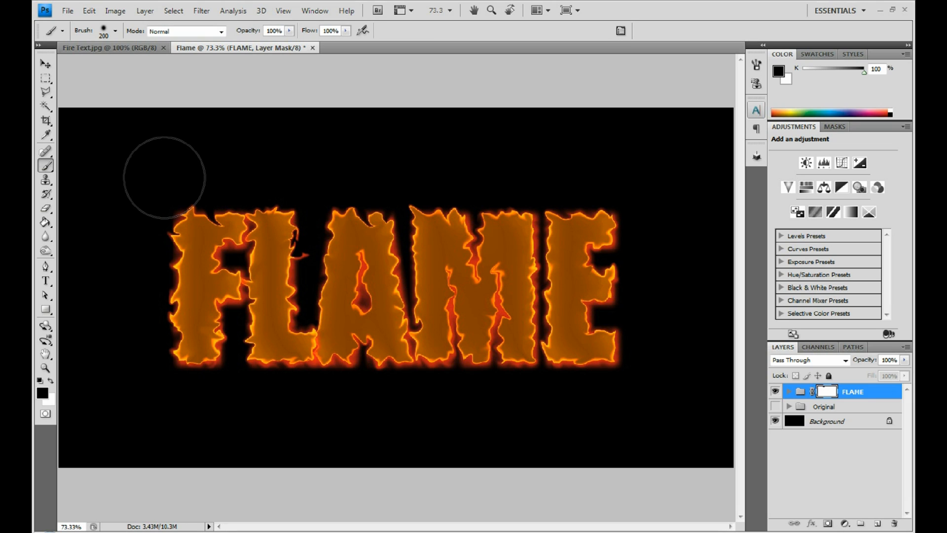
# Paint black over the letter tops on the FLAME mask, restoring part of the M's top
pyautogui.moveTo(163, 175); pyautogui.dragTo(317, 182)
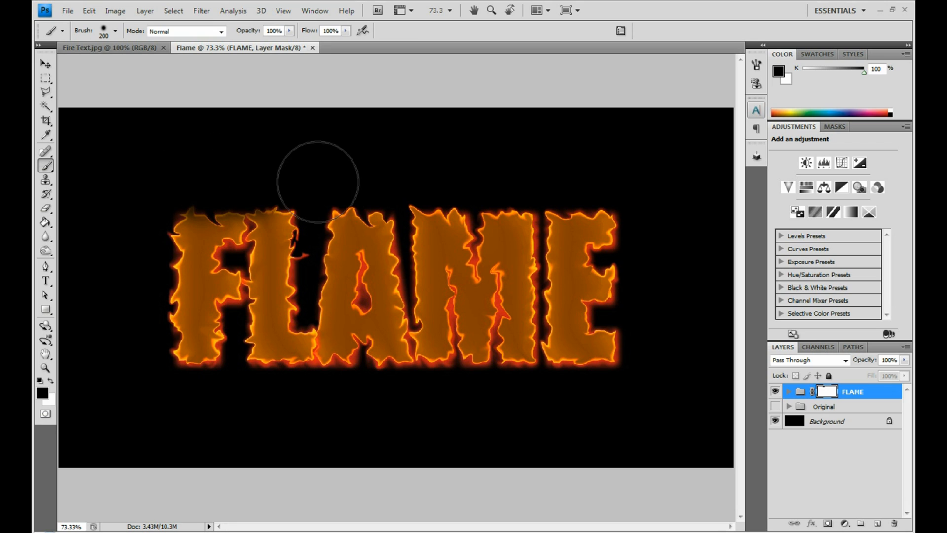
pyautogui.moveTo(318, 181); pyautogui.dragTo(281, 202)
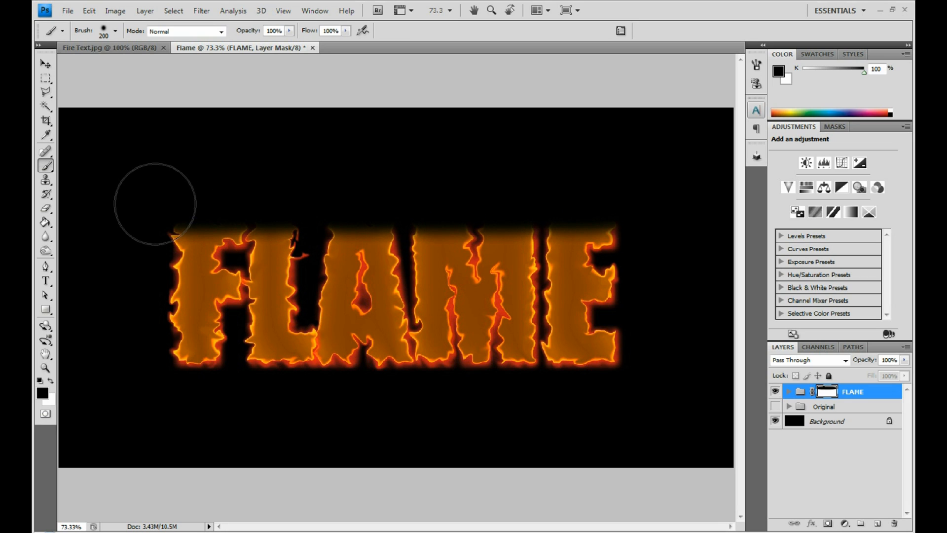
pyautogui.moveTo(154, 202); pyautogui.dragTo(337, 203)
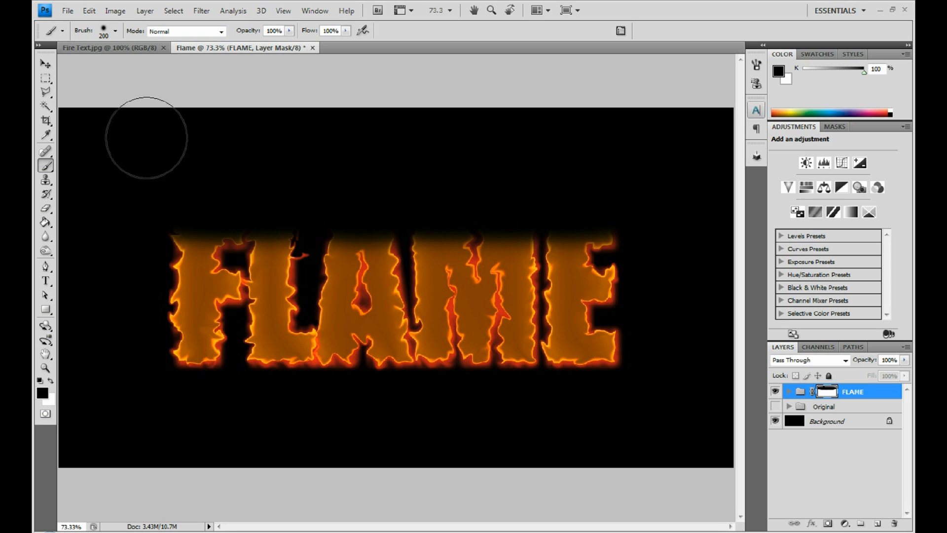
pyautogui.moveTo(53, 388)
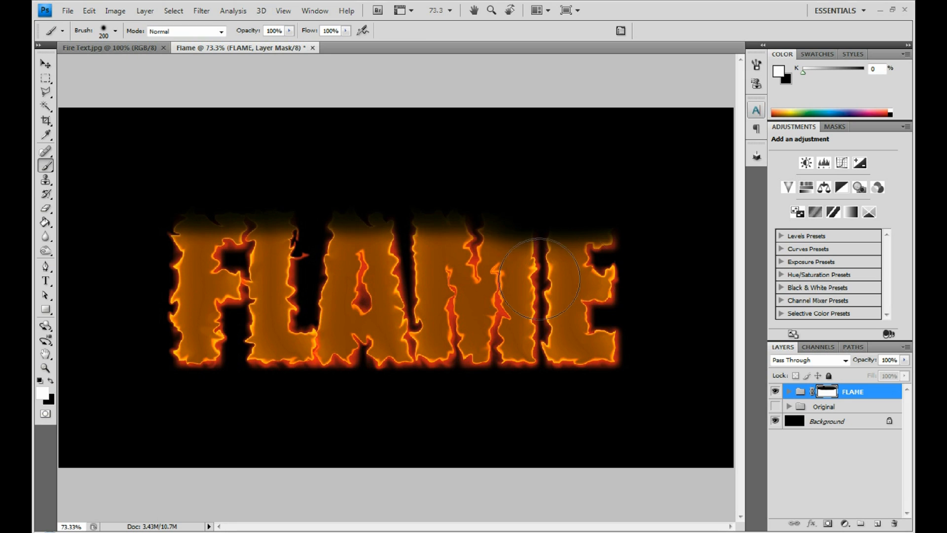
pyautogui.click(538, 278)
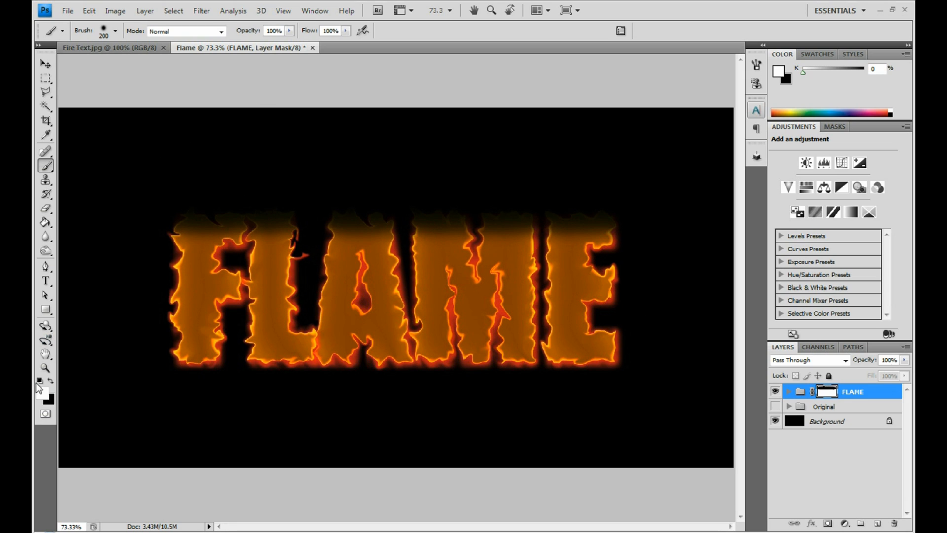
pyautogui.click(41, 398)
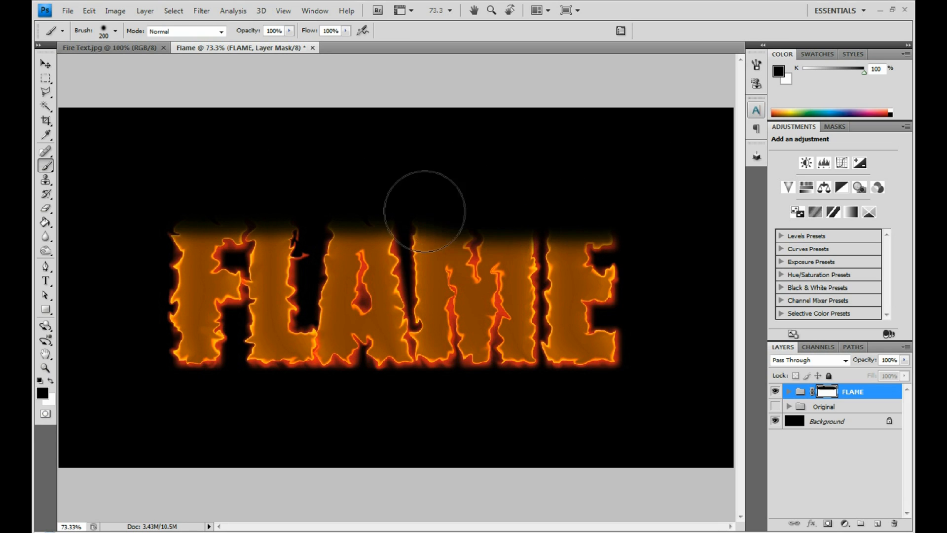
pyautogui.moveTo(423, 212); pyautogui.dragTo(107, 268)
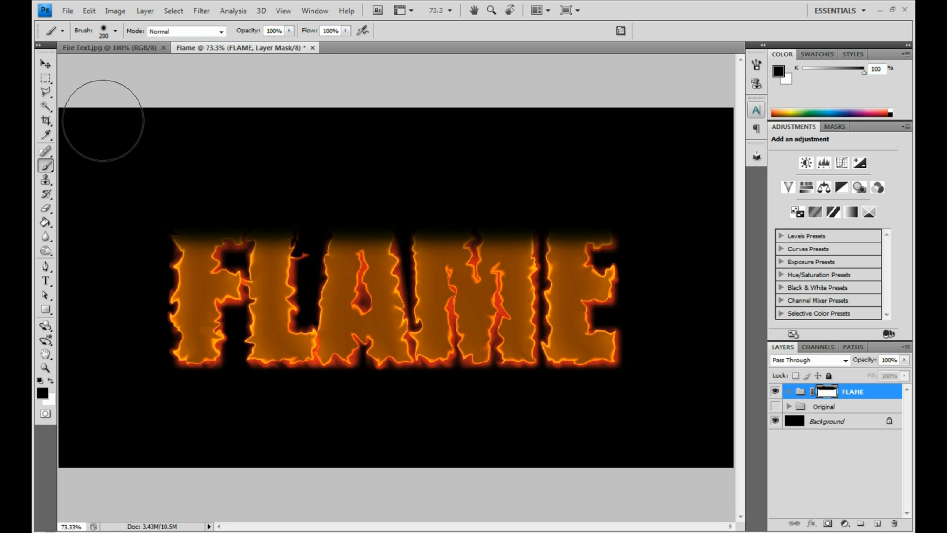
pyautogui.moveTo(102, 152)
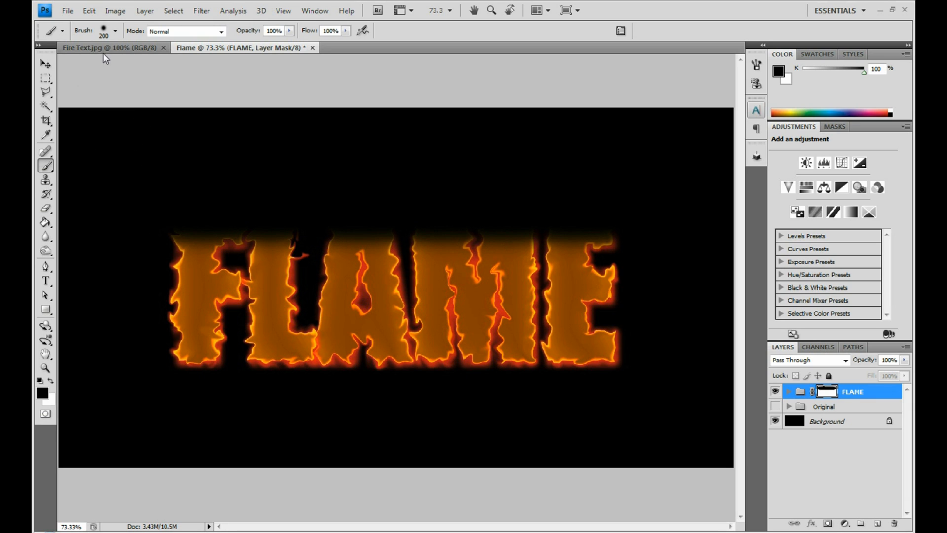
# Create a clipboard-sized new document, paste the fire photo into it, and select Move
pyautogui.click(67, 11)
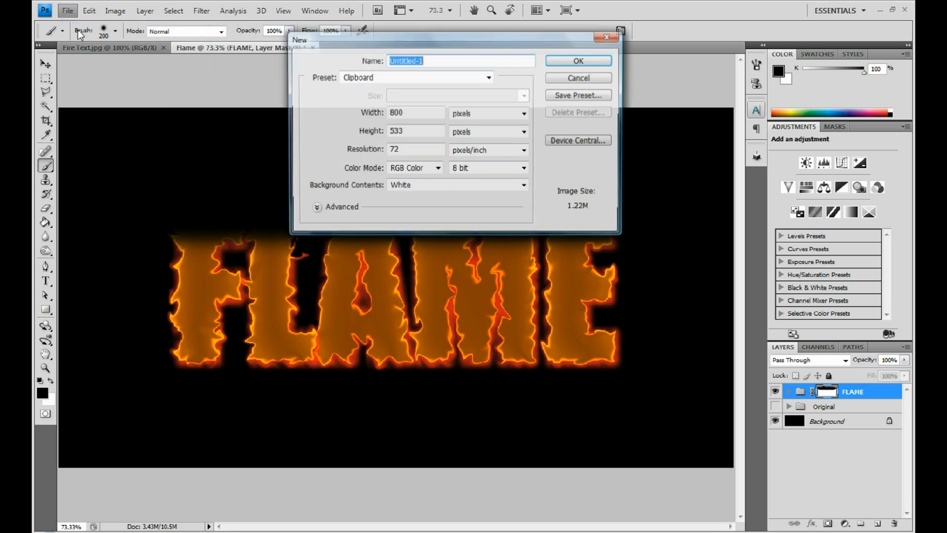
pyautogui.click(577, 60)
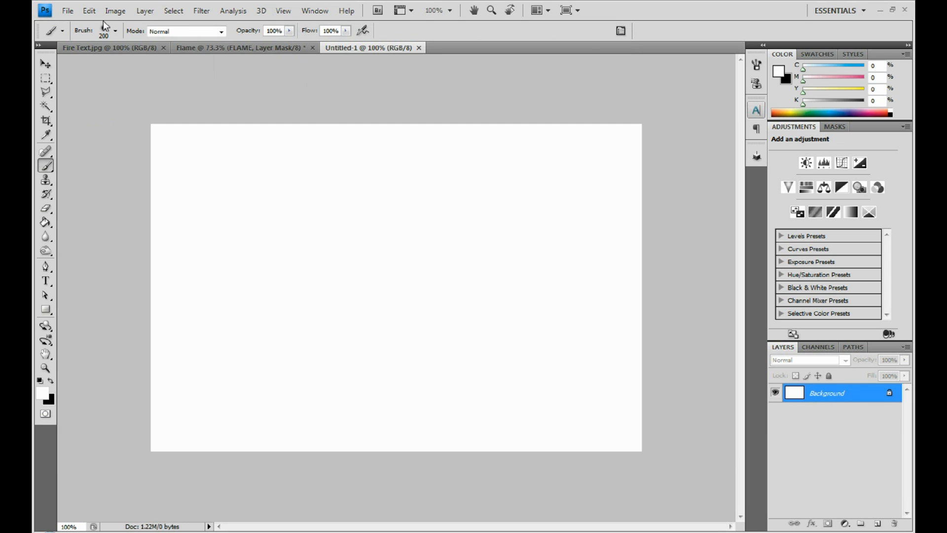
pyautogui.click(89, 11)
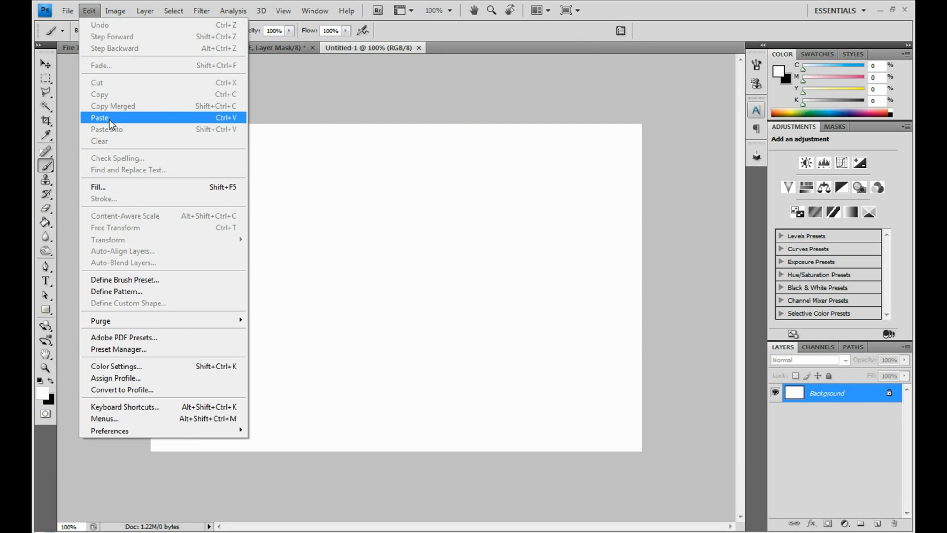
pyautogui.click(100, 118)
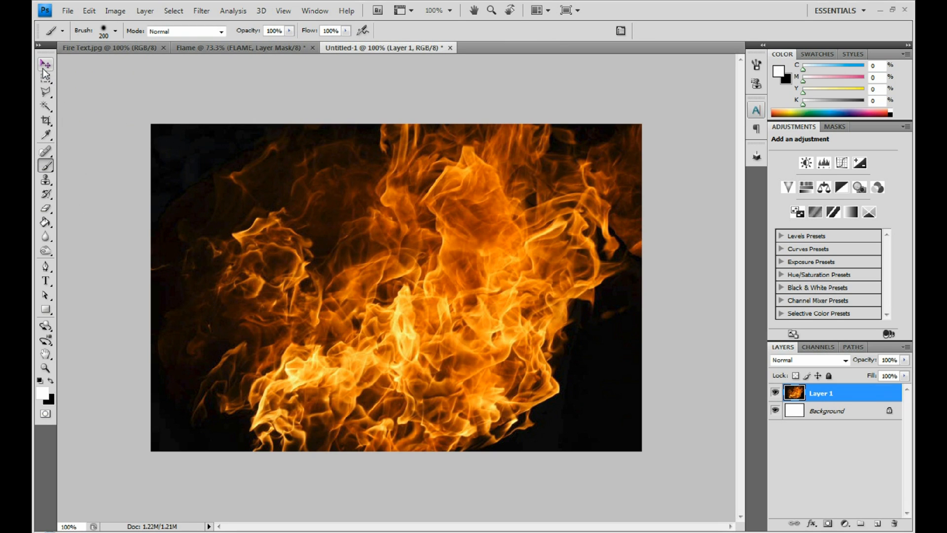
pyautogui.click(45, 64)
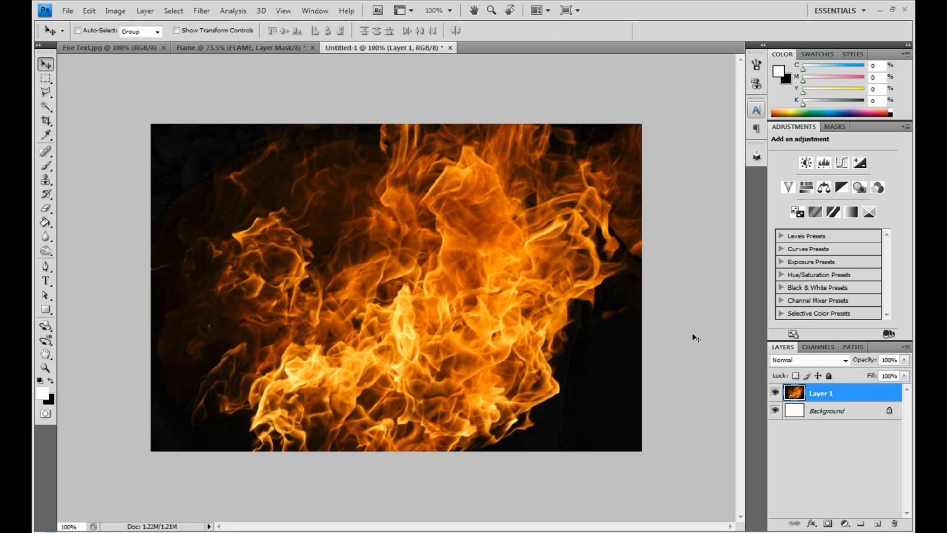
pyautogui.moveTo(818, 346)
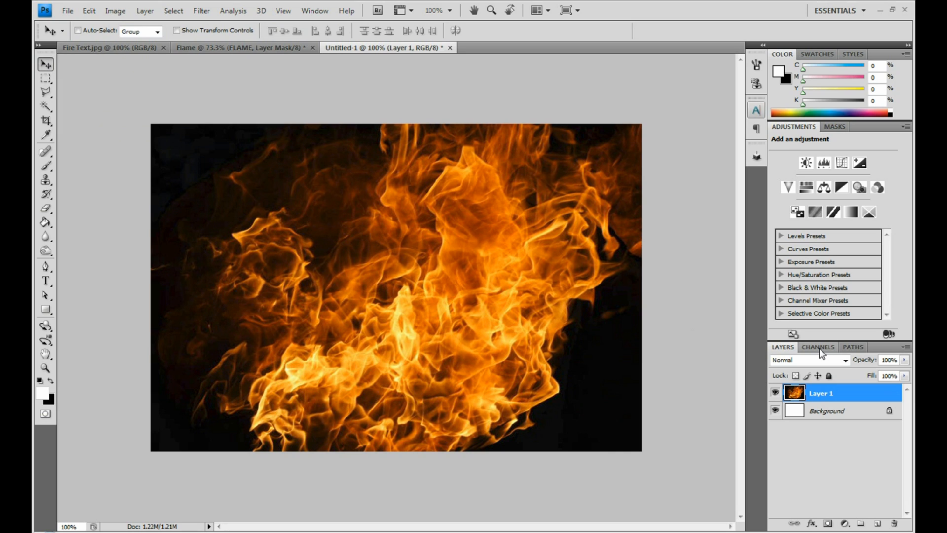
# Switch between the fire photo's Channels and Layers panels, then return to the Flame document
pyautogui.click(818, 347)
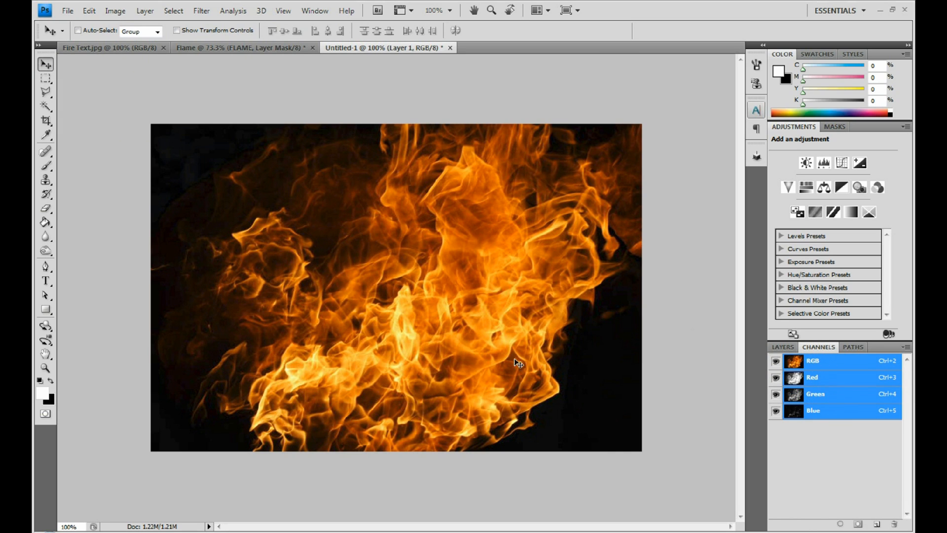
pyautogui.click(783, 346)
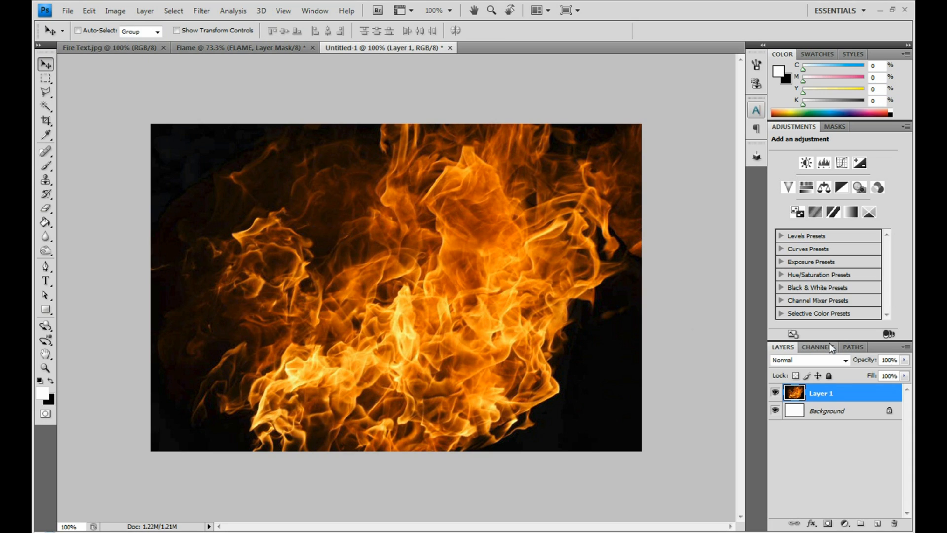
pyautogui.click(818, 346)
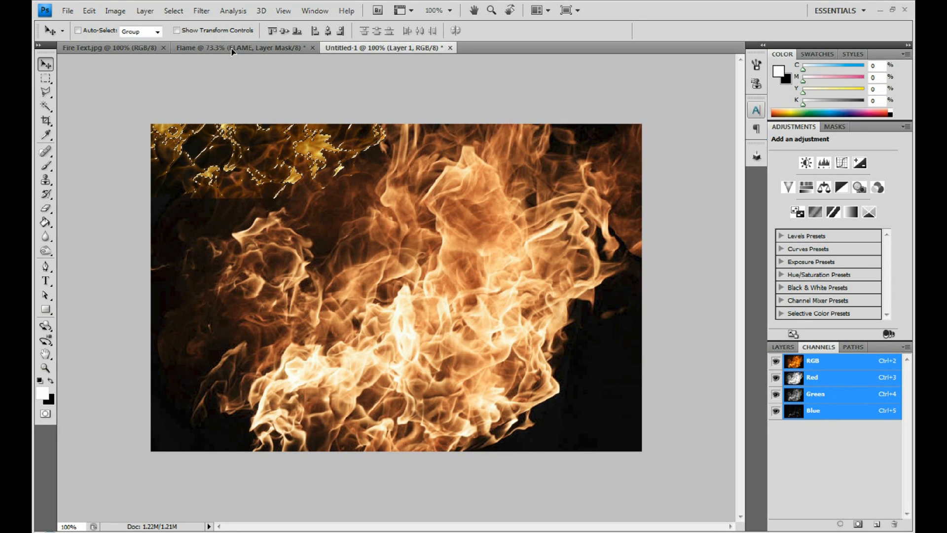
pyautogui.click(240, 48)
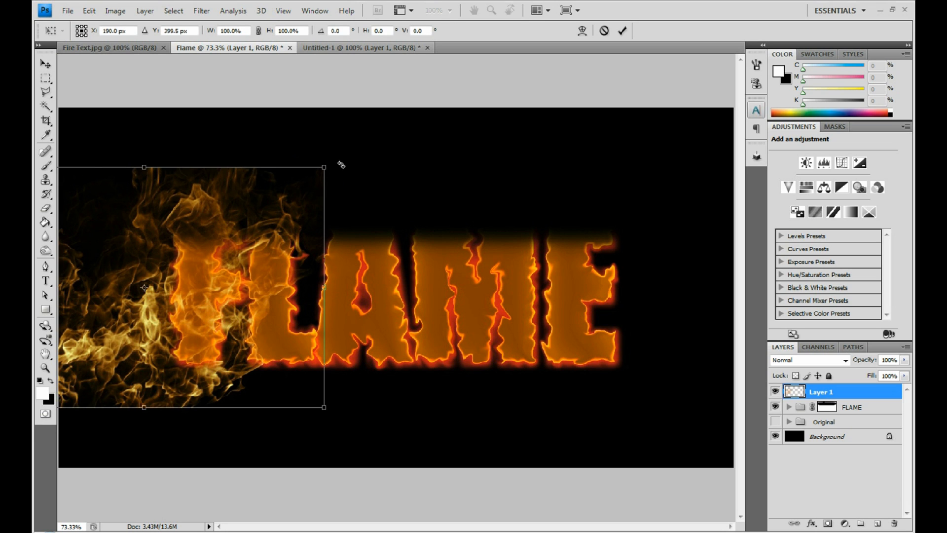
# Rotate the pasted fire on Layer 1 about 50° diagonally over the F
pyautogui.moveTo(325, 167); pyautogui.dragTo(350, 226)
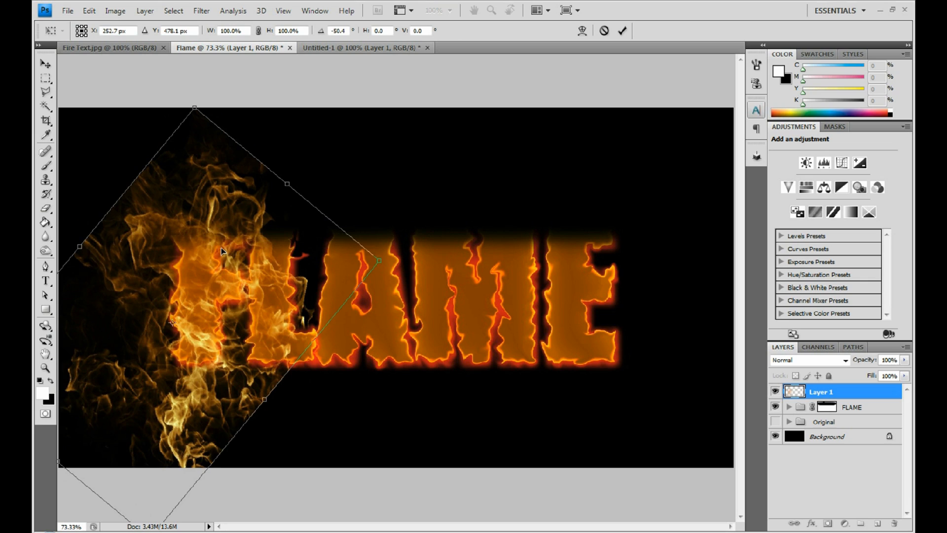
pyautogui.moveTo(224, 121)
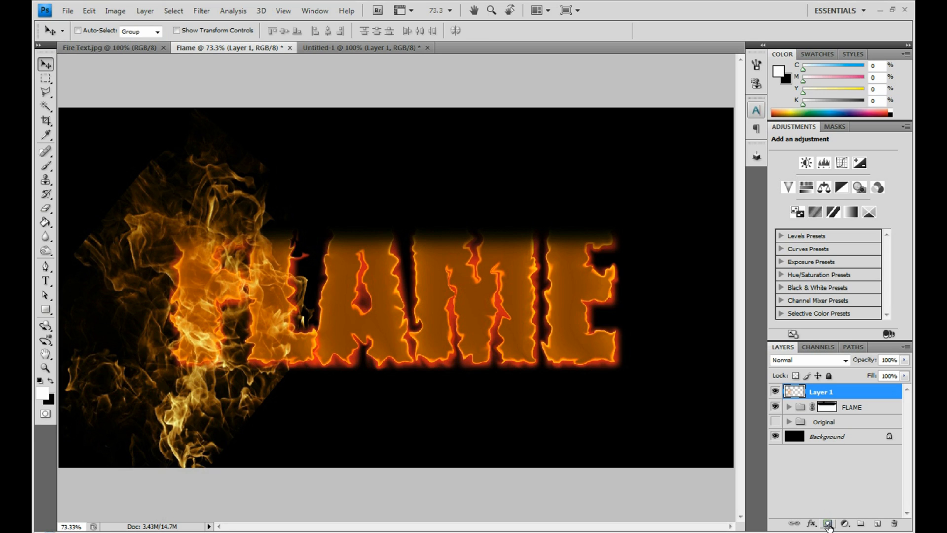
# Add a layer mask to Layer 1 and brush black over the fire's lower-left edges
pyautogui.click(829, 523)
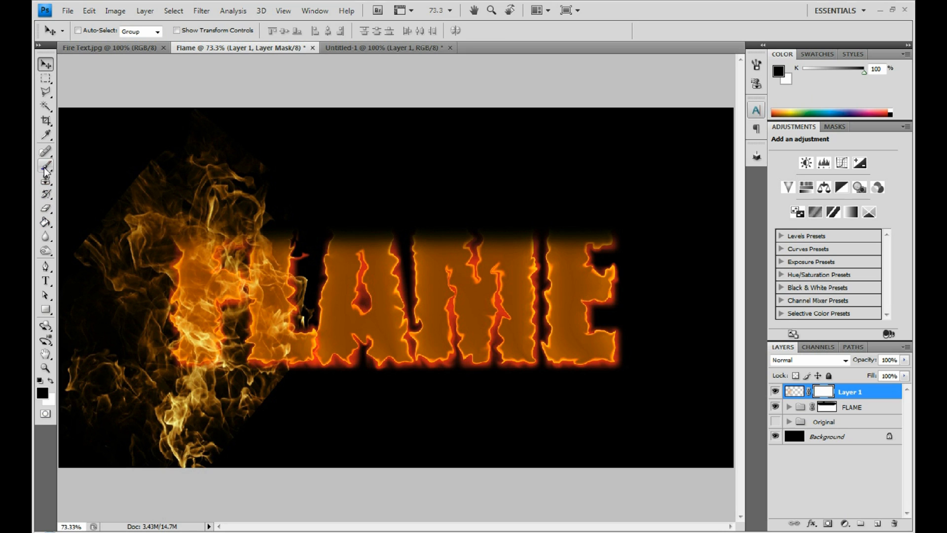
pyautogui.click(45, 165)
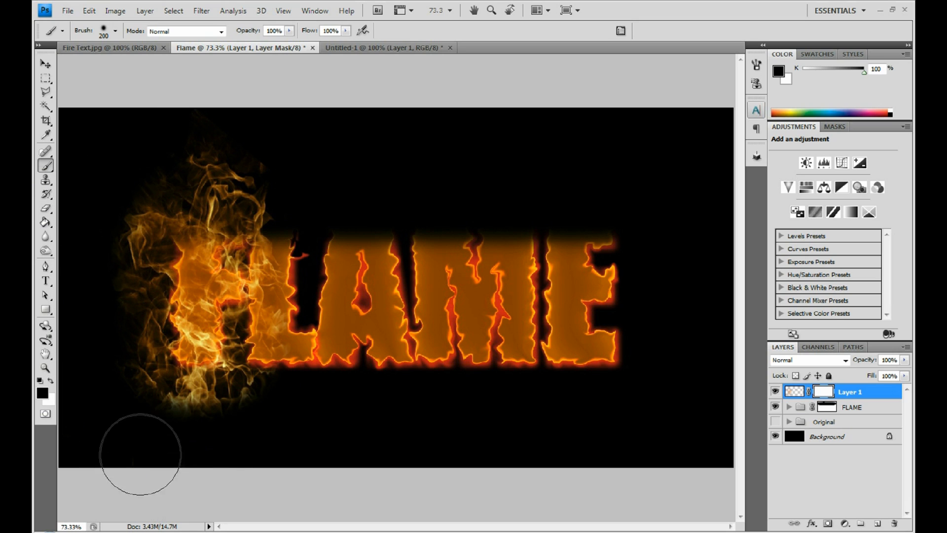
pyautogui.moveTo(139, 456); pyautogui.dragTo(194, 402)
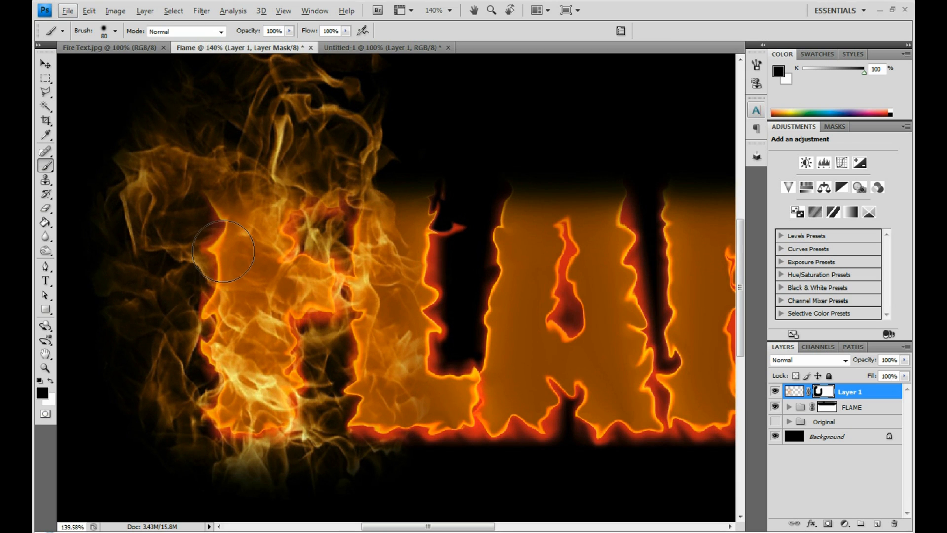
# Mask out flames left of the F, past its top arm and in its gaps; start renaming Layer 1
pyautogui.moveTo(224, 251); pyautogui.dragTo(112, 374)
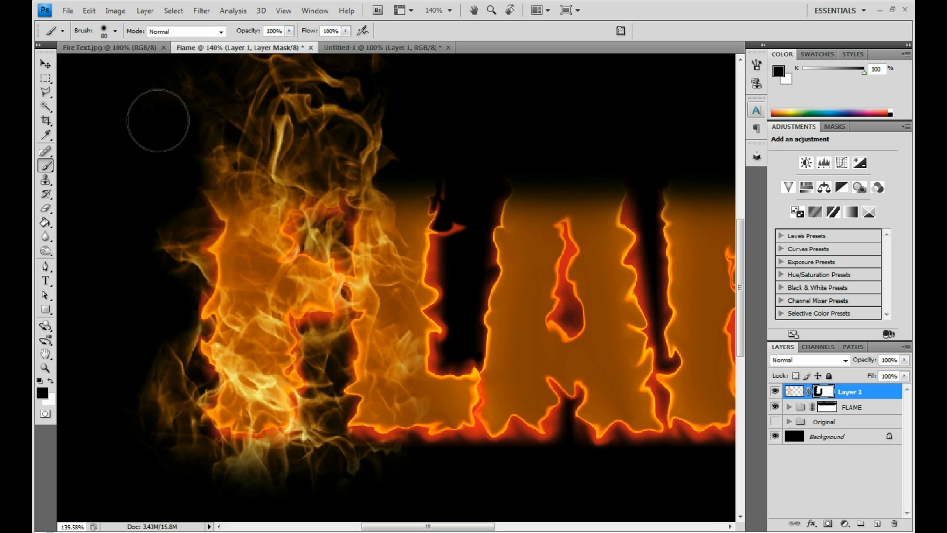
pyautogui.moveTo(419, 245)
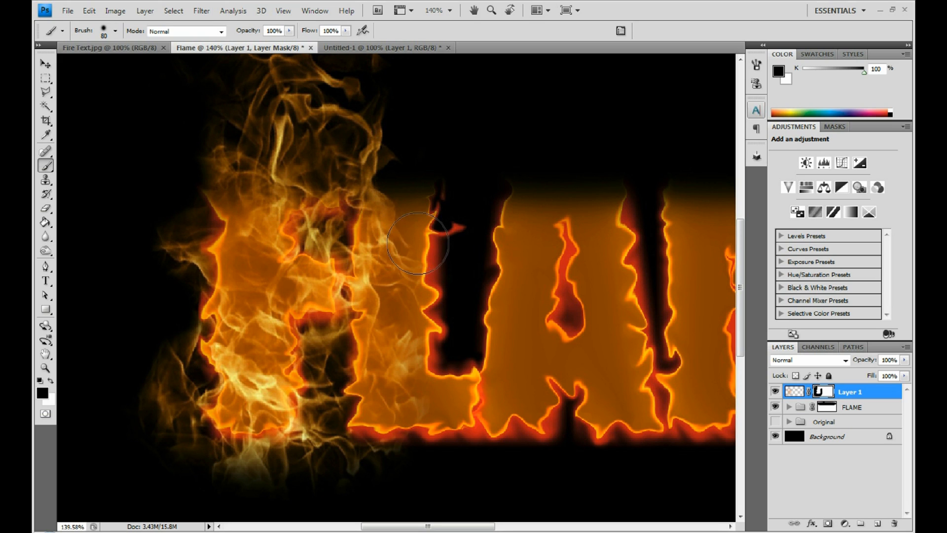
pyautogui.moveTo(417, 242); pyautogui.dragTo(380, 436)
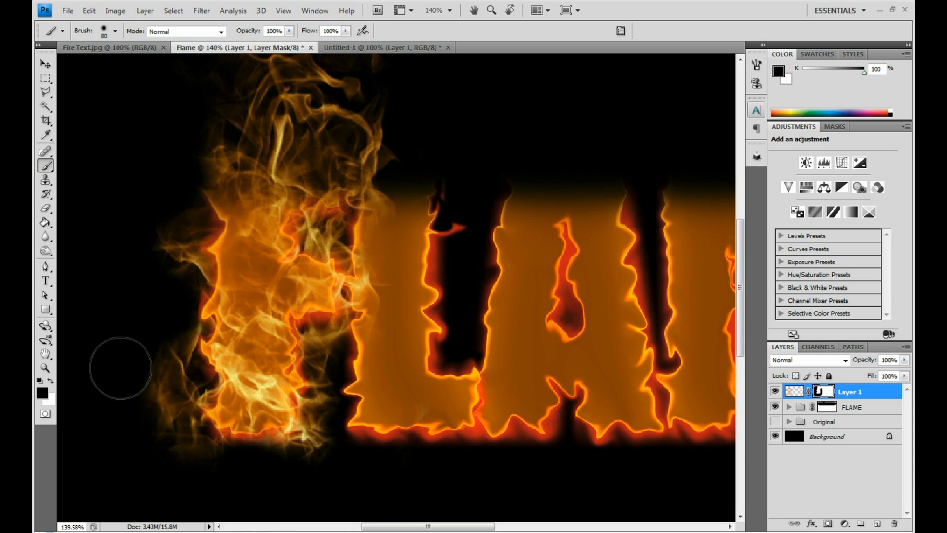
pyautogui.moveTo(119, 367); pyautogui.dragTo(127, 360)
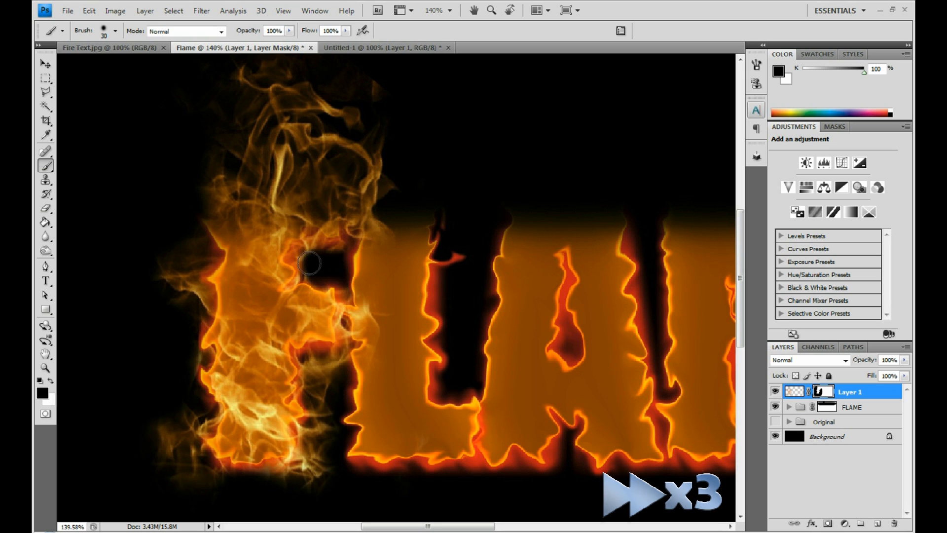
pyautogui.moveTo(310, 263); pyautogui.dragTo(333, 380)
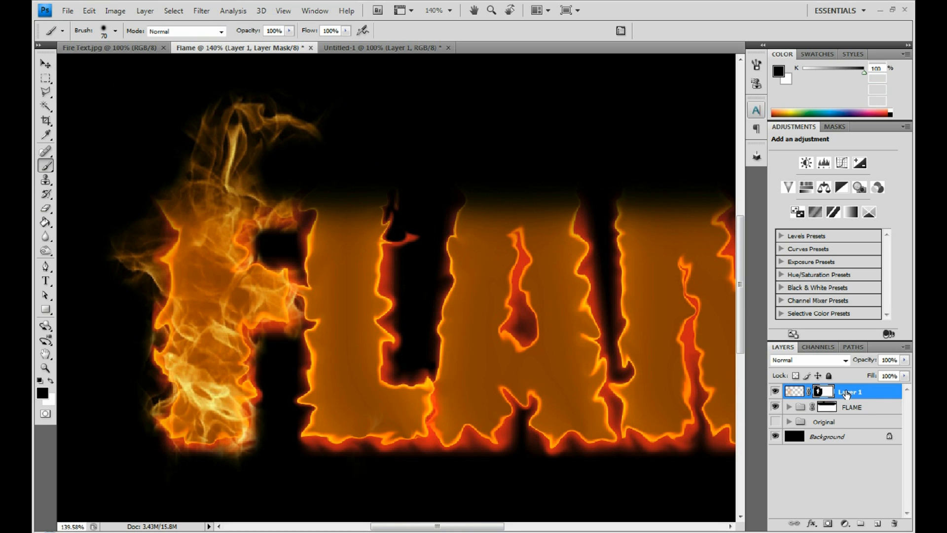
pyautogui.doubleClick(850, 391)
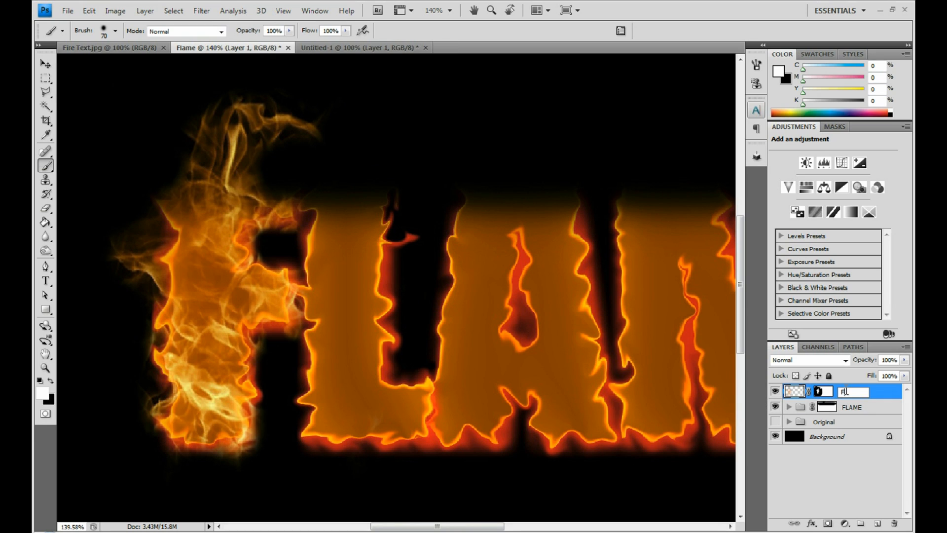